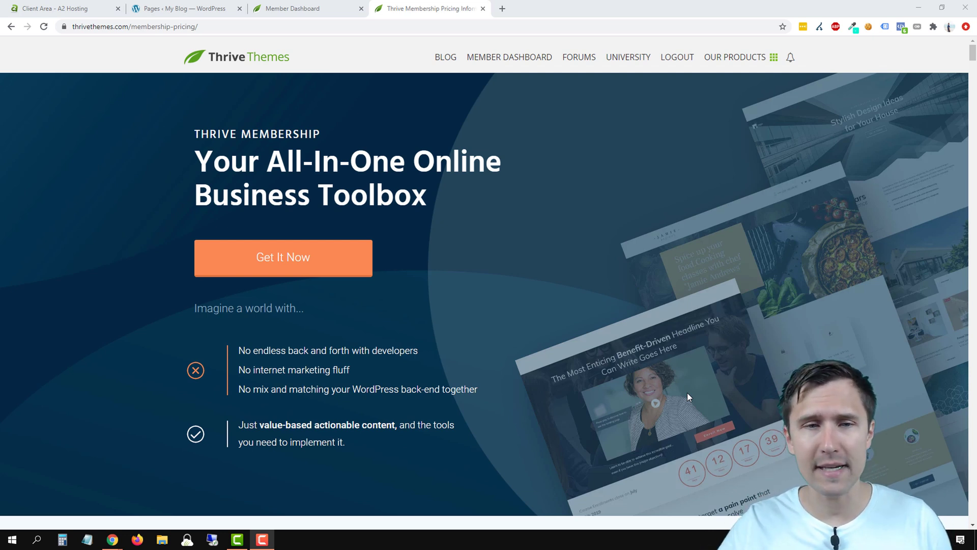
# Scroll down to the membership plans and switch billing to Paid Quarterly ($30 and $69 per month)
pyautogui.scroll(-3)
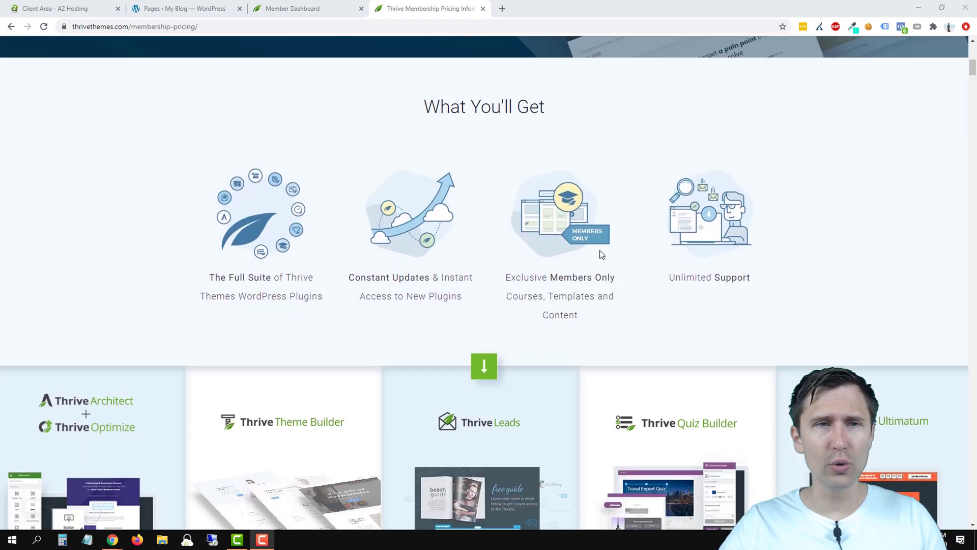
pyautogui.scroll(-3)
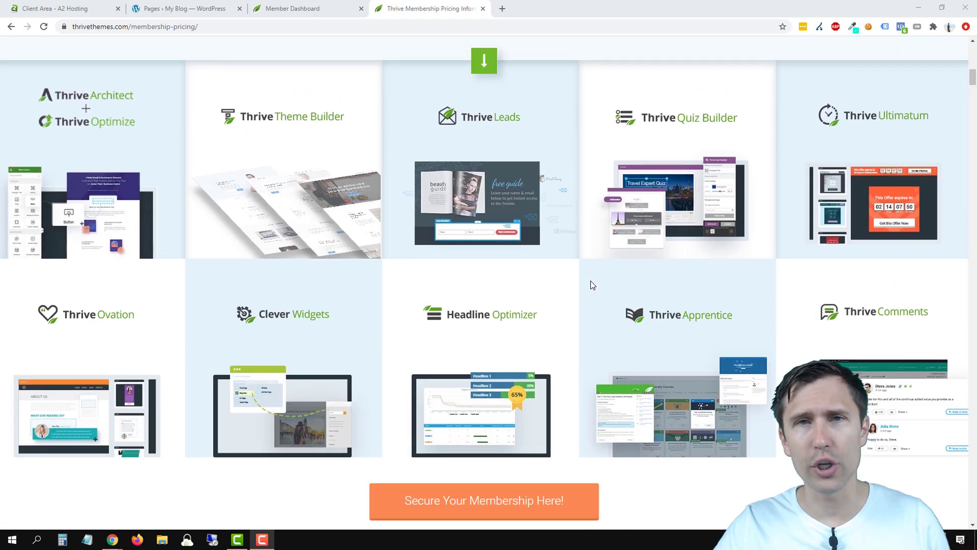
pyautogui.moveTo(236, 154)
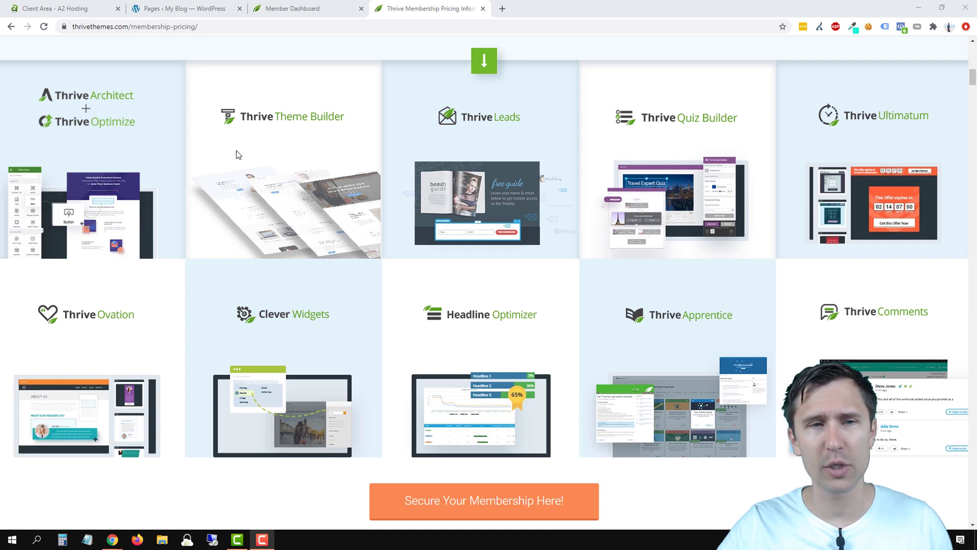
pyautogui.moveTo(312, 131)
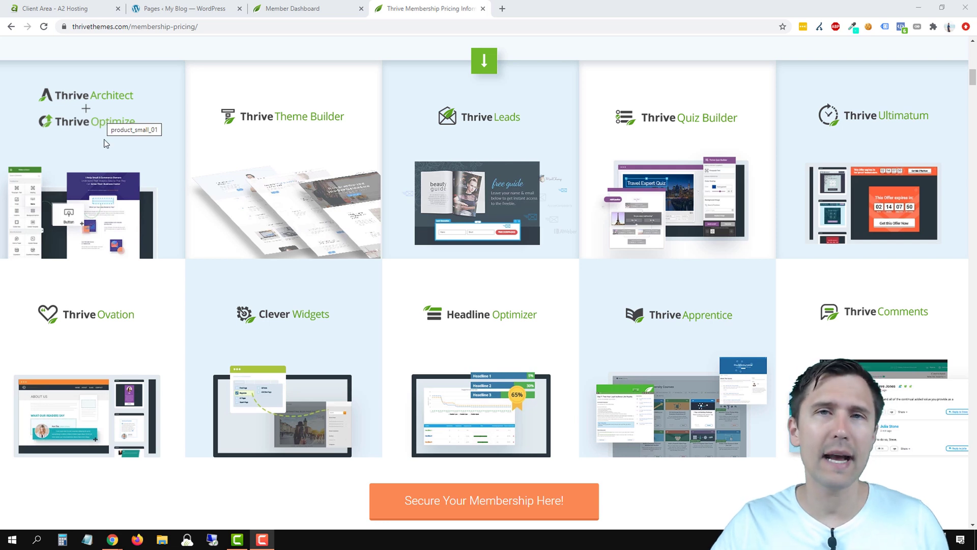
pyautogui.moveTo(288, 146)
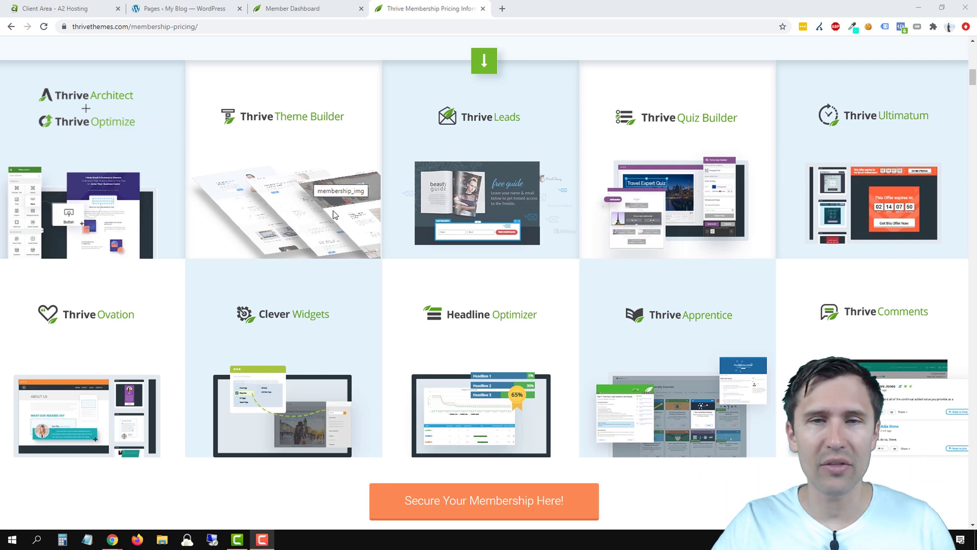
pyautogui.moveTo(478, 218)
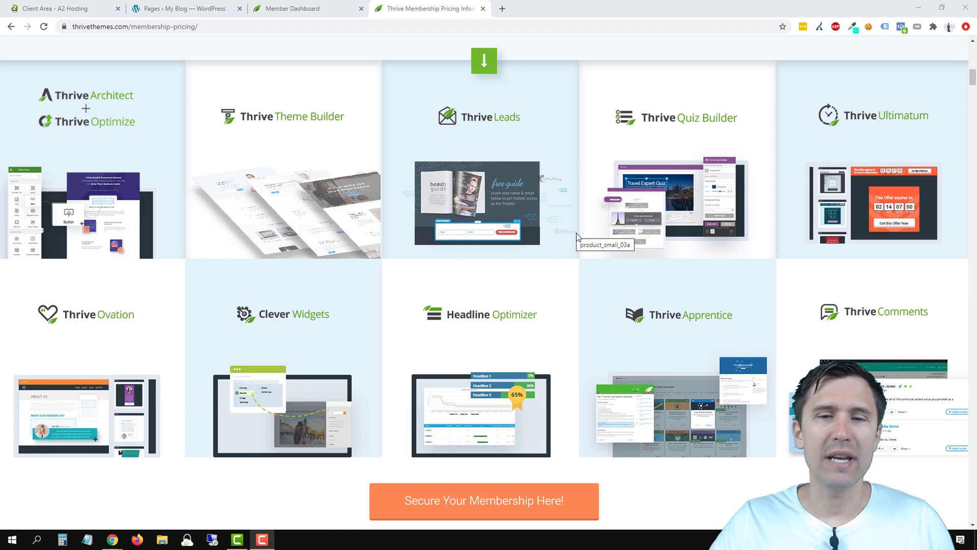
pyautogui.scroll(-3)
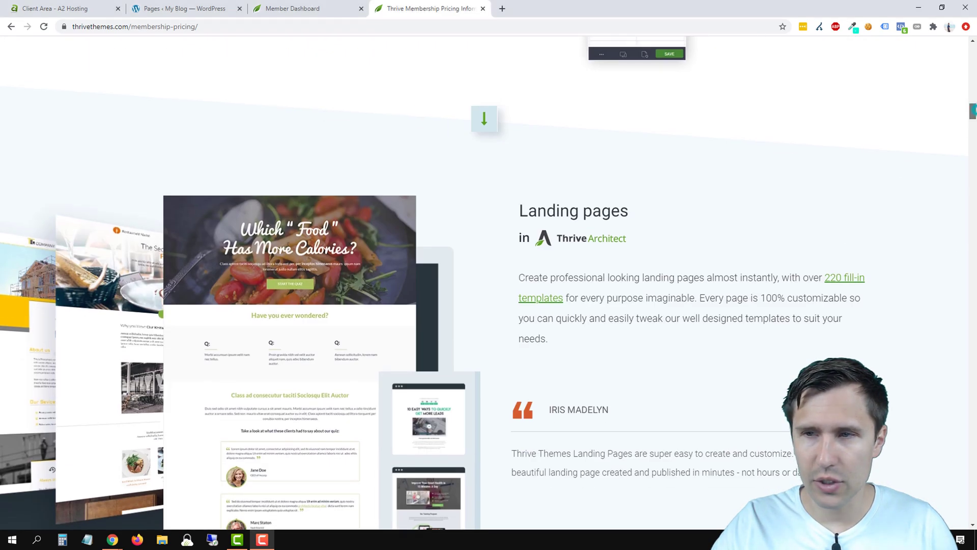
pyautogui.scroll(-3)
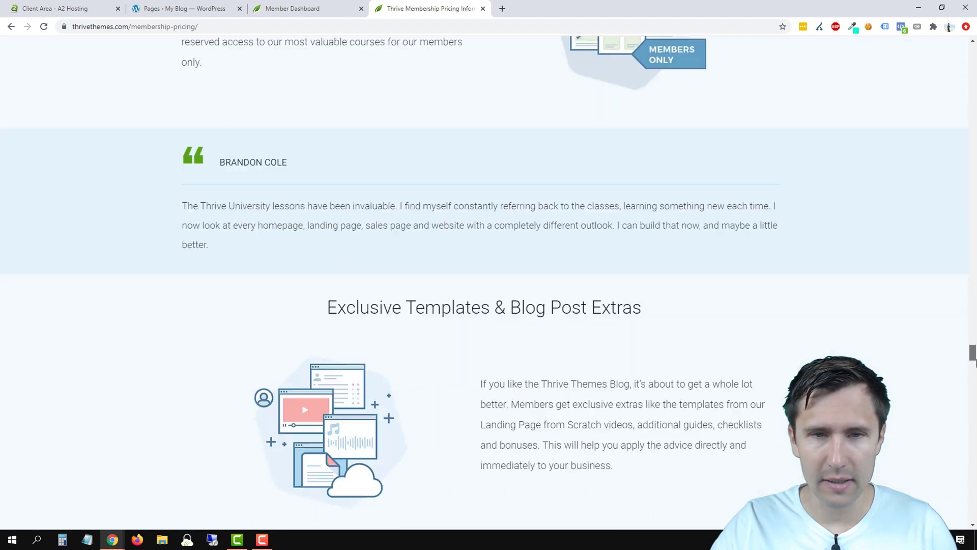
pyautogui.scroll(-3)
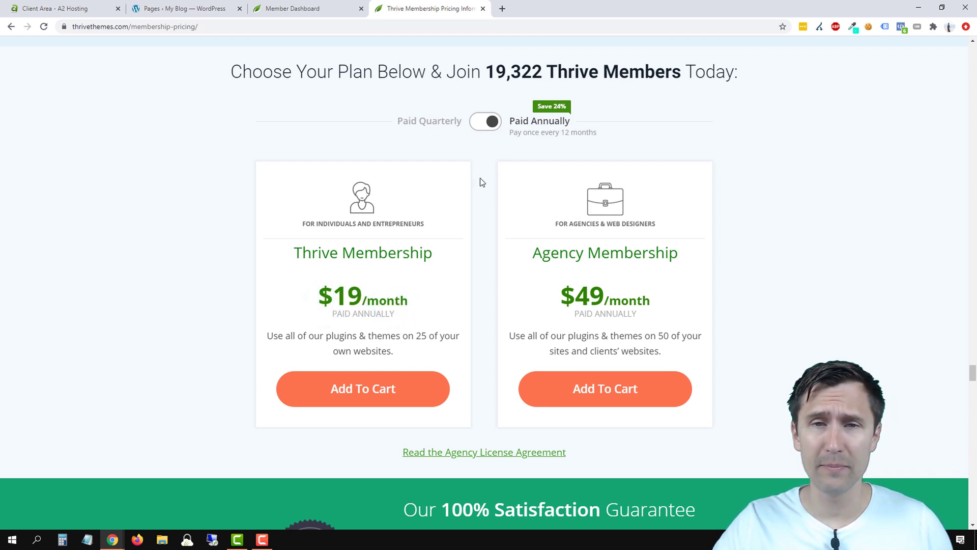
pyautogui.click(484, 121)
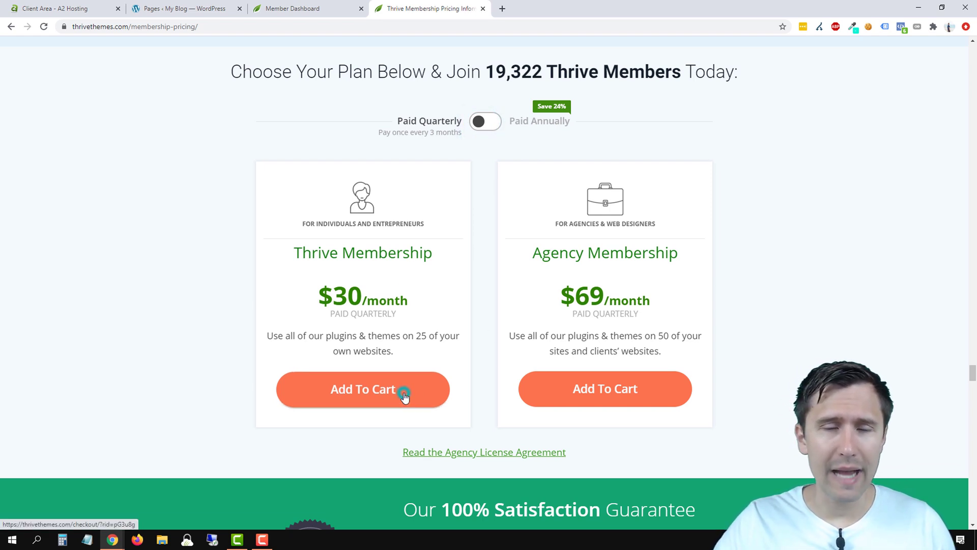
# Add the $90 quarterly Thrive Membership to the cart and move to the Member Dashboard
pyautogui.click(362, 388)
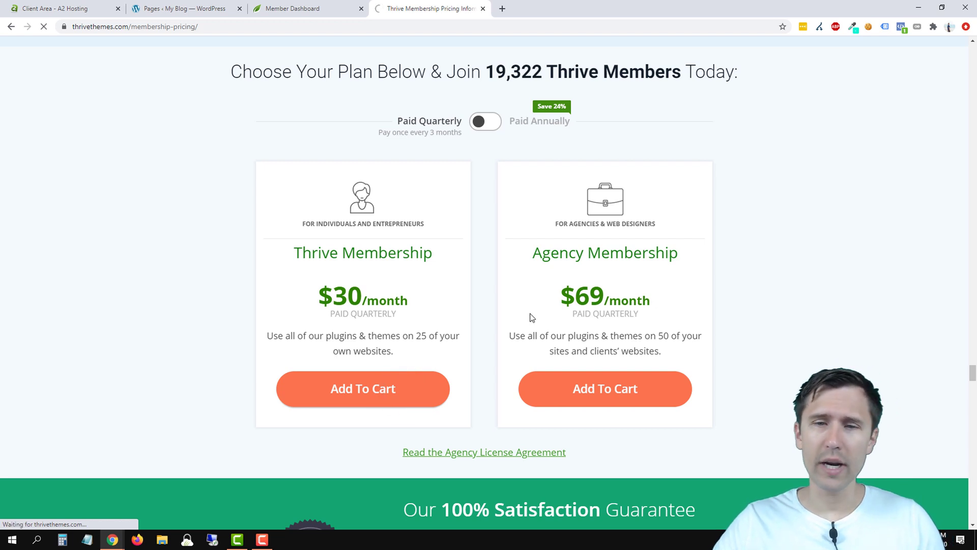
pyautogui.click(362, 387)
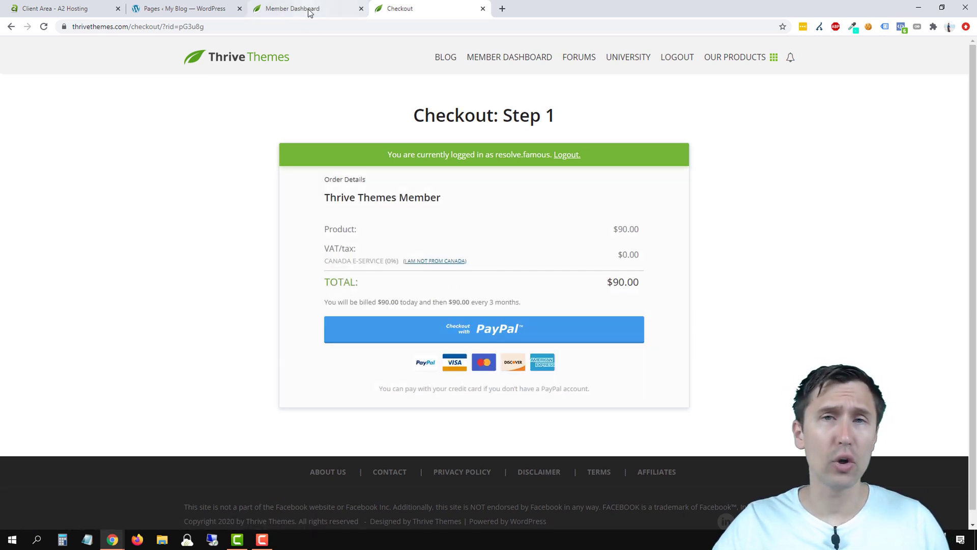
pyautogui.click(290, 9)
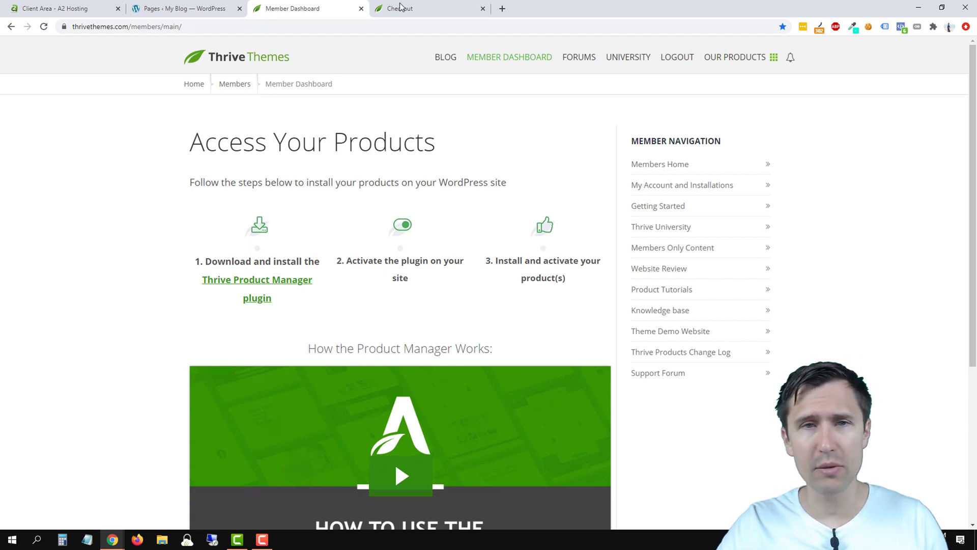
pyautogui.click(398, 8)
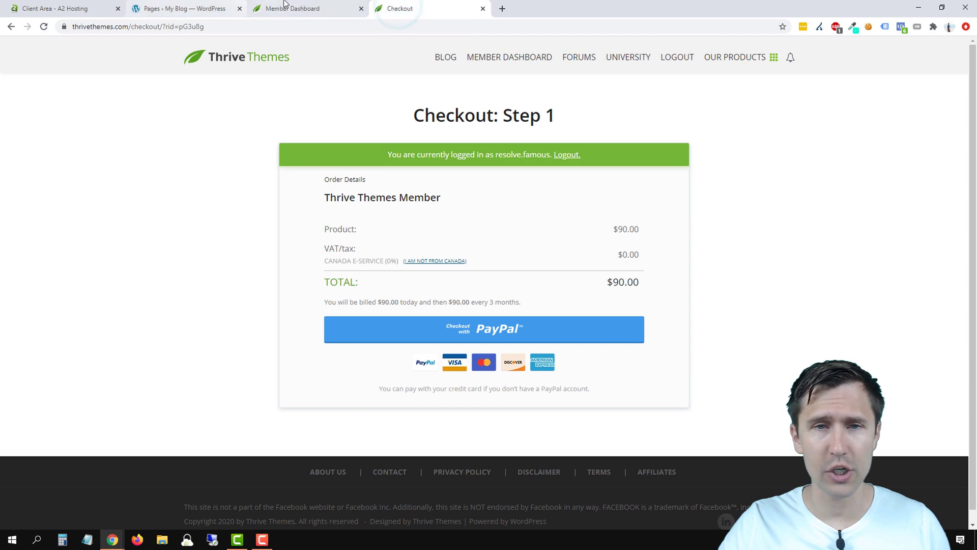
pyautogui.click(305, 9)
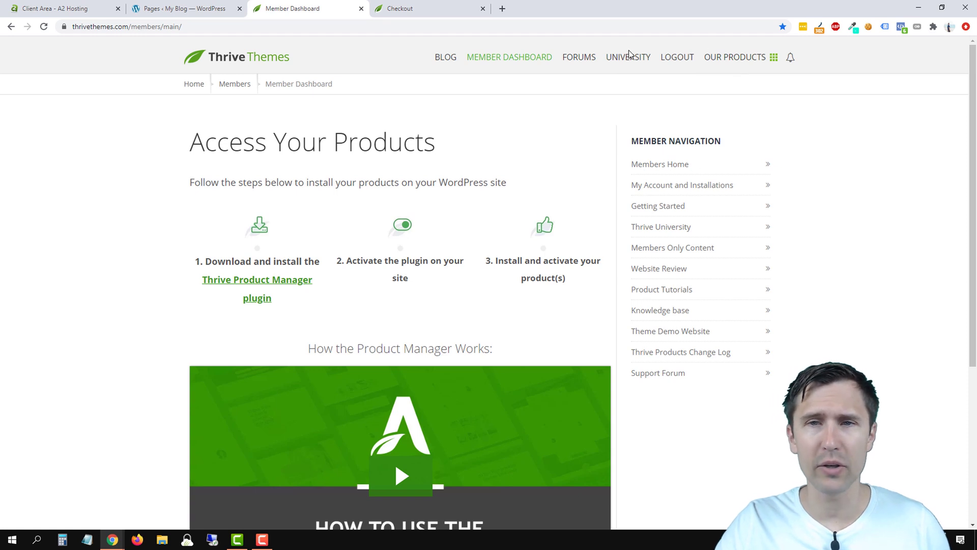
pyautogui.moveTo(612, 85)
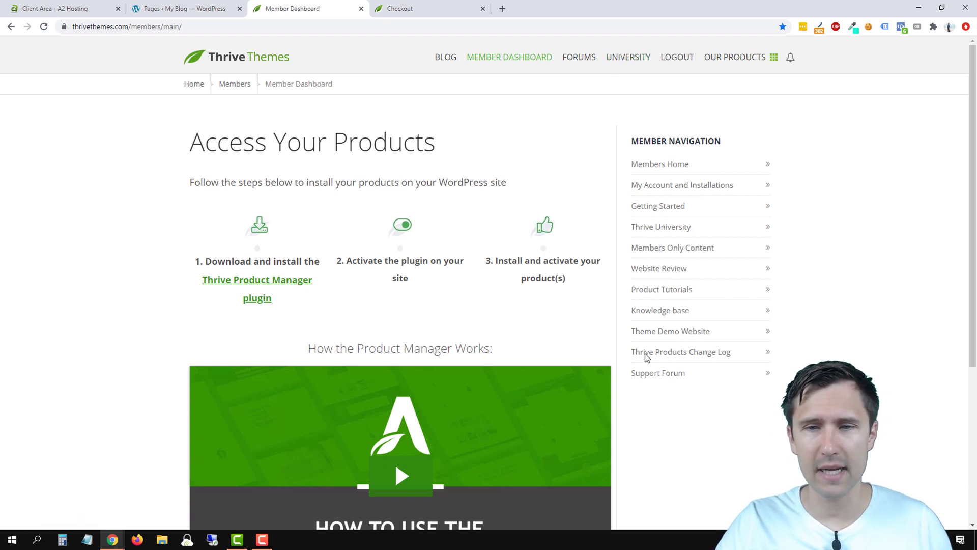
# Download the Thrive Product Manager plugin zip and go to the WordPress admin
pyautogui.click(257, 279)
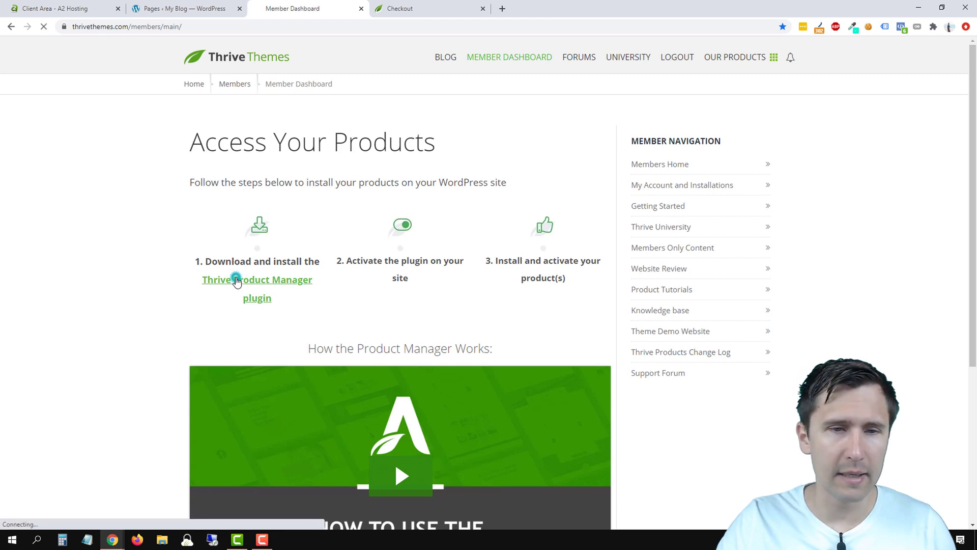
pyautogui.click(257, 279)
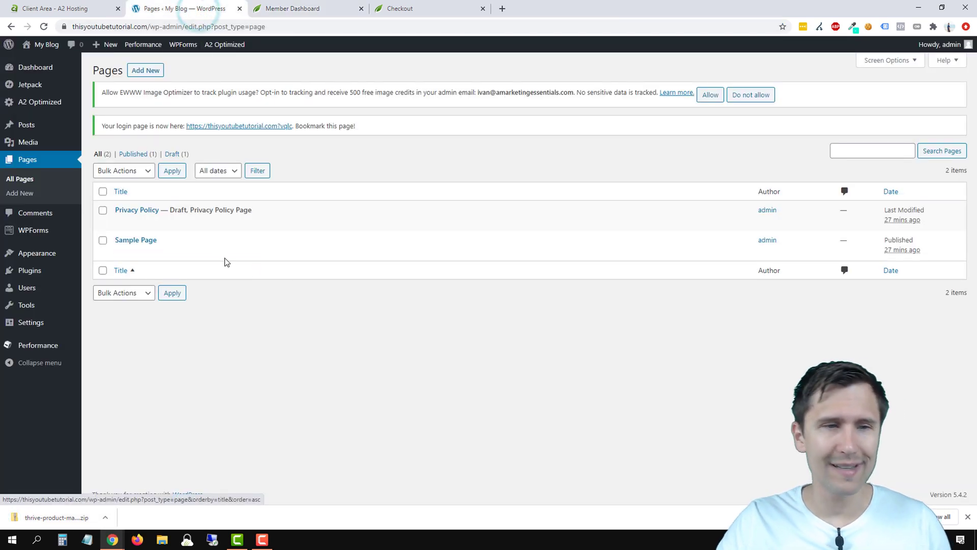
pyautogui.moveTo(29, 270)
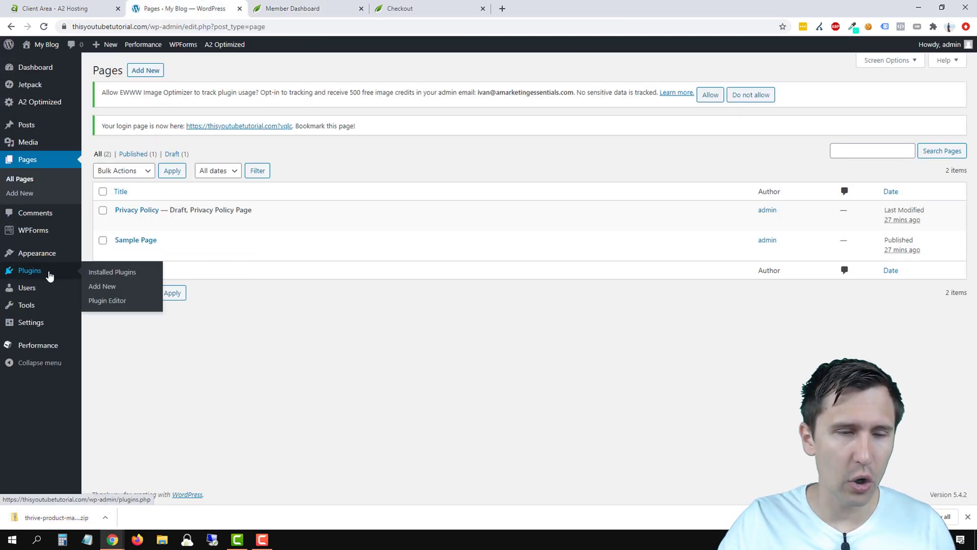
pyautogui.moveTo(102, 286)
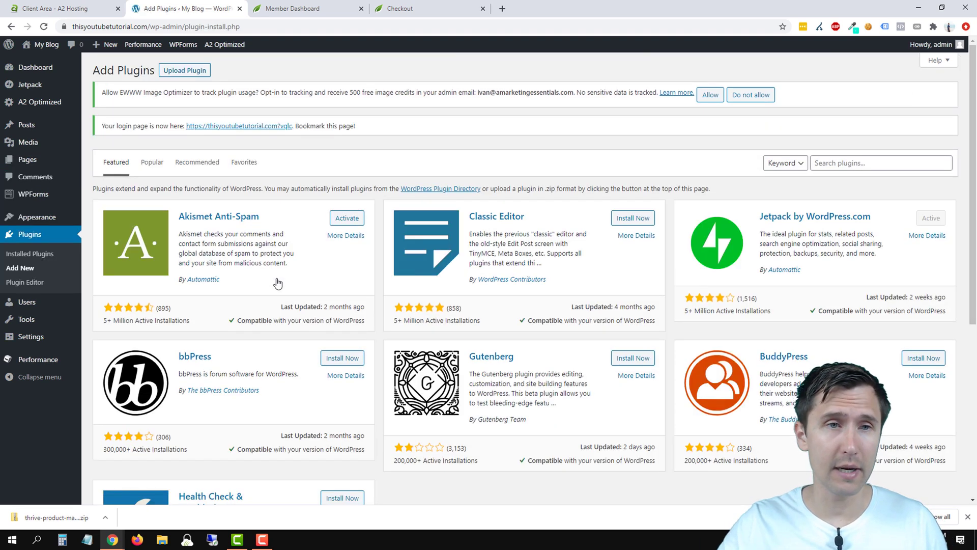
# Upload the thrive-product-manager zip from Downloads and install it, then start activation
pyautogui.click(184, 70)
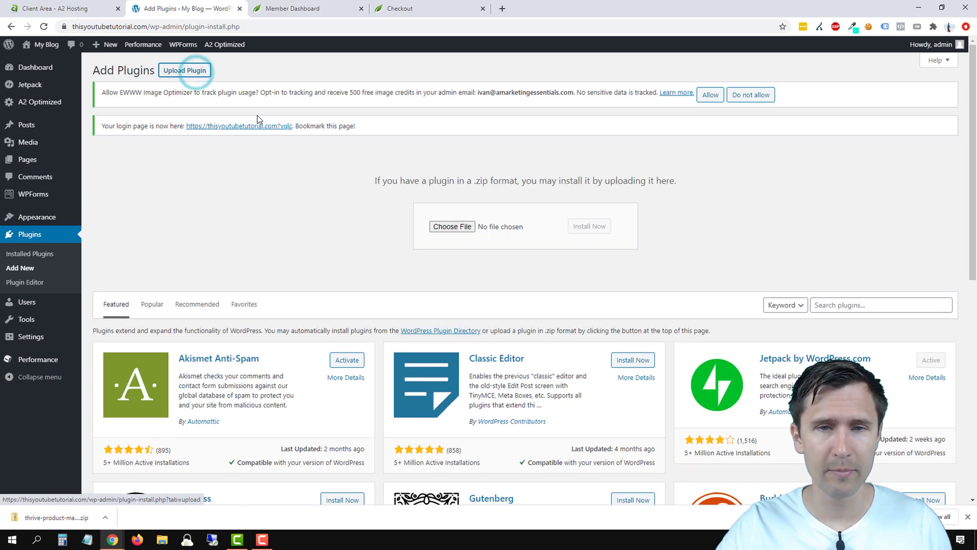
pyautogui.click(452, 226)
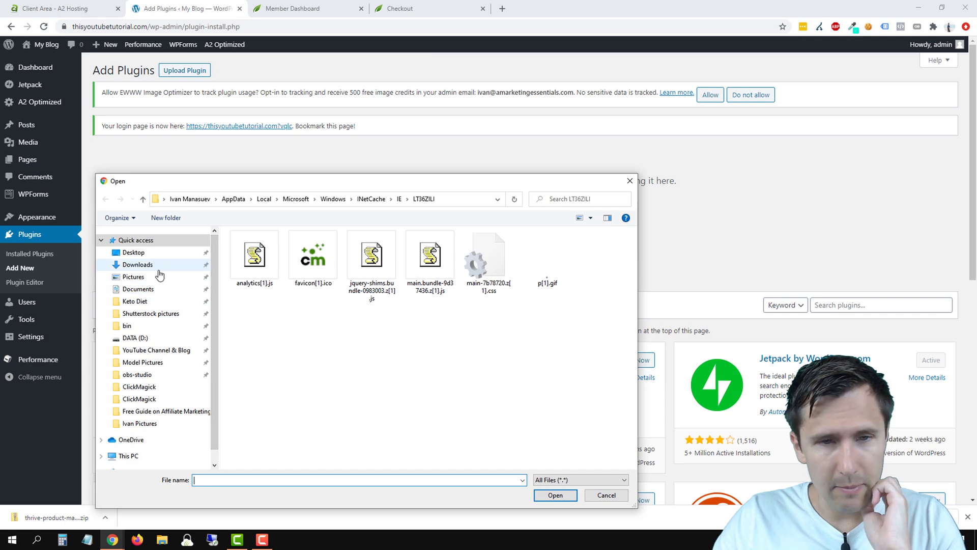
pyautogui.click(137, 265)
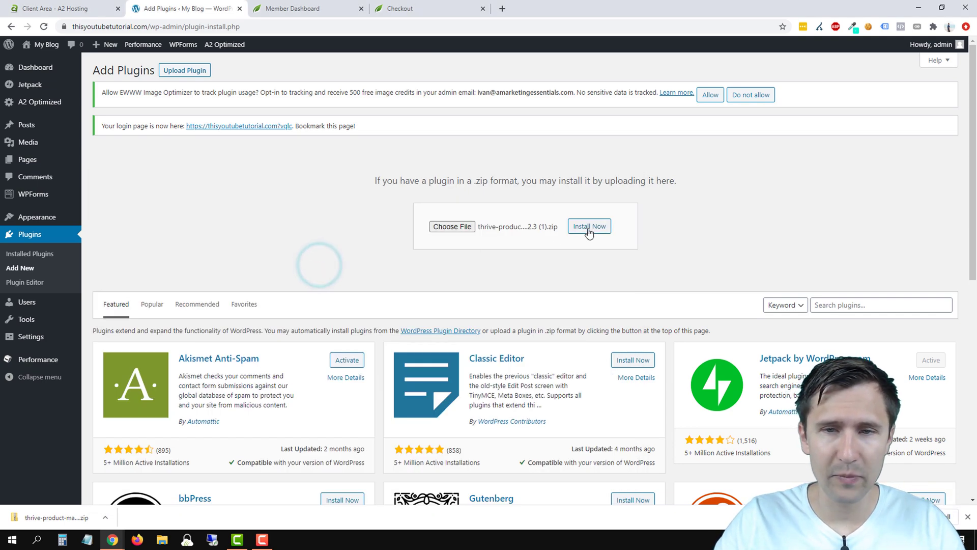
pyautogui.click(589, 226)
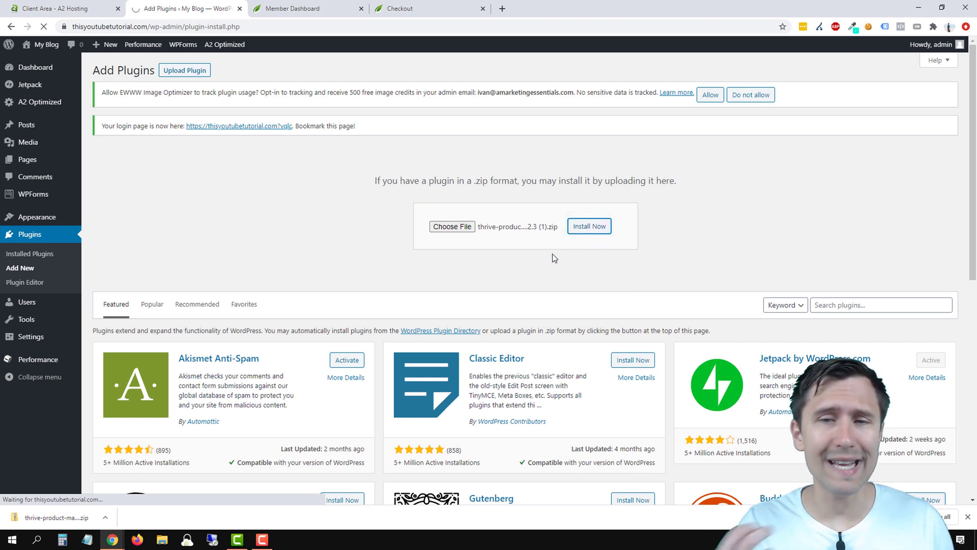
pyautogui.click(588, 226)
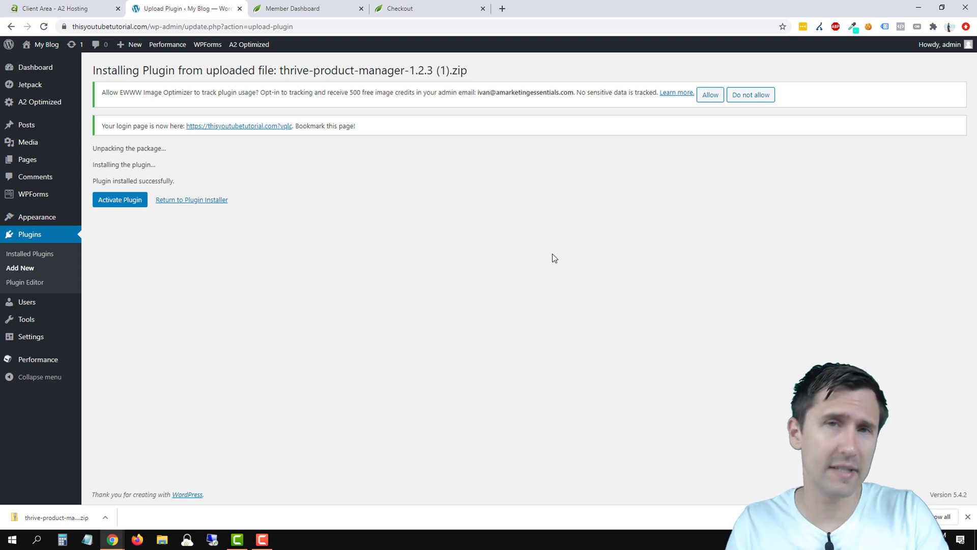
pyautogui.moveTo(391, 244)
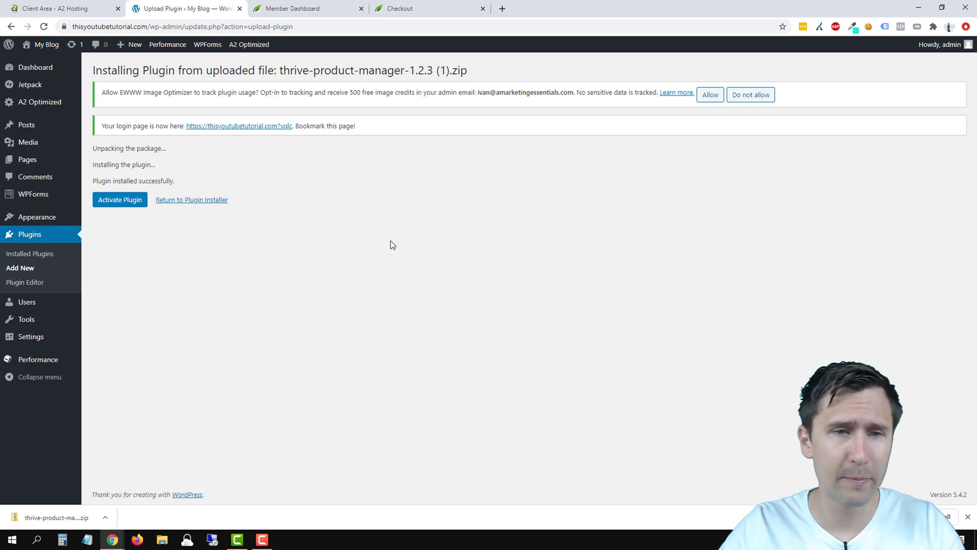
pyautogui.click(120, 200)
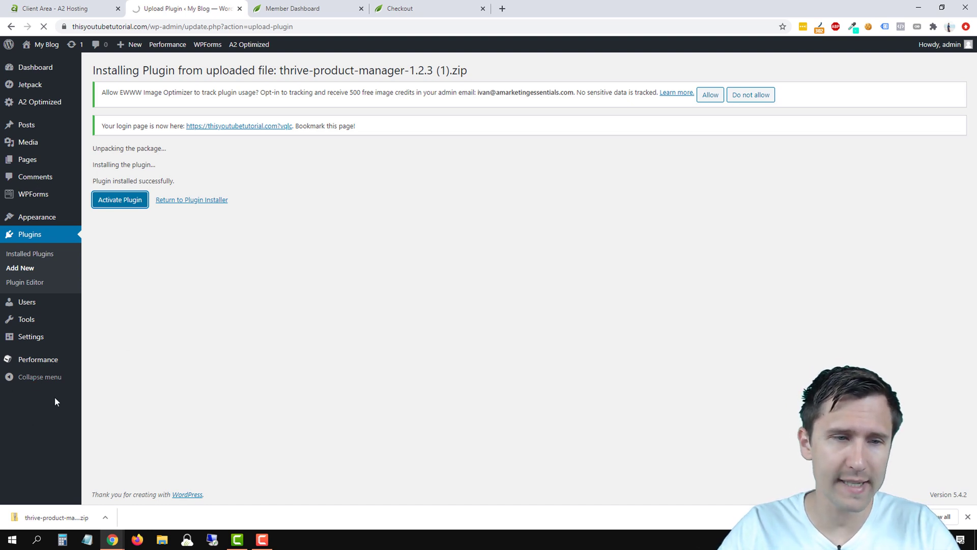
# Activate the plugin and connect the Product Manager to the ThriveThemes account
pyautogui.click(120, 199)
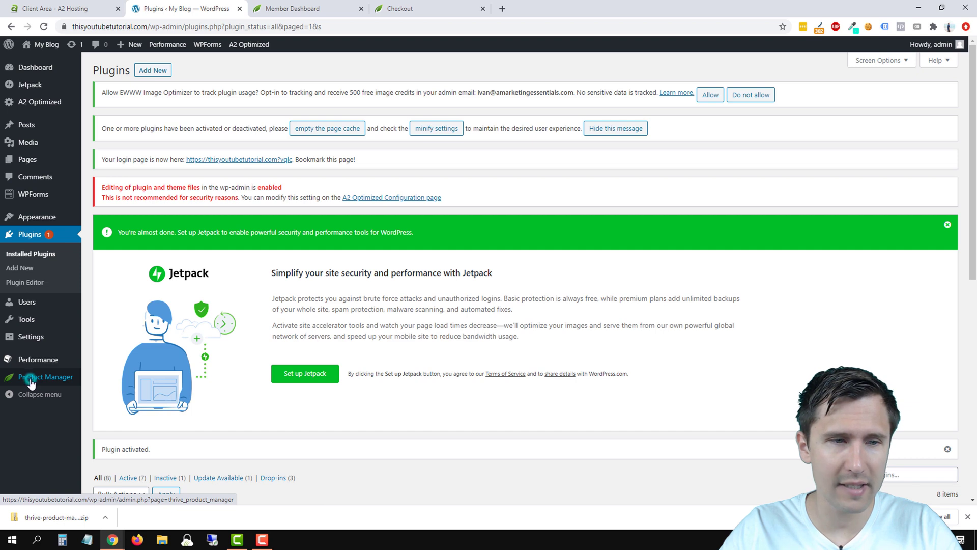
pyautogui.click(46, 376)
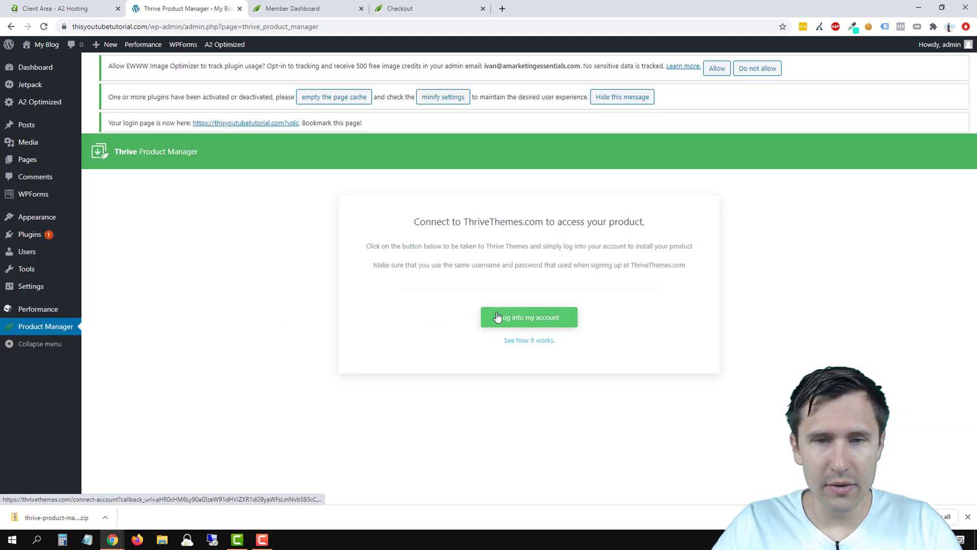
pyautogui.click(528, 318)
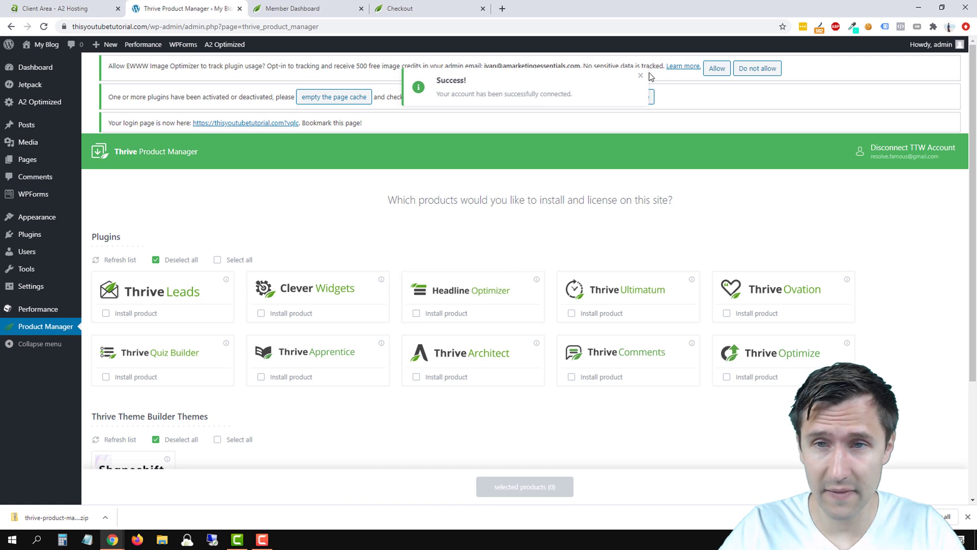
pyautogui.click(640, 75)
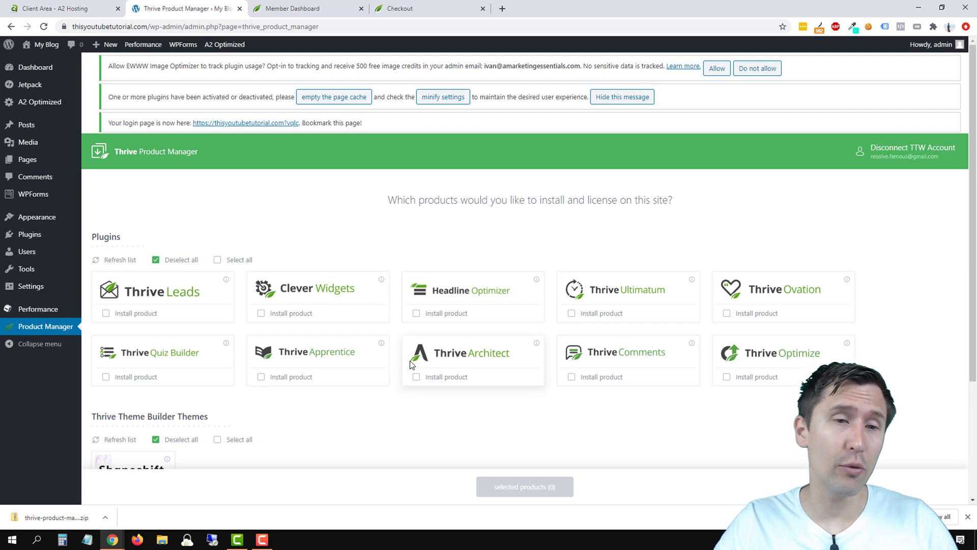
pyautogui.moveTo(393, 387)
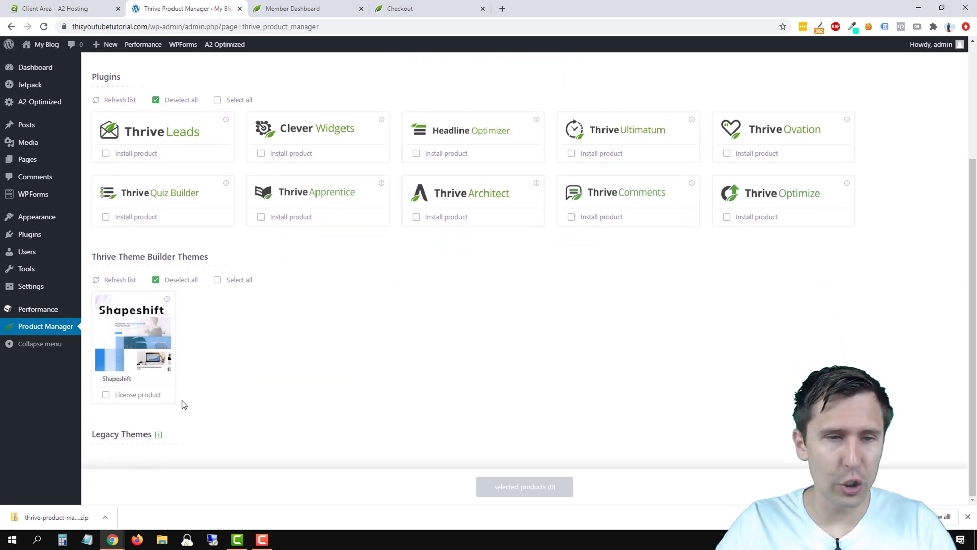
# Mark Shapeshift for licensing and Thrive Leads and Thrive Architect for installation
pyautogui.click(104, 394)
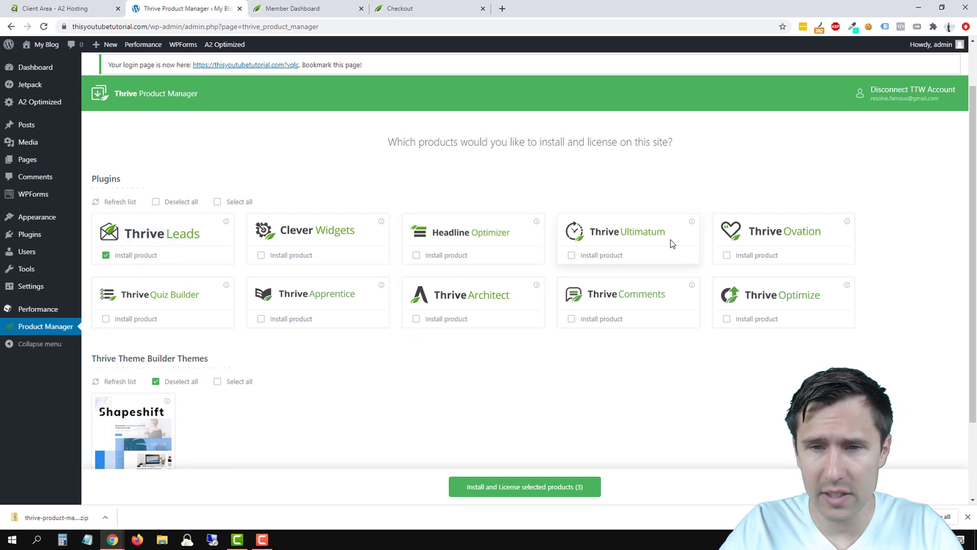
pyautogui.click(416, 319)
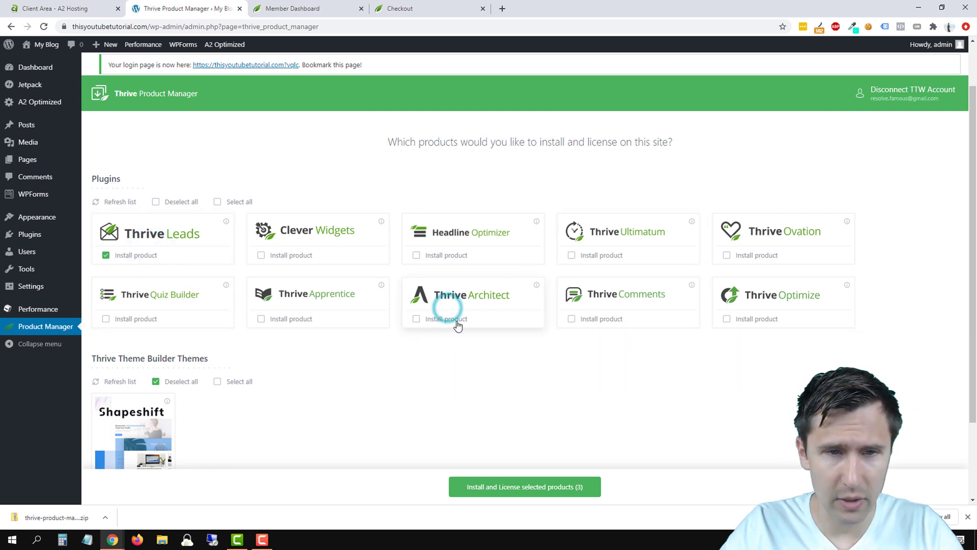
pyautogui.click(415, 319)
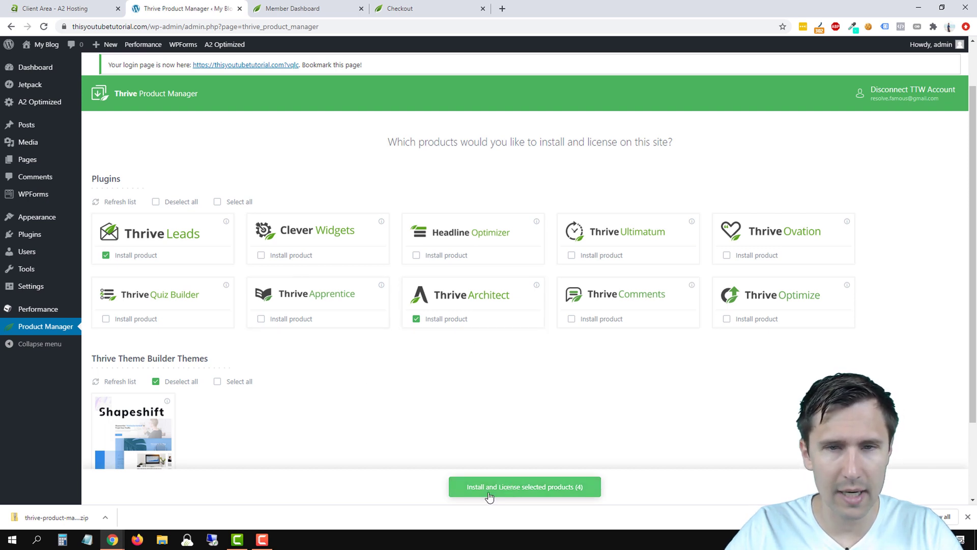
# Install and license the four selected products, then go to the Theme Builder dashboard
pyautogui.click(524, 486)
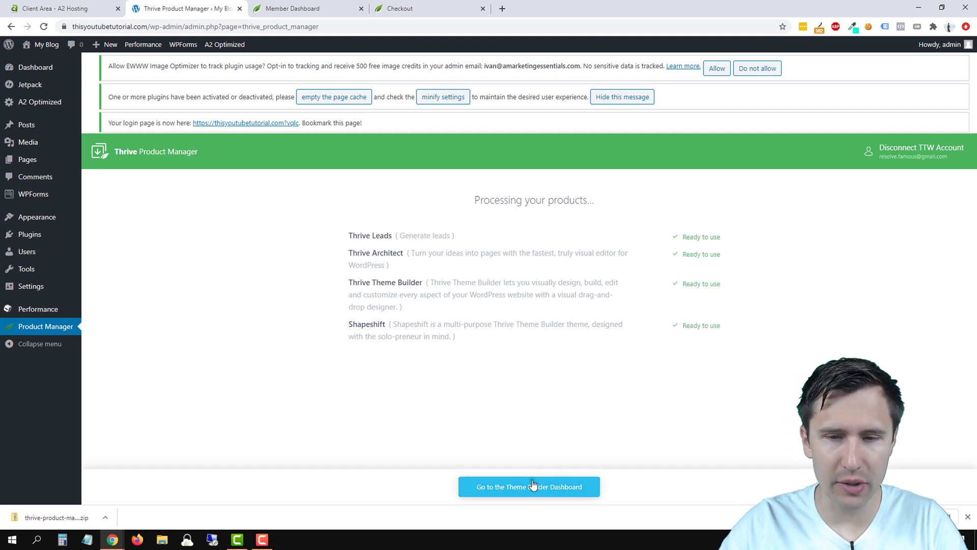
pyautogui.click(528, 486)
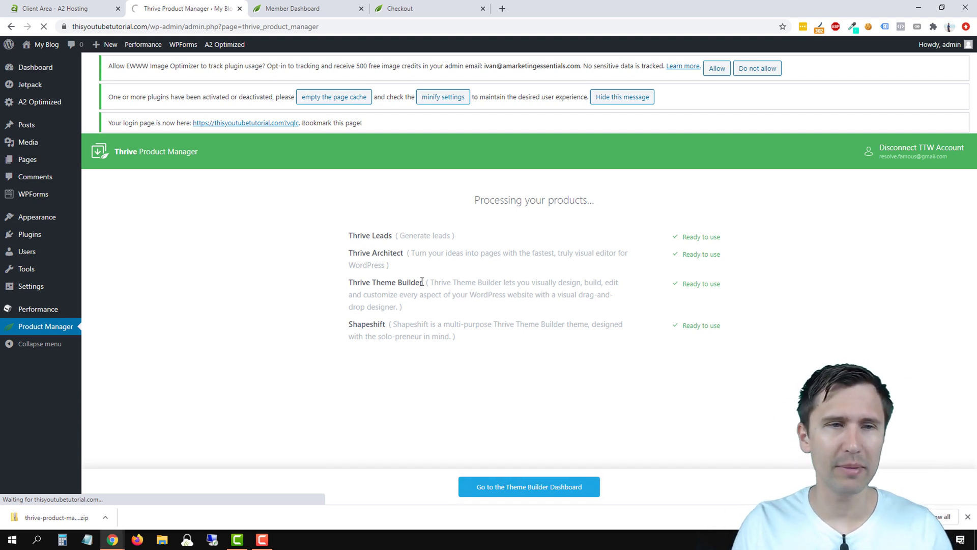
pyautogui.click(528, 486)
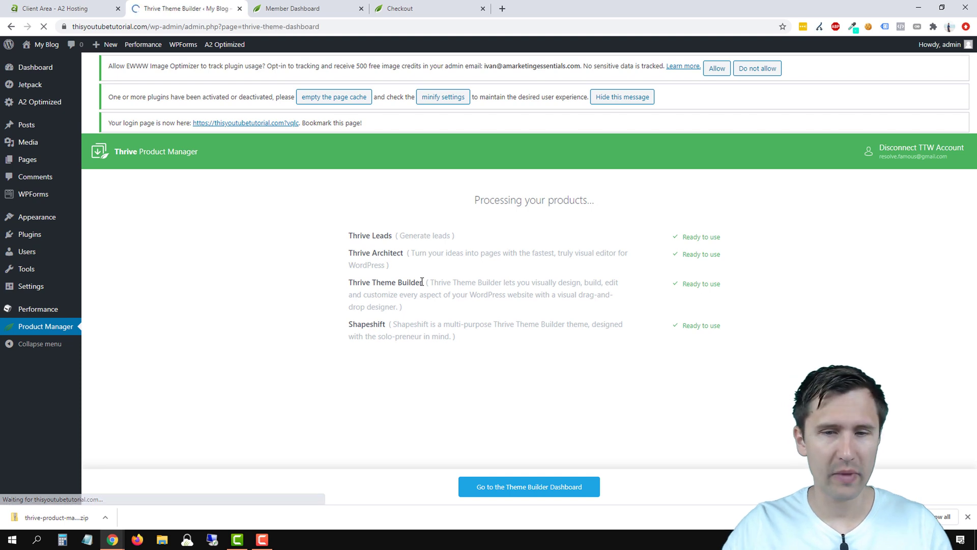
pyautogui.click(528, 486)
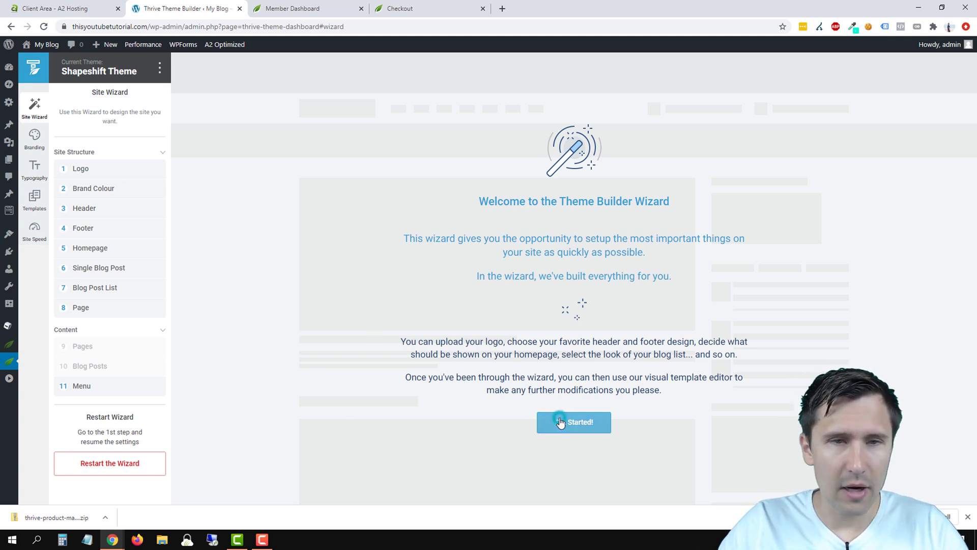
# Start the wizard, keep the default logo and apply a bright teal main brand colour
pyautogui.click(572, 421)
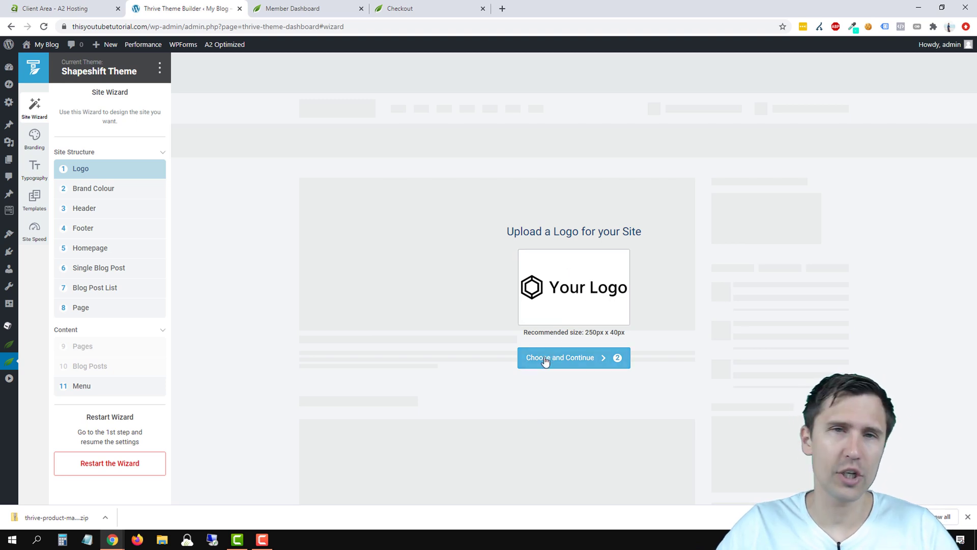
pyautogui.moveTo(544, 309)
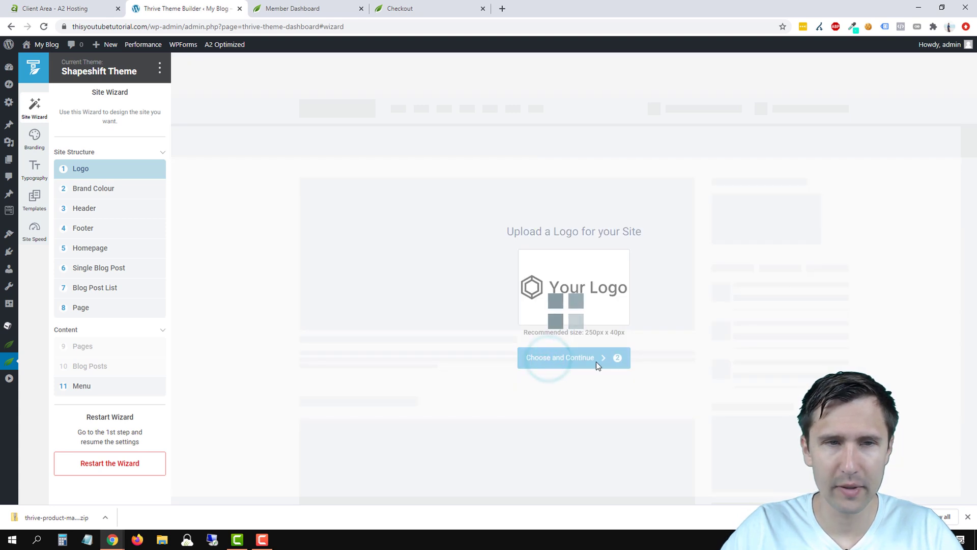
pyautogui.click(572, 357)
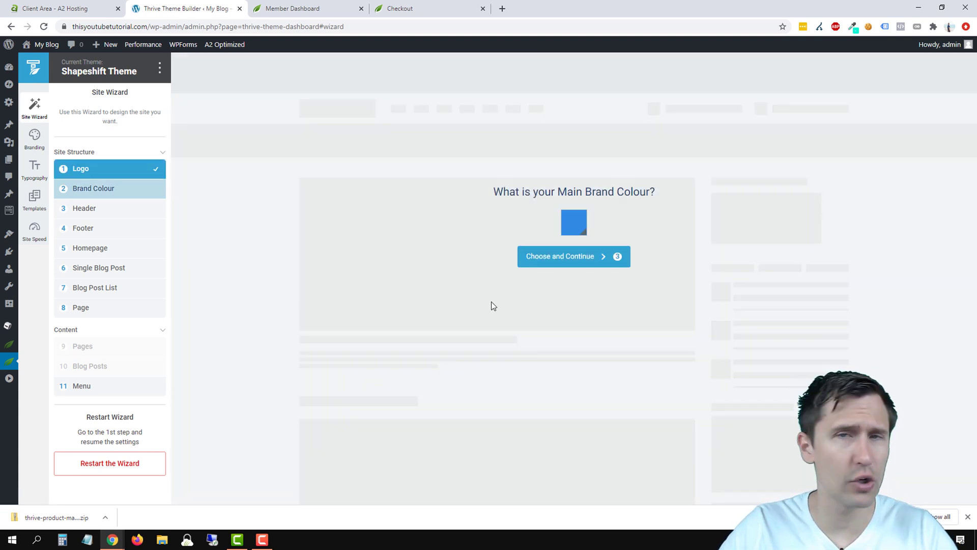
pyautogui.moveTo(482, 335)
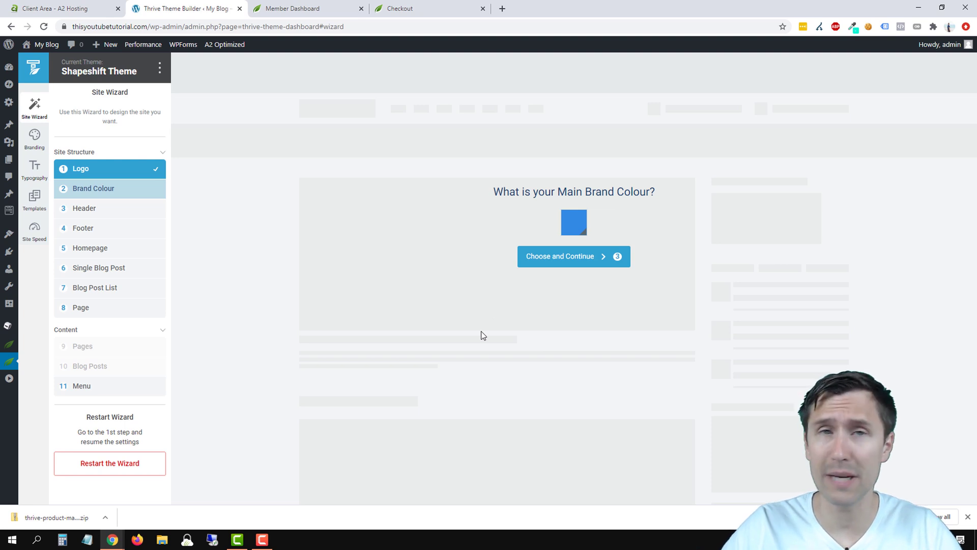
pyautogui.moveTo(476, 349)
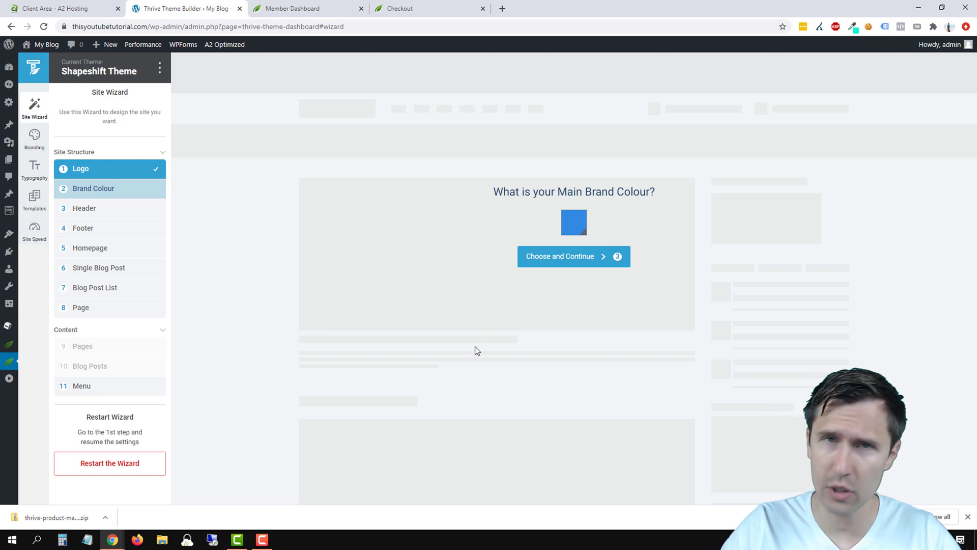
pyautogui.click(573, 223)
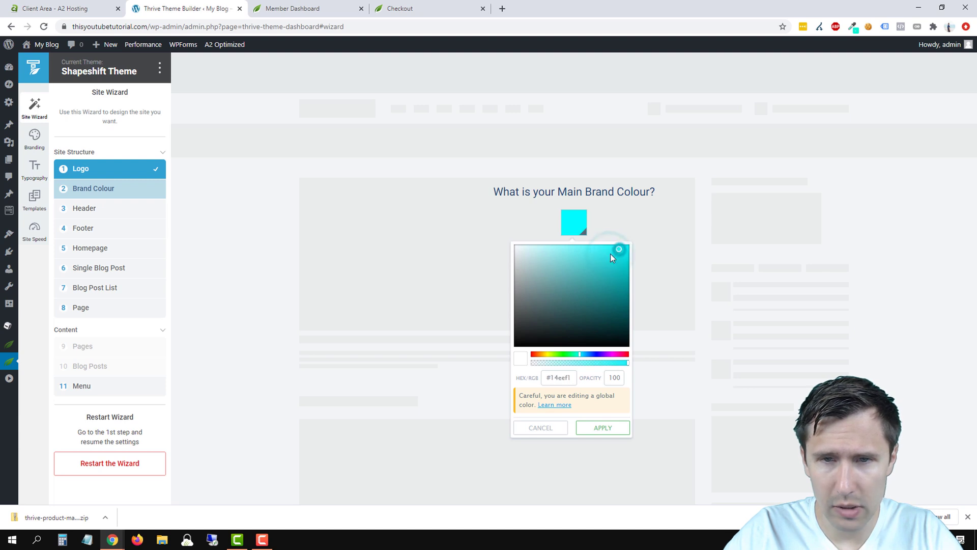
pyautogui.moveTo(617, 249); pyautogui.dragTo(617, 252)
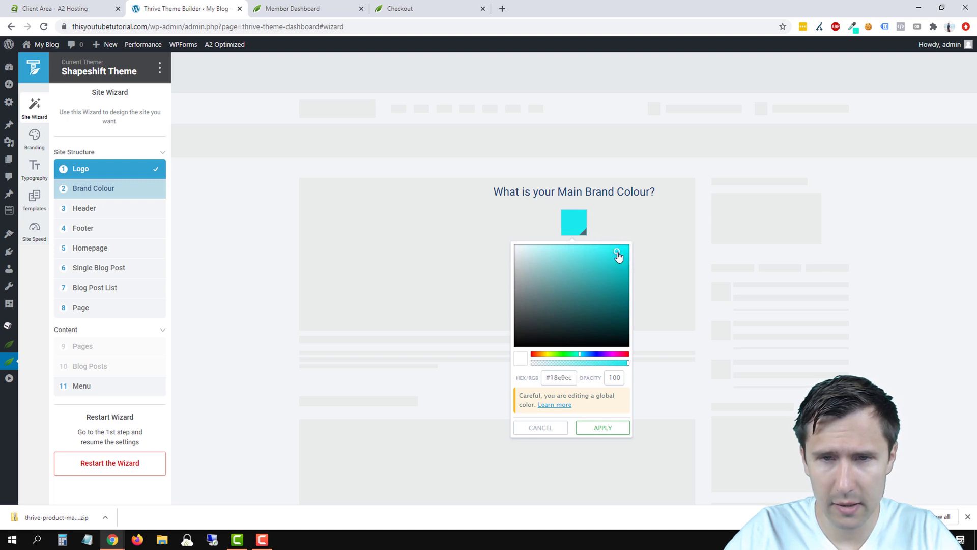
pyautogui.rightClick(617, 260)
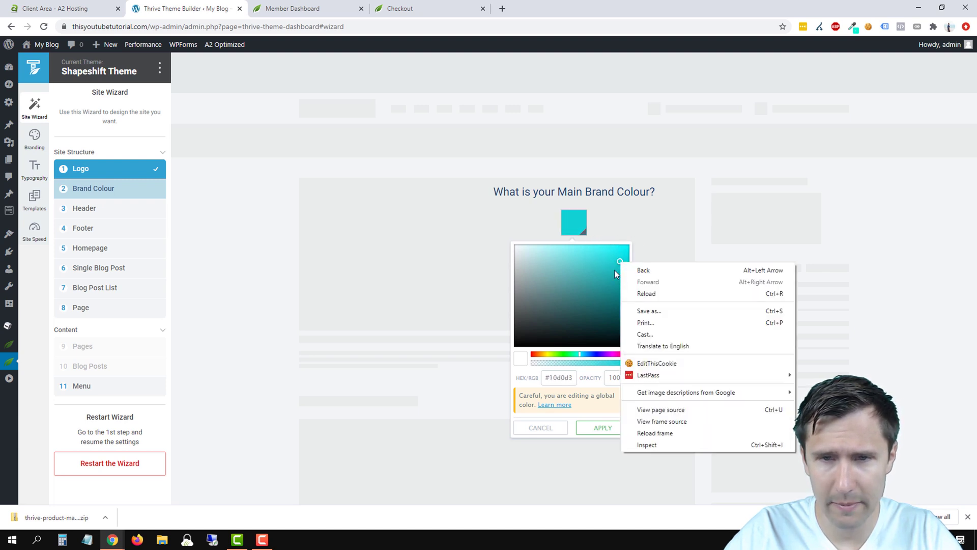
pyautogui.click(586, 401)
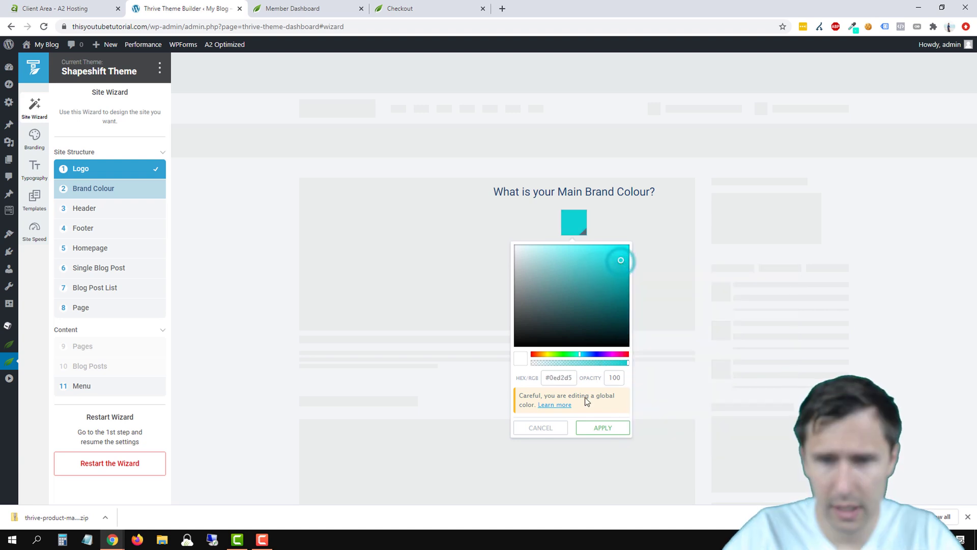
pyautogui.click(601, 427)
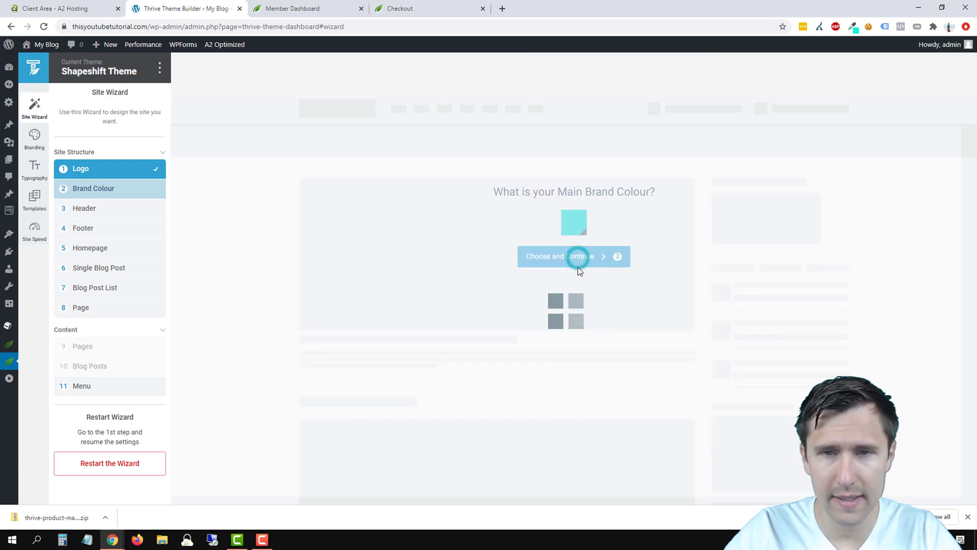
# Accept the brand colour, preview other header designs and return to 01 - Logo - Menu - Call to Action
pyautogui.click(558, 256)
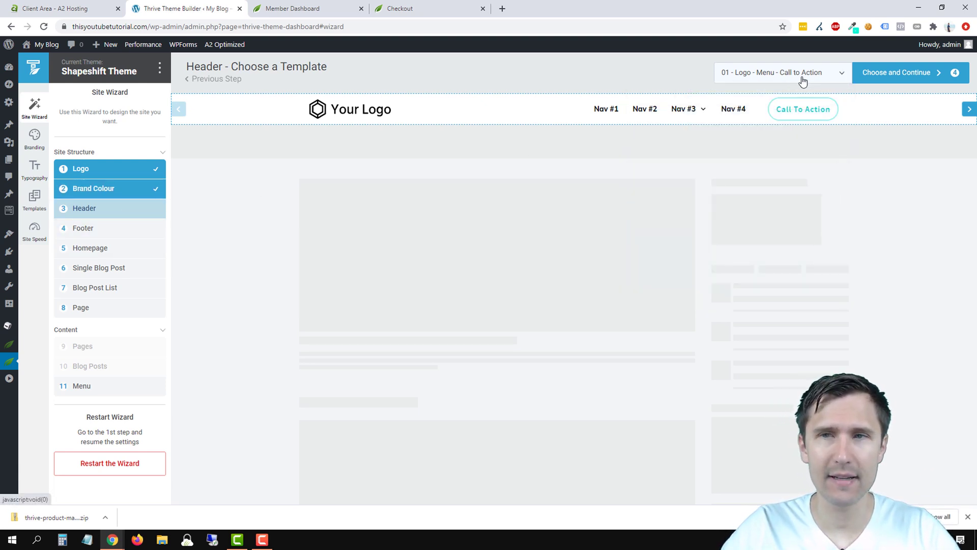
pyautogui.moveTo(786, 85)
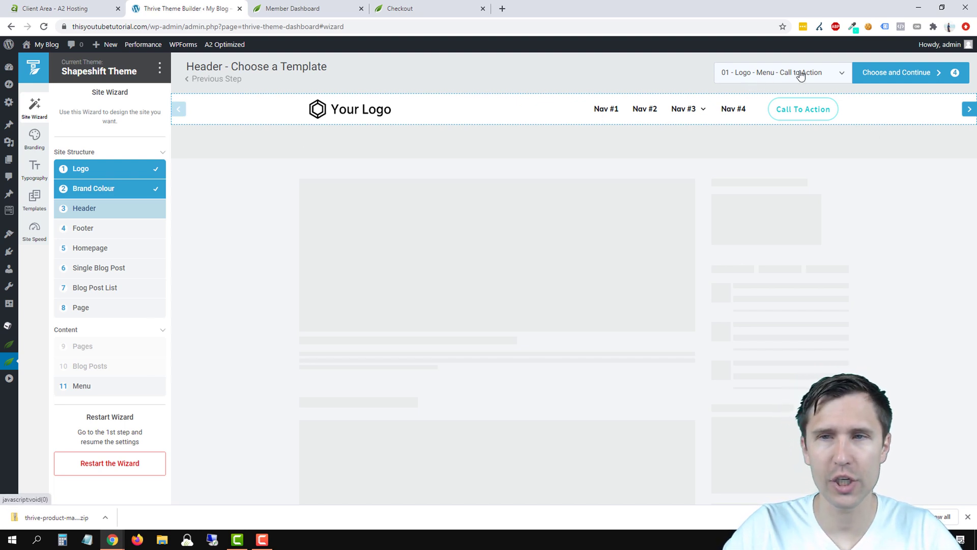
pyautogui.click(781, 73)
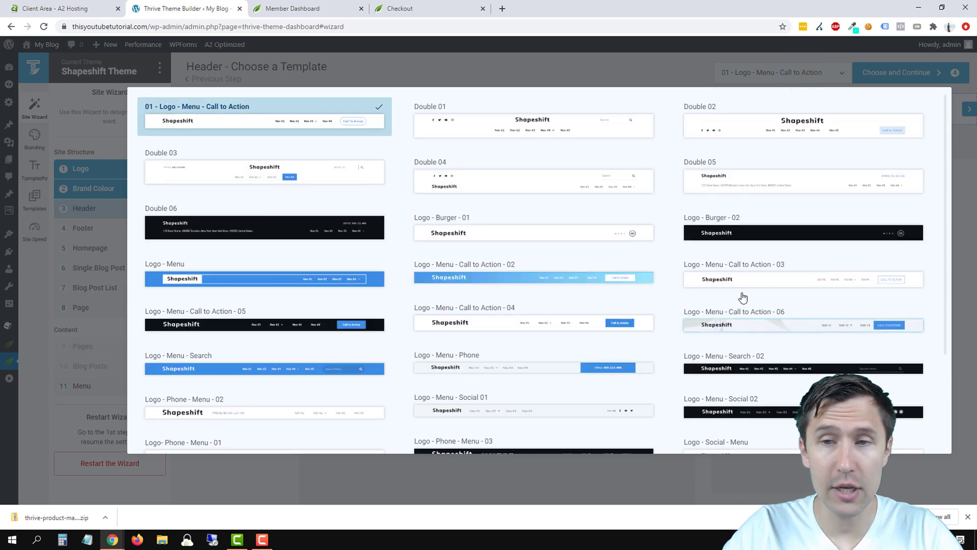
pyautogui.scroll(-3)
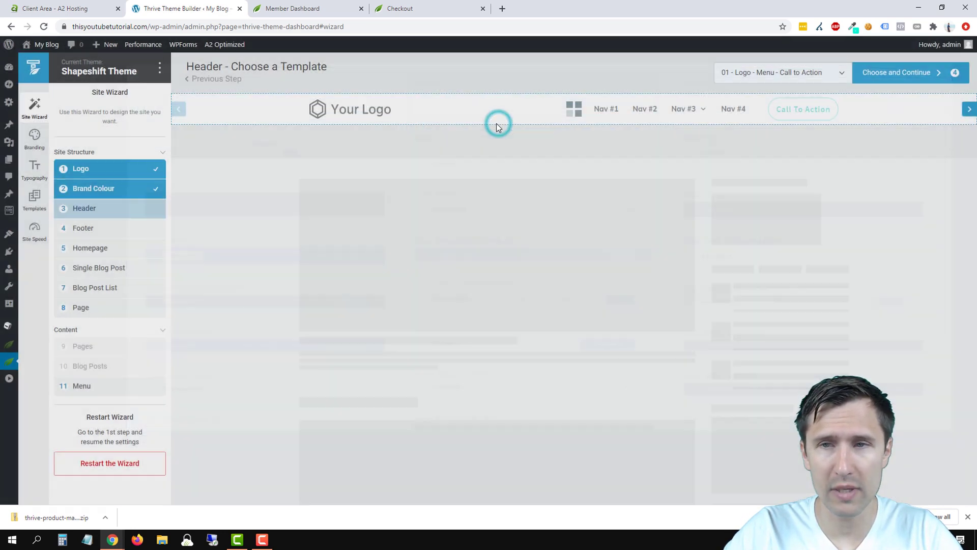
pyautogui.click(967, 121)
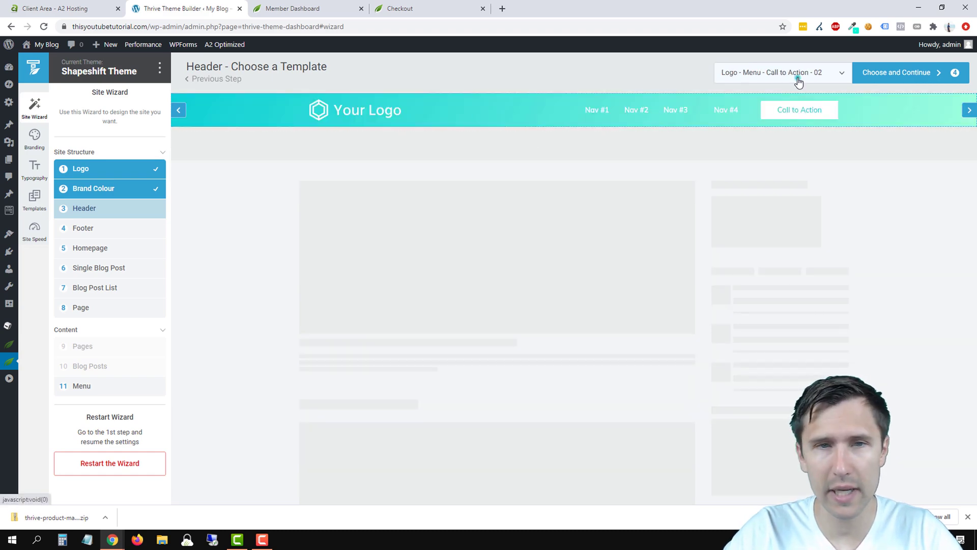
pyautogui.click(781, 72)
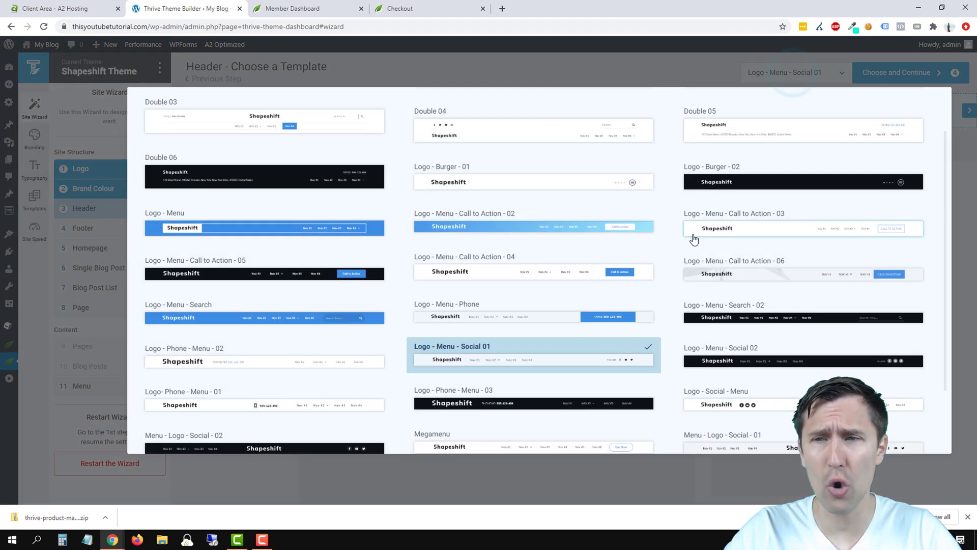
pyautogui.scroll(-3)
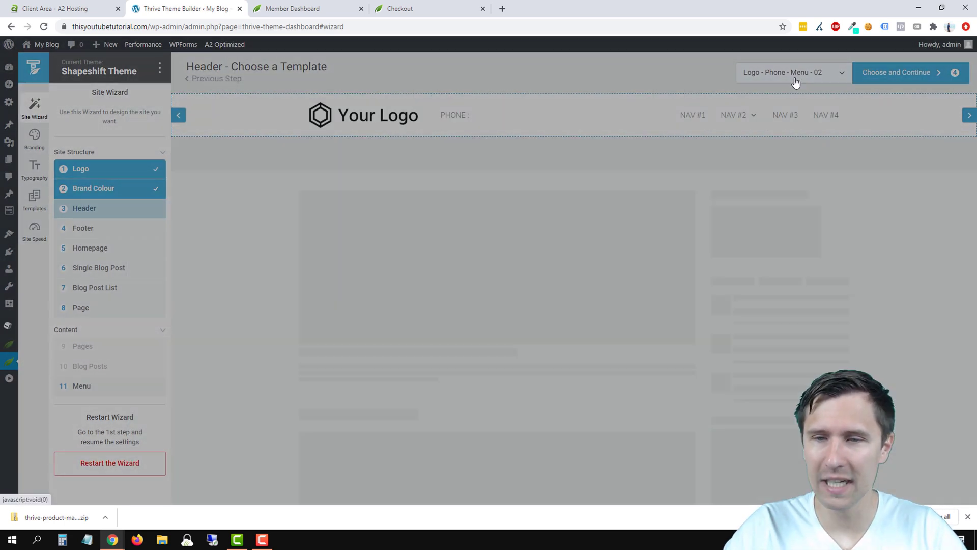
pyautogui.click(793, 72)
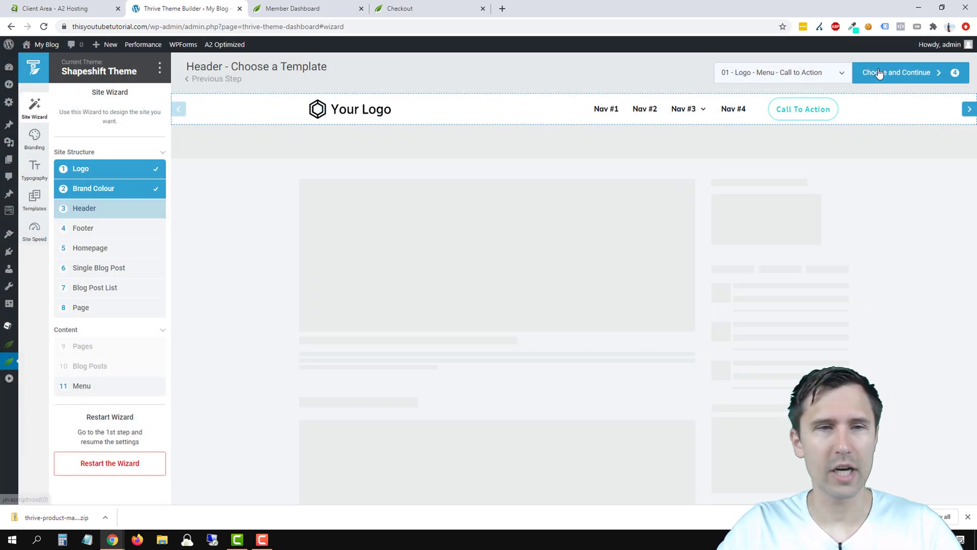
# Accept the header and choose the Lead Generation 04 footer design
pyautogui.click(896, 72)
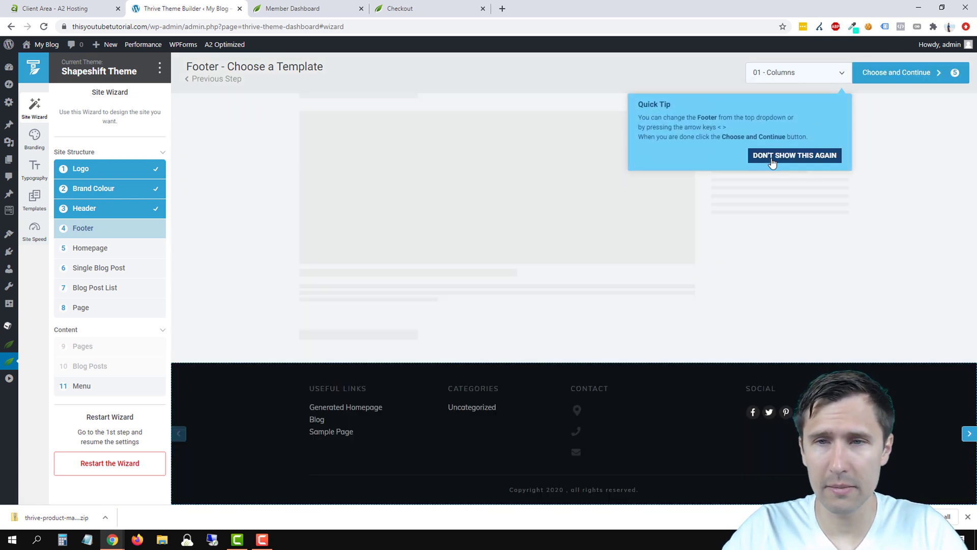
pyautogui.moveTo(765, 147)
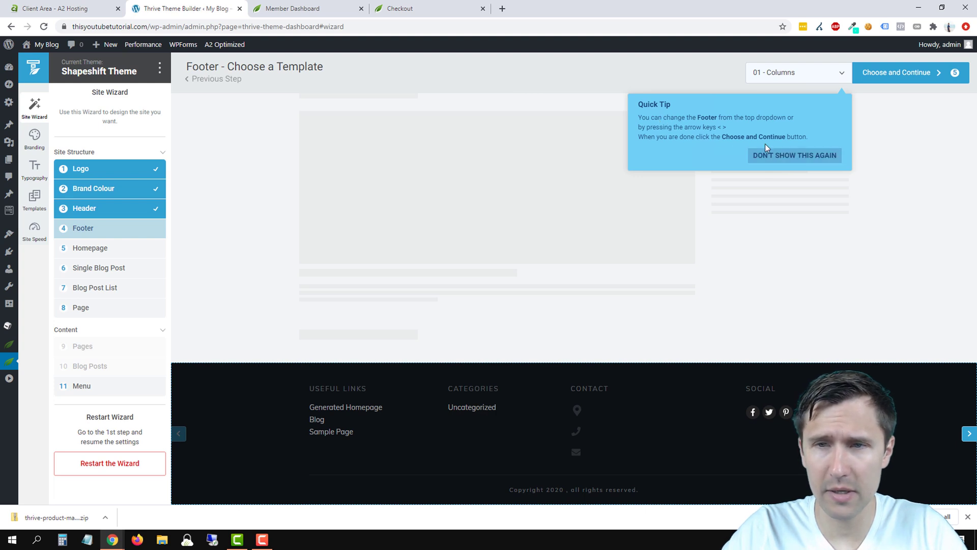
pyautogui.click(796, 73)
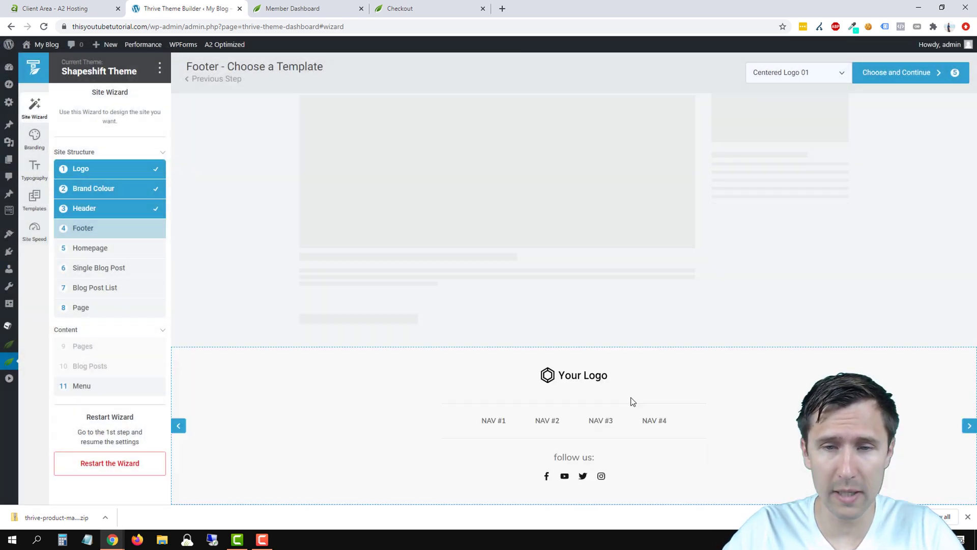
pyautogui.moveTo(800, 296)
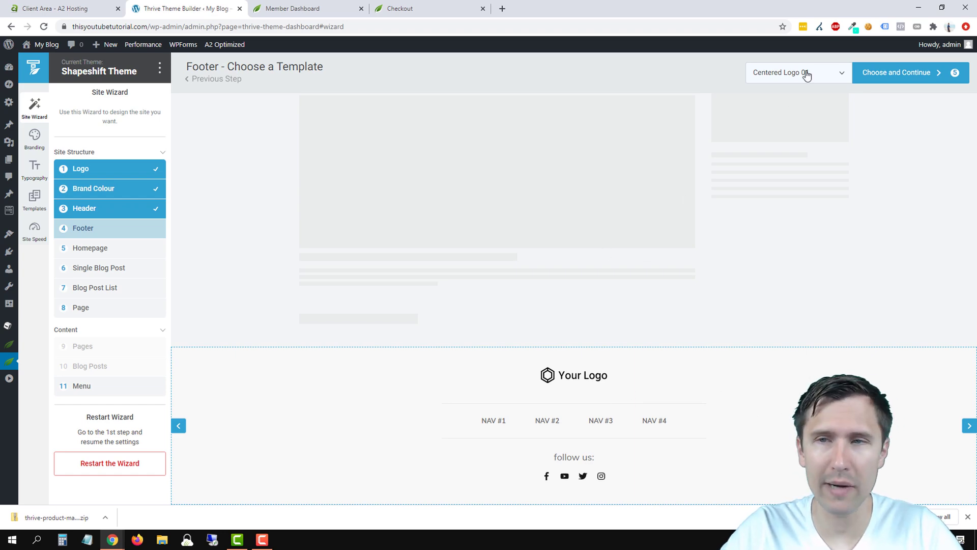
pyautogui.click(798, 72)
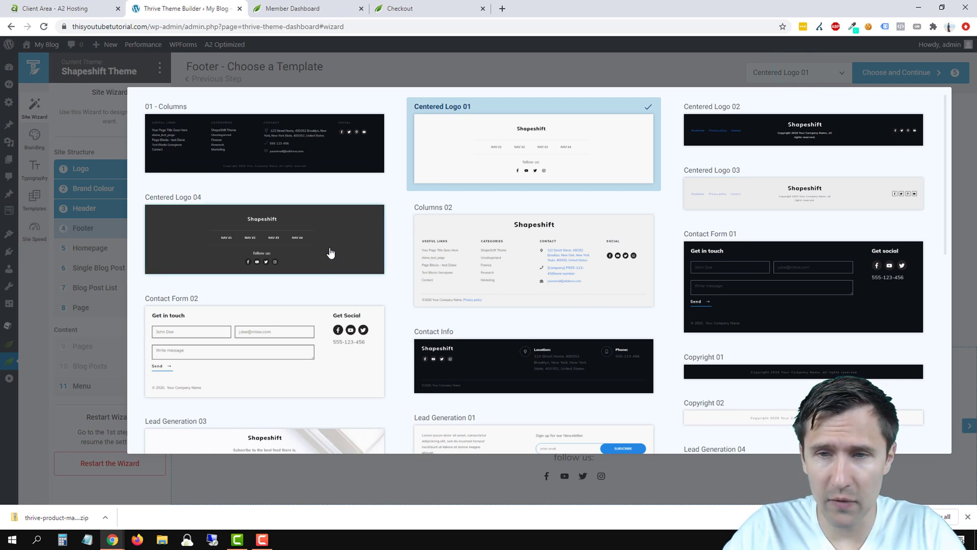
pyautogui.scroll(-3)
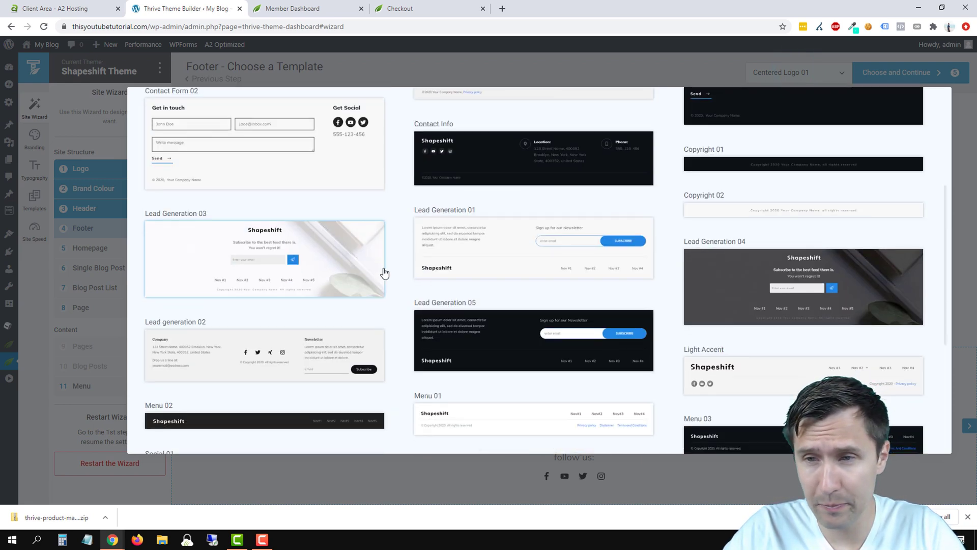
pyautogui.scroll(-3)
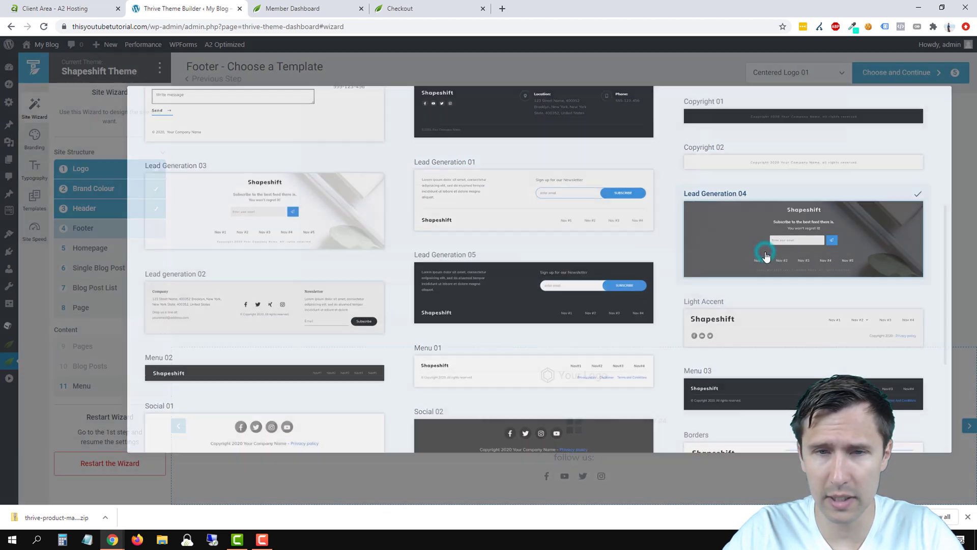
pyautogui.click(803, 238)
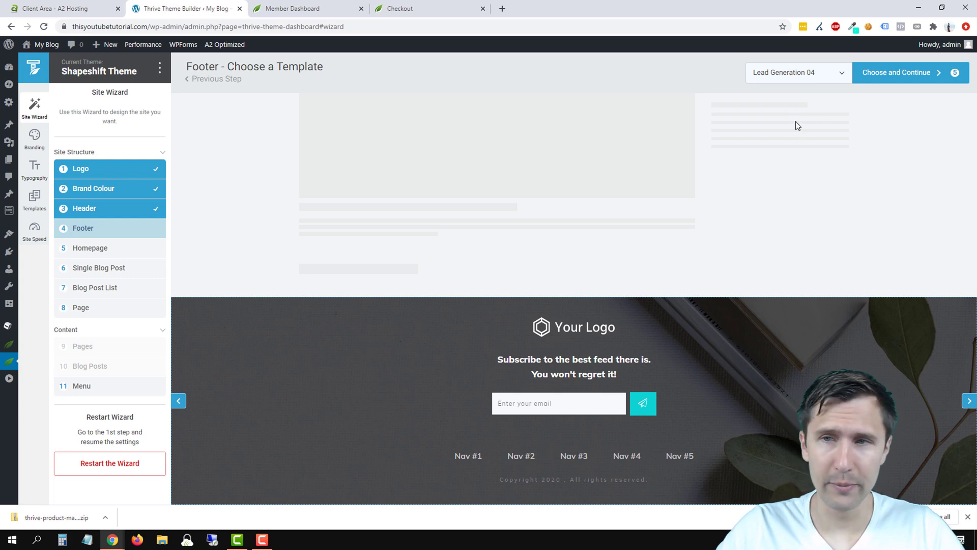
# Accept the footer, pick the ready-made Homepage – Service business focused, and continue to the single blog post step
pyautogui.click(903, 72)
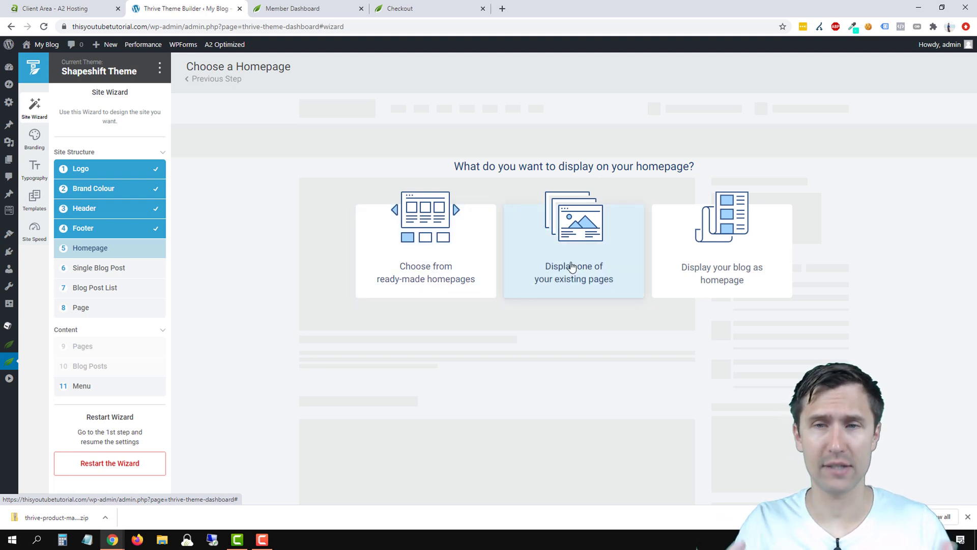
pyautogui.moveTo(721, 260)
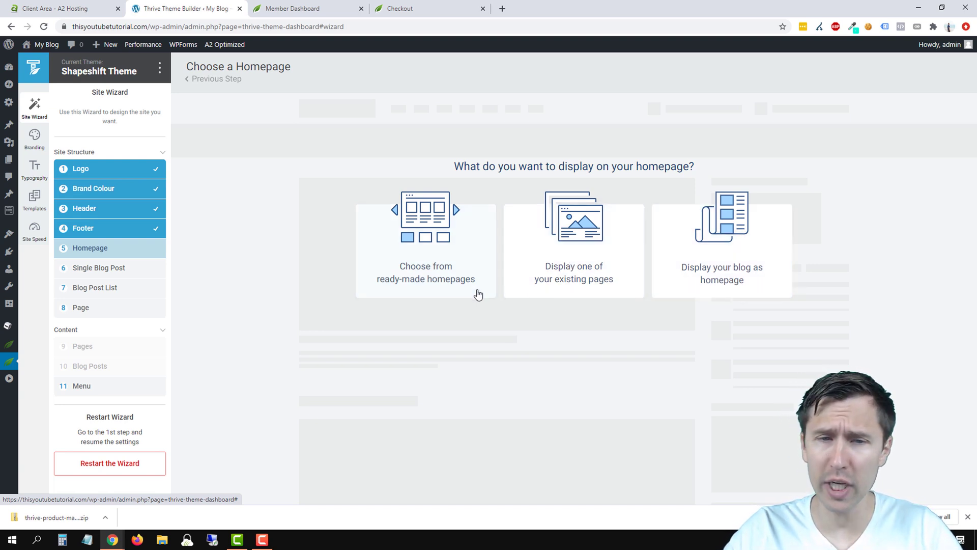
pyautogui.click(425, 243)
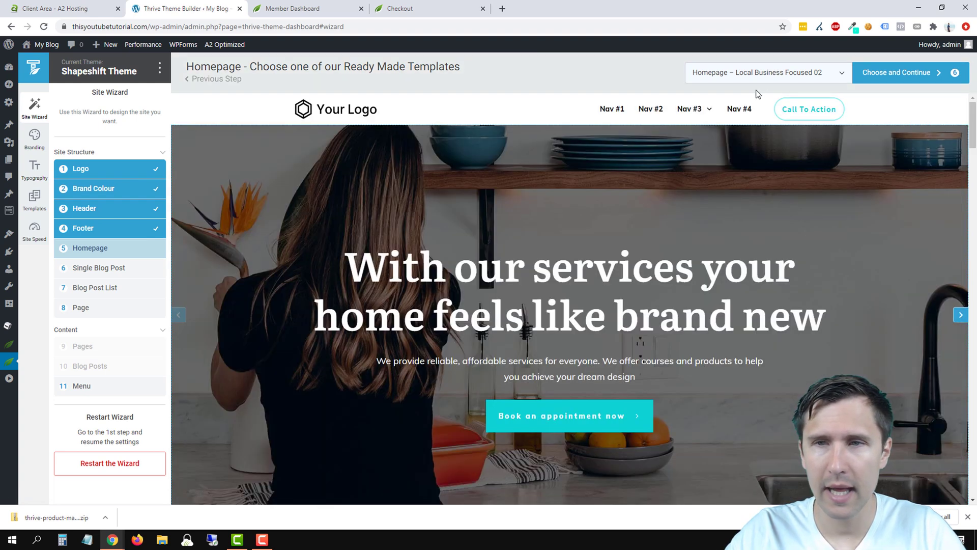
pyautogui.click(766, 73)
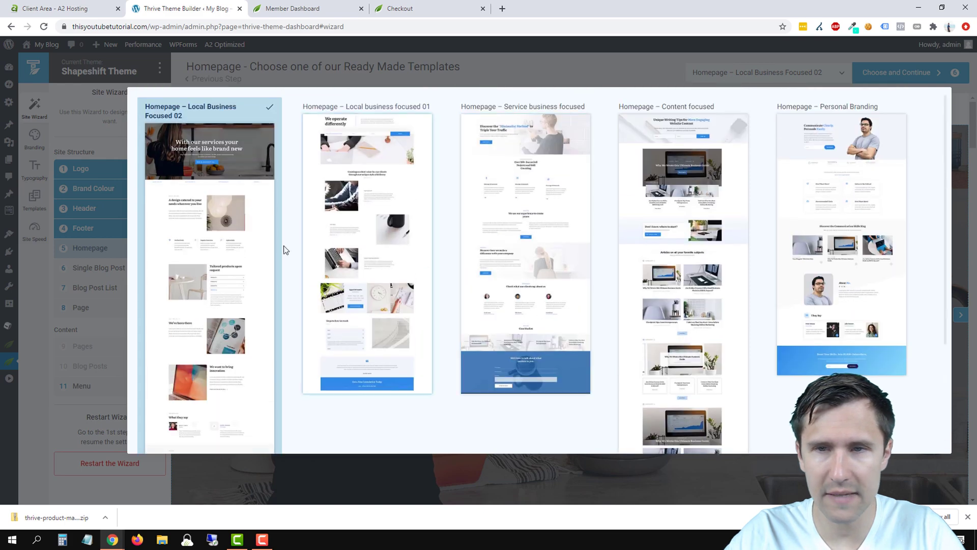
pyautogui.moveTo(312, 190)
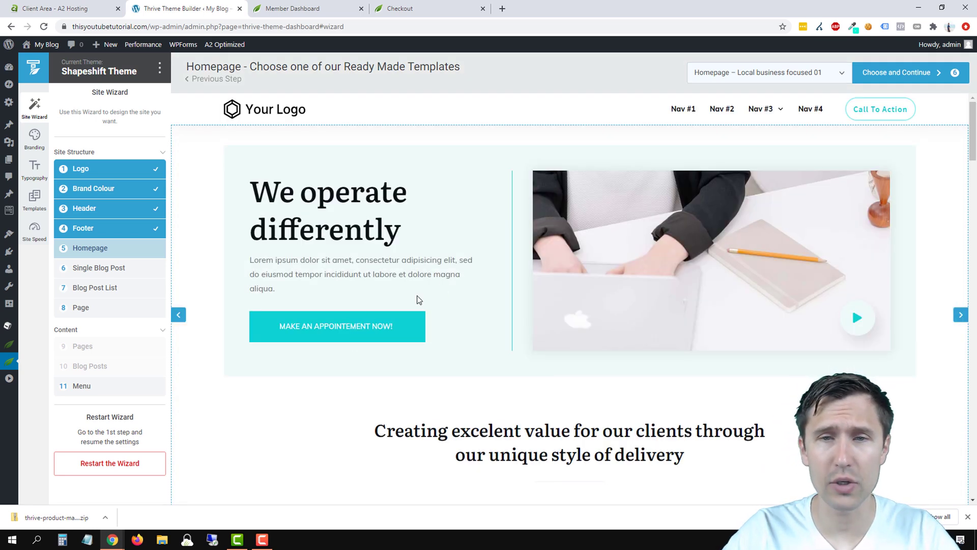
pyautogui.moveTo(355, 200)
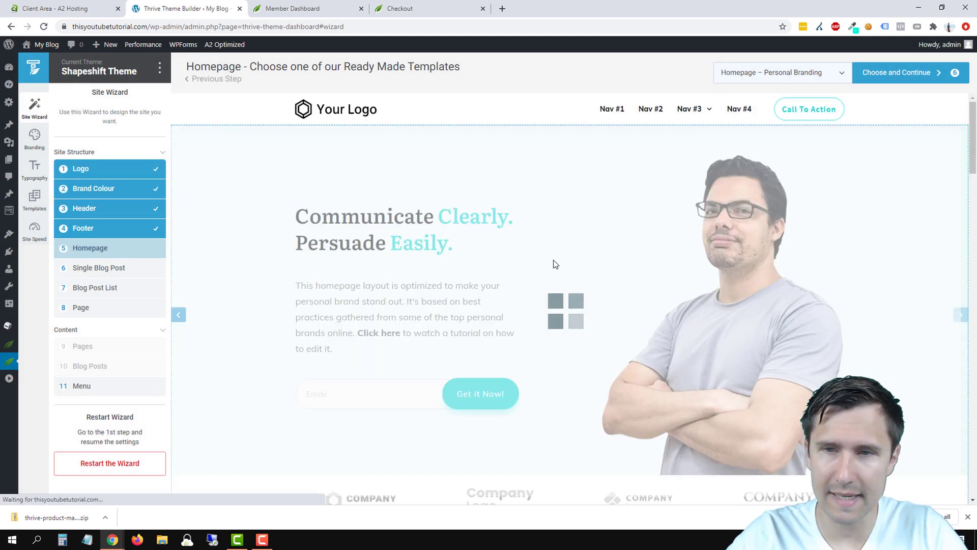
pyautogui.scroll(-3)
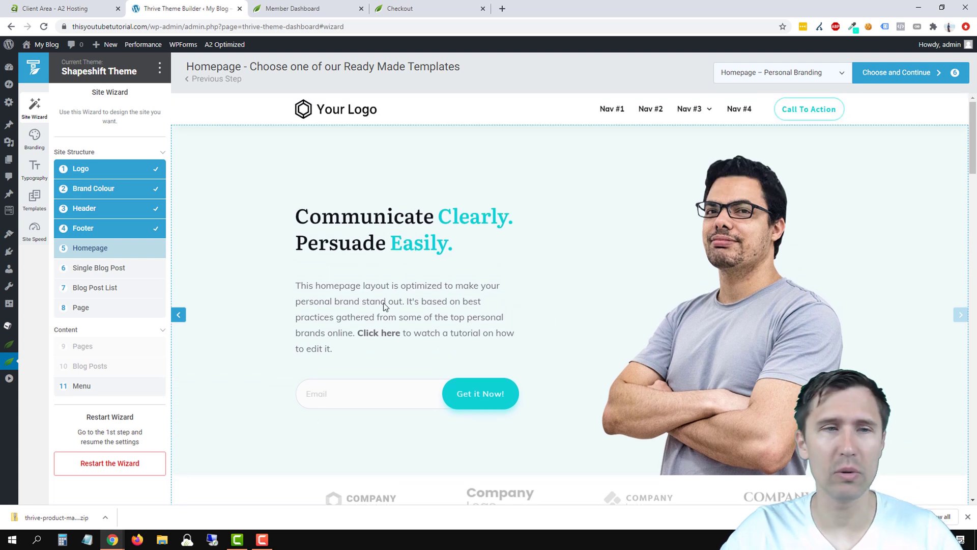
pyautogui.moveTo(393, 245)
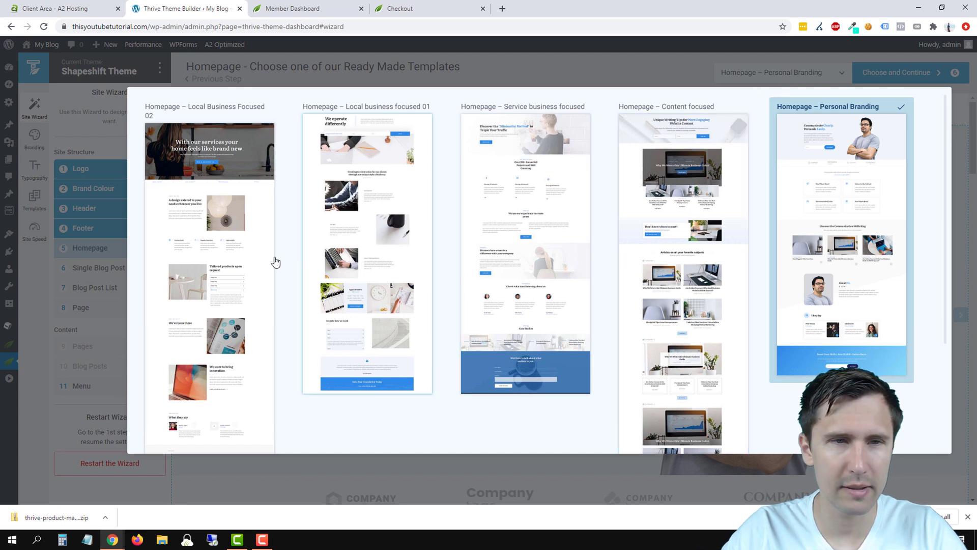
pyautogui.moveTo(411, 207)
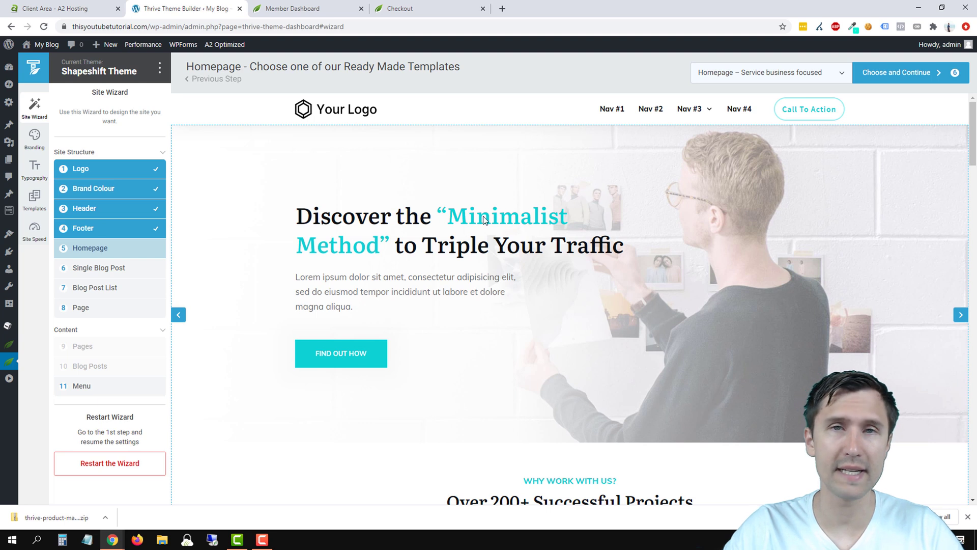
pyautogui.moveTo(613, 231)
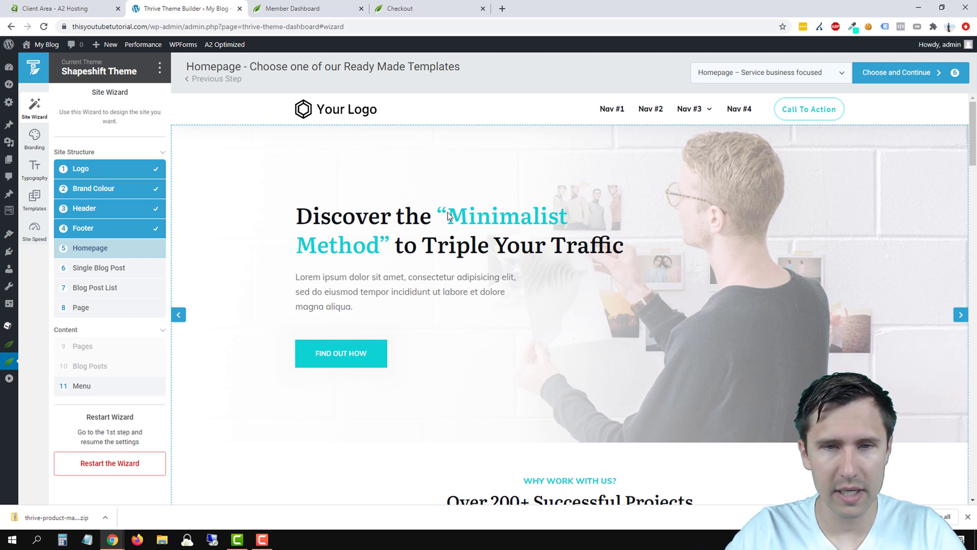
pyautogui.moveTo(582, 298)
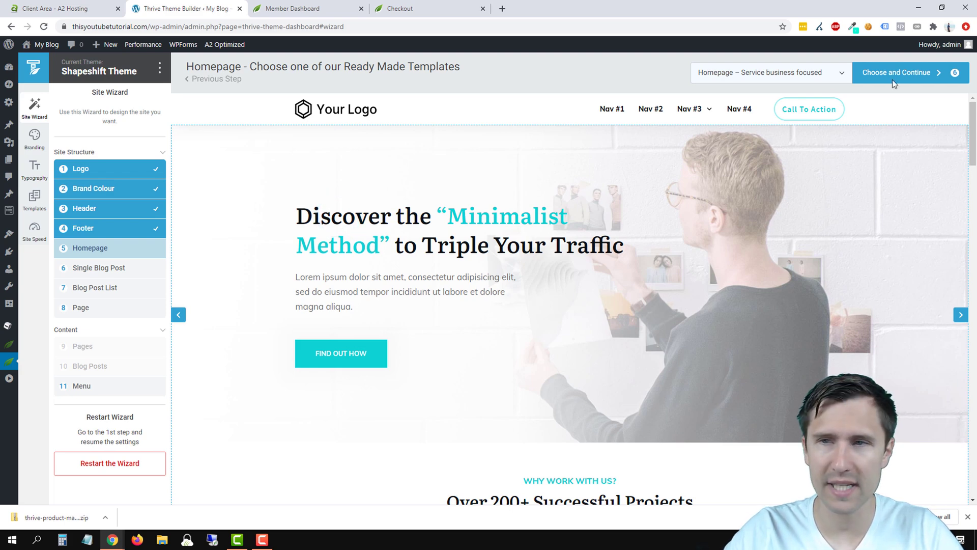
pyautogui.click(896, 72)
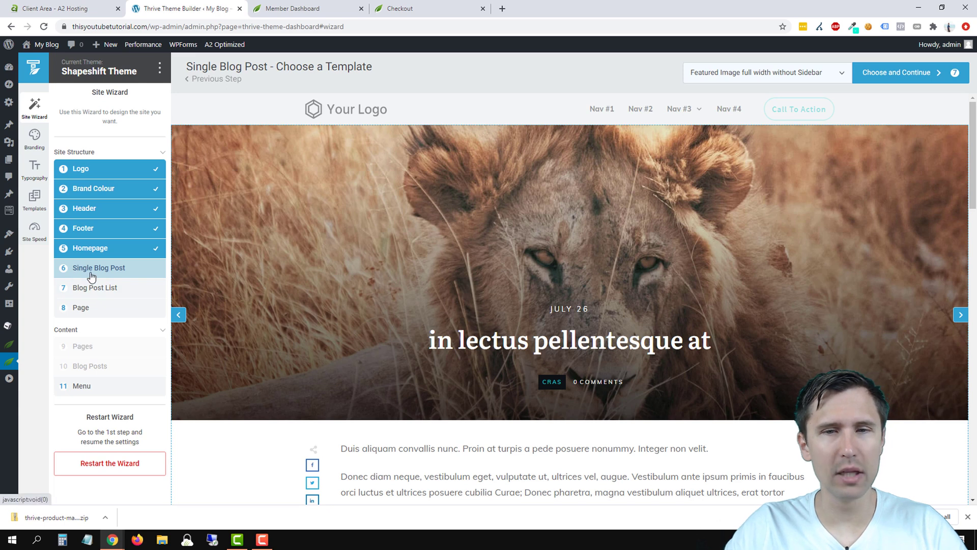
# Scroll through the Split Top with Sidebar single-post preview before choosing it for blog posts
pyautogui.scroll(-3)
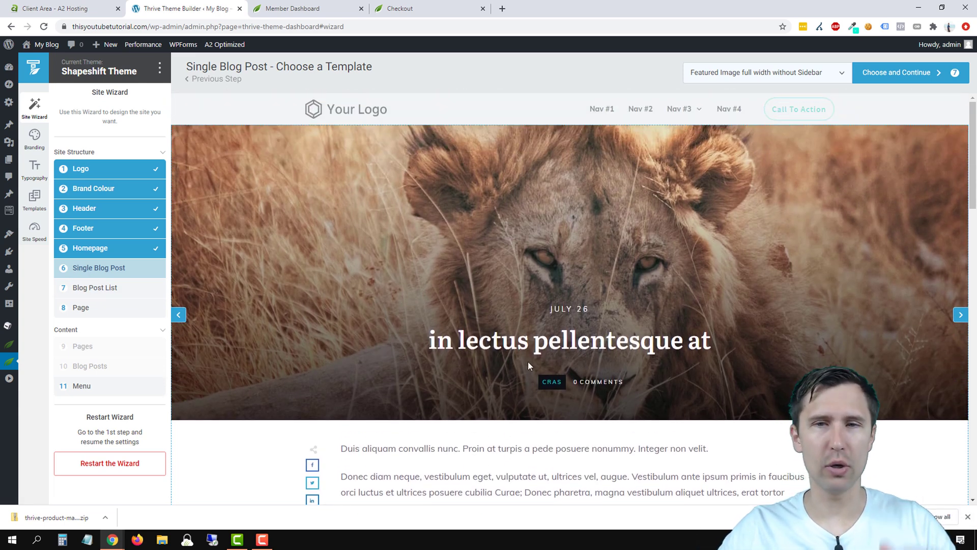
pyautogui.moveTo(690, 169)
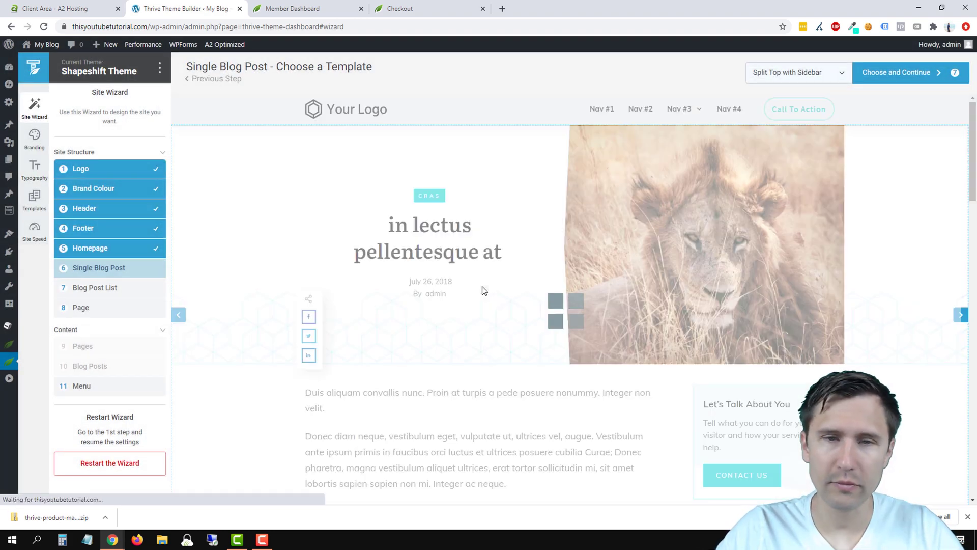
pyautogui.scroll(-3)
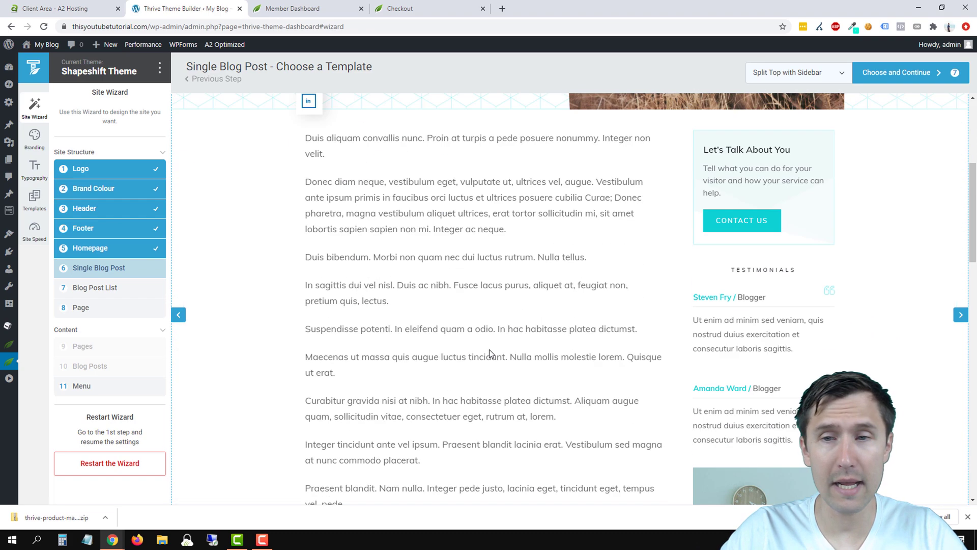
pyautogui.scroll(-3)
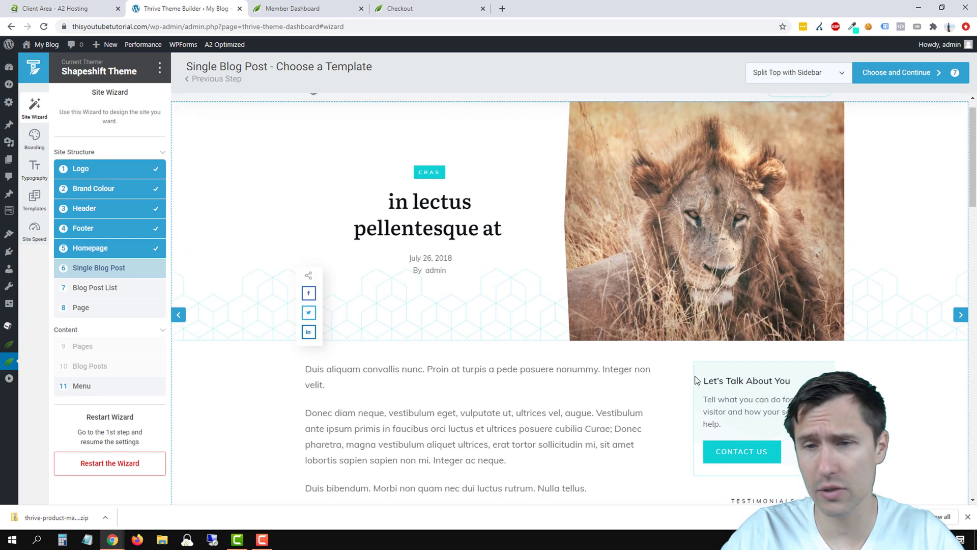
pyautogui.scroll(-3)
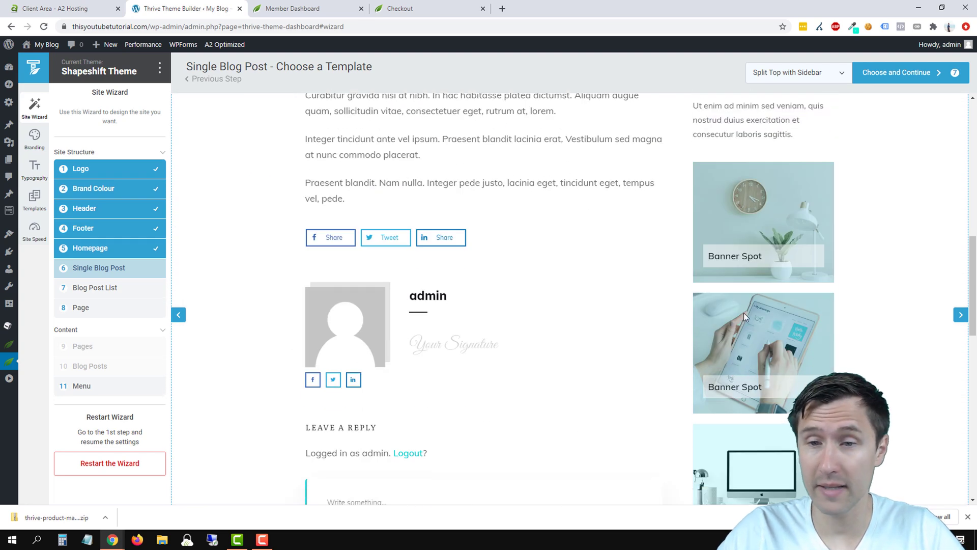
pyautogui.scroll(-3)
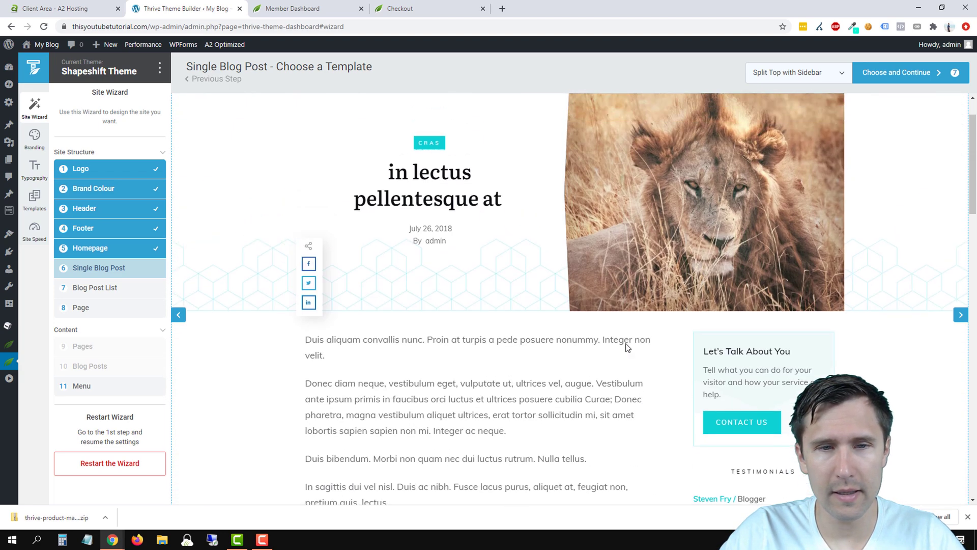
pyautogui.scroll(-3)
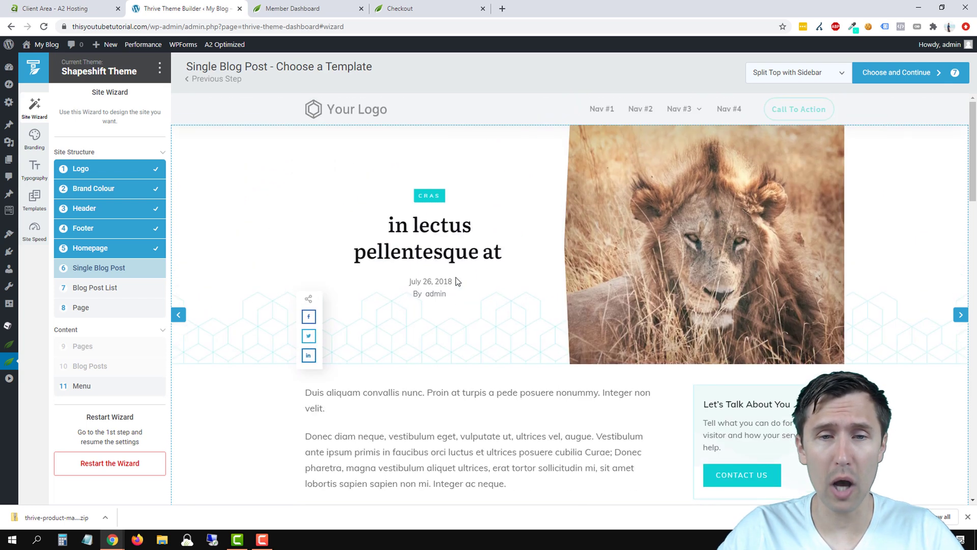
pyautogui.scroll(-3)
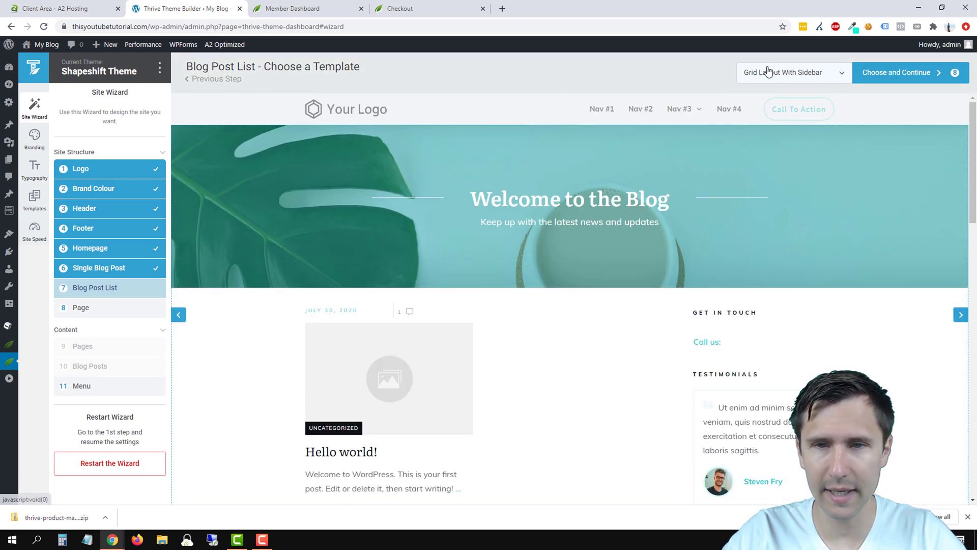
# Choose Masonry Layout with sidebar for the blog post list and scroll its Welcome to the Blog preview
pyautogui.click(793, 72)
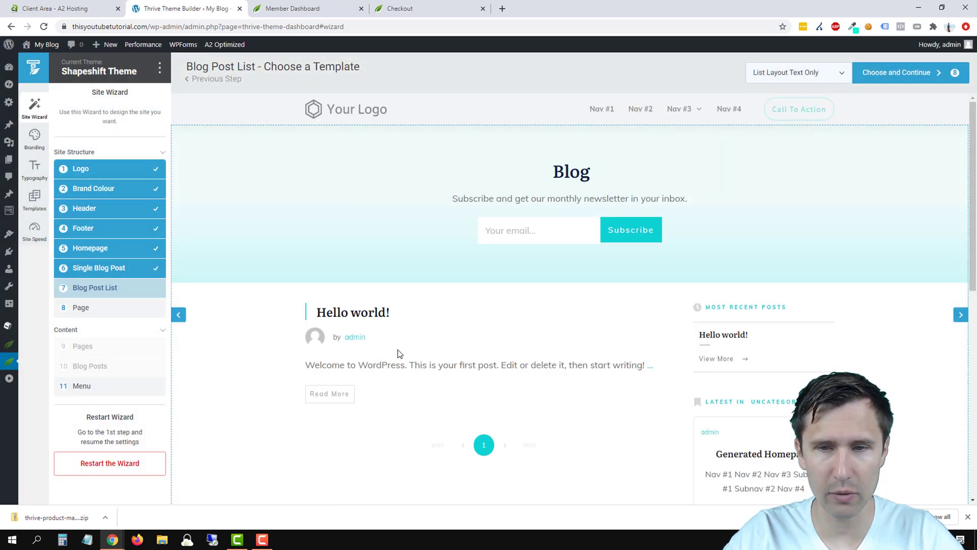
pyautogui.scroll(-3)
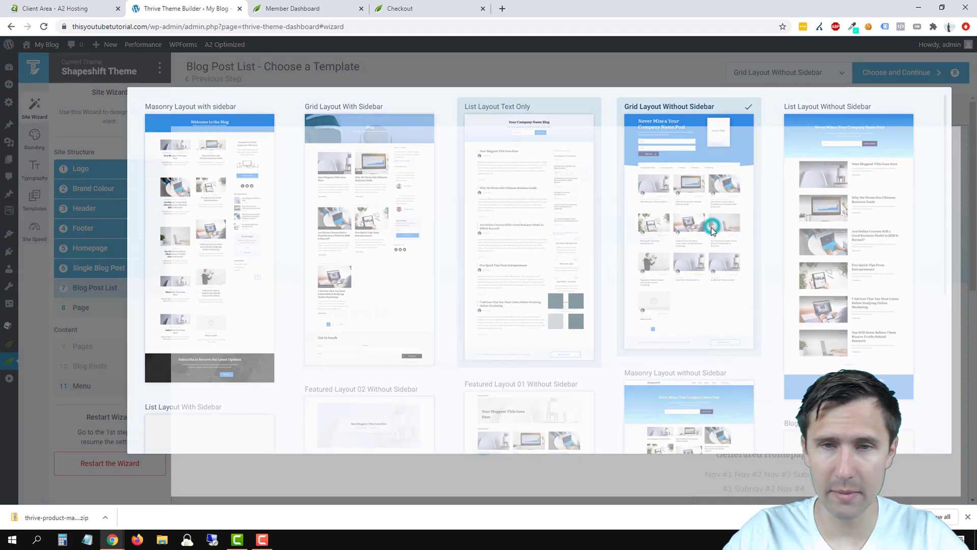
pyautogui.click(688, 231)
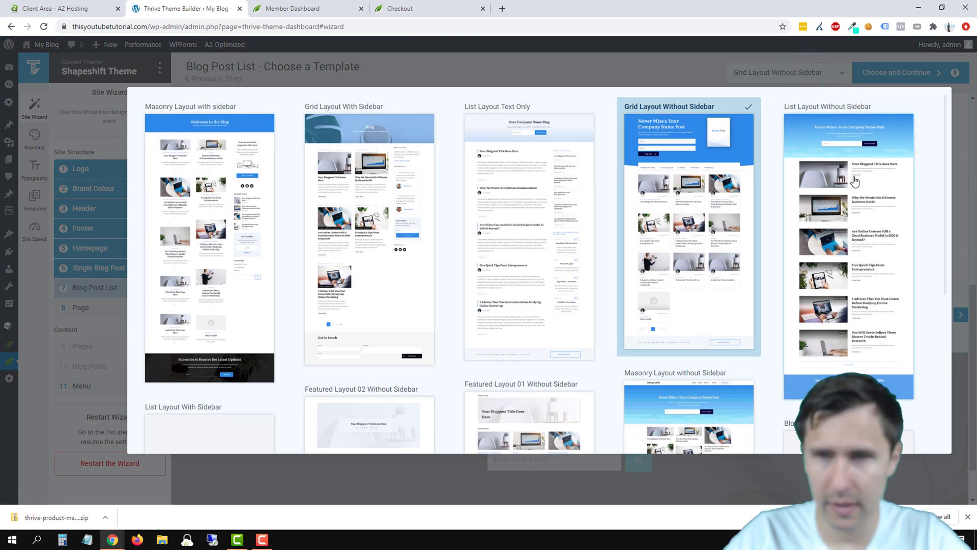
pyautogui.scroll(-3)
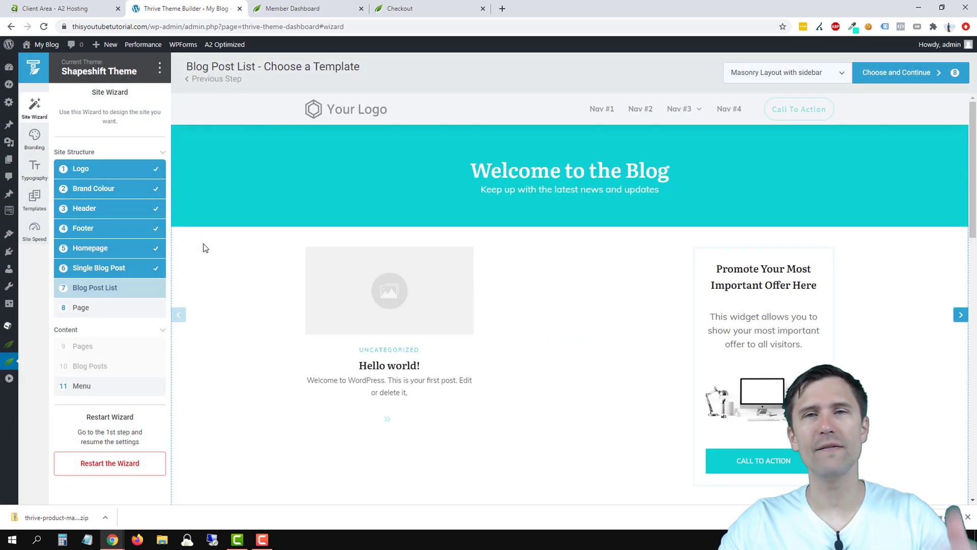
pyautogui.scroll(-3)
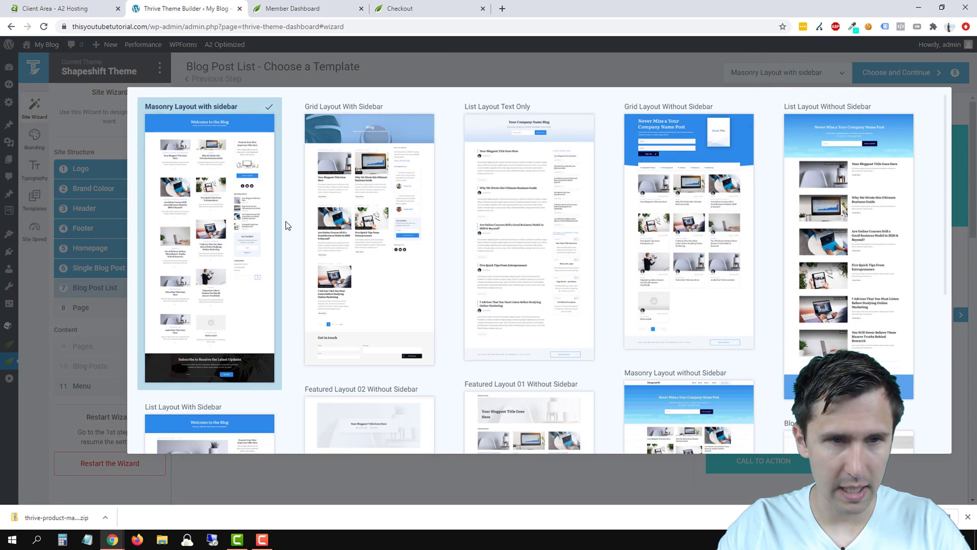
pyautogui.moveTo(805, 226)
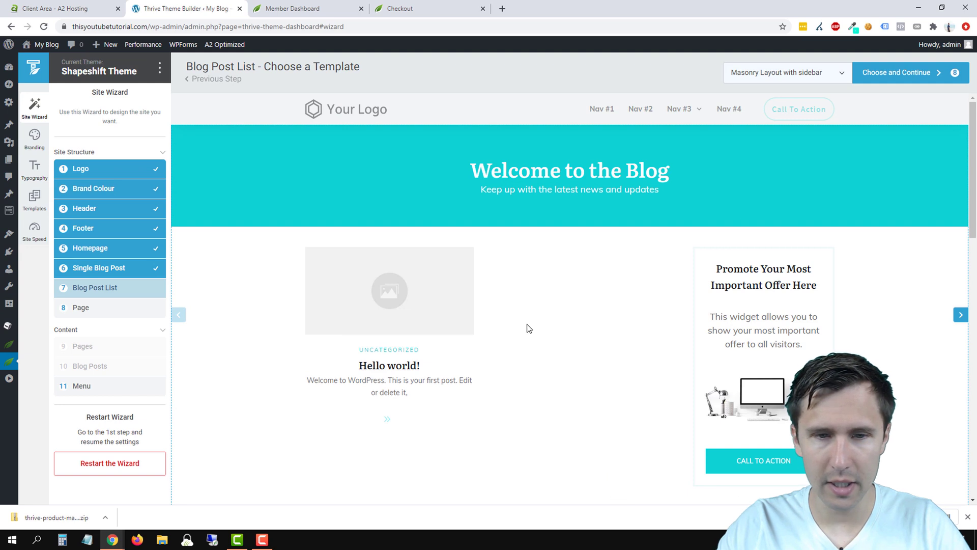
pyautogui.scroll(-3)
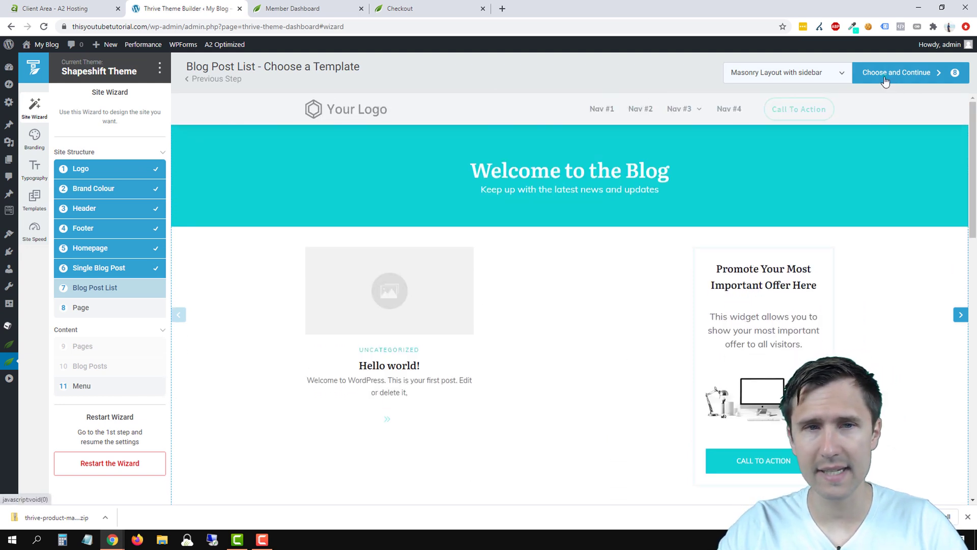
# Accept the blog list template and review the default page template preview
pyautogui.click(895, 73)
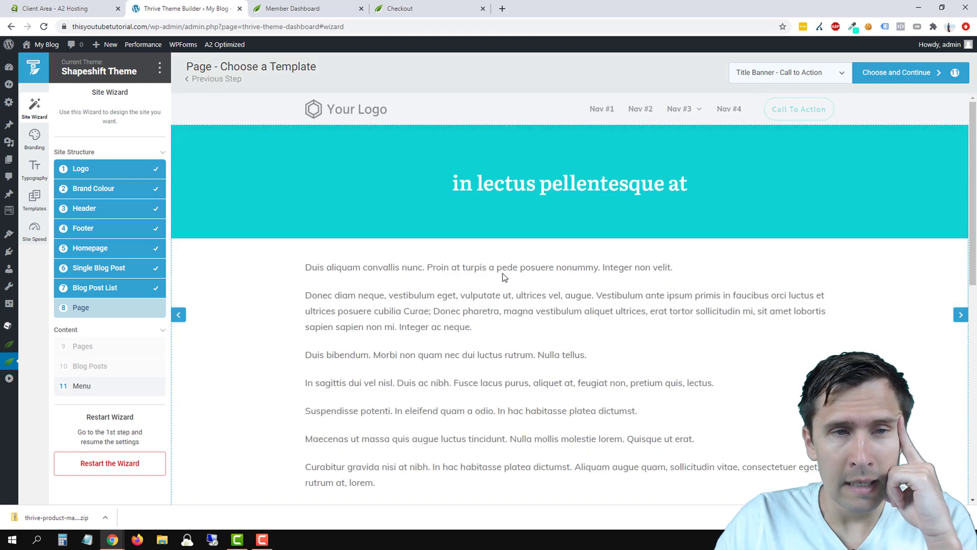
pyautogui.scroll(-3)
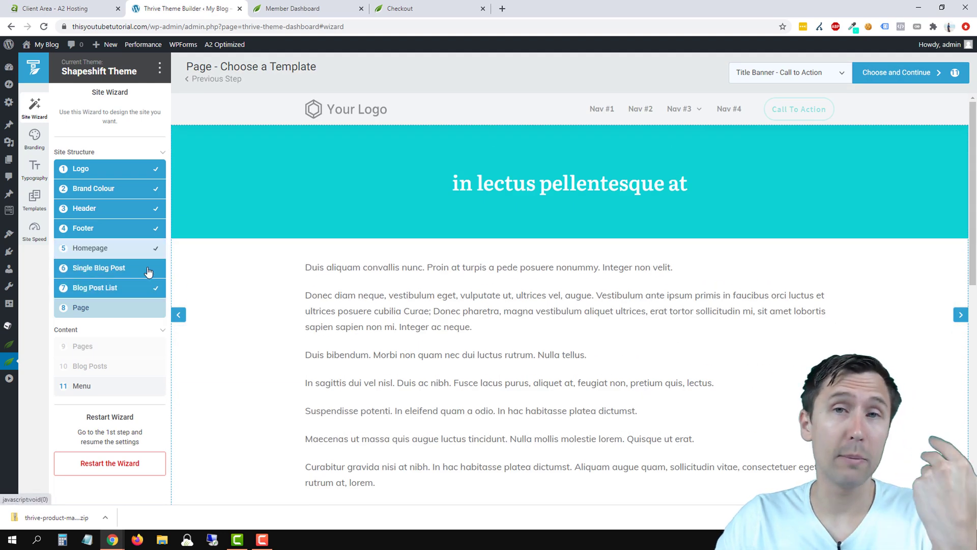
pyautogui.scroll(-3)
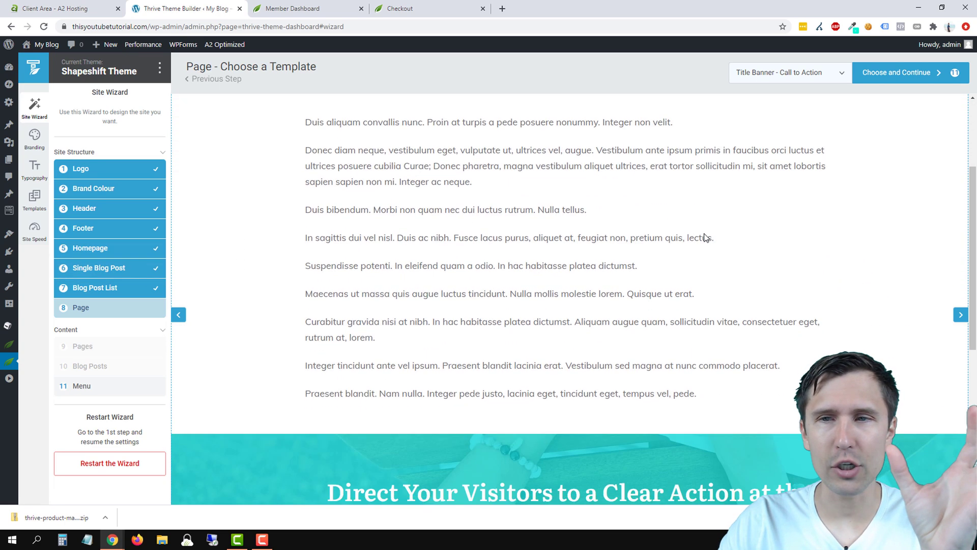
# Choose Title with Sidebar - Lead Generation as the page template and scroll its preview
pyautogui.click(788, 72)
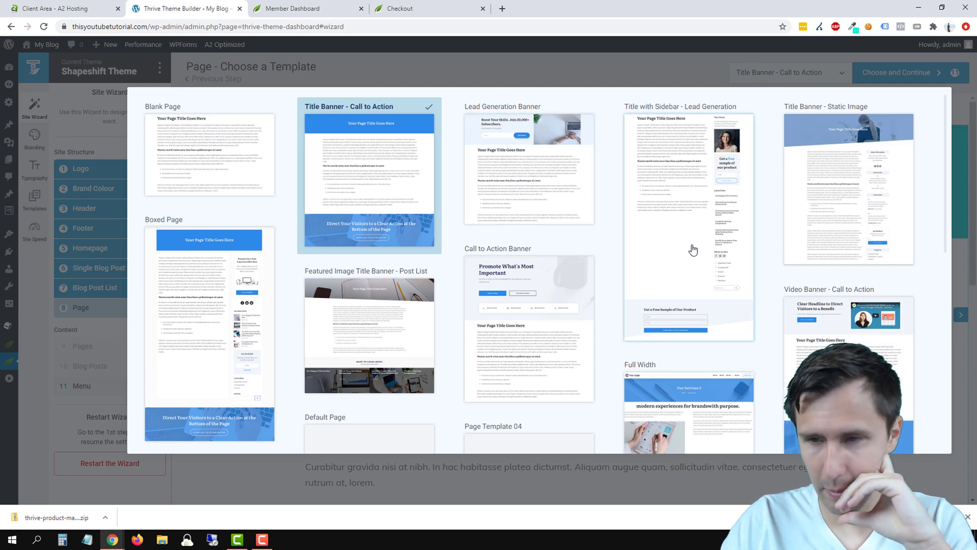
pyautogui.click(688, 218)
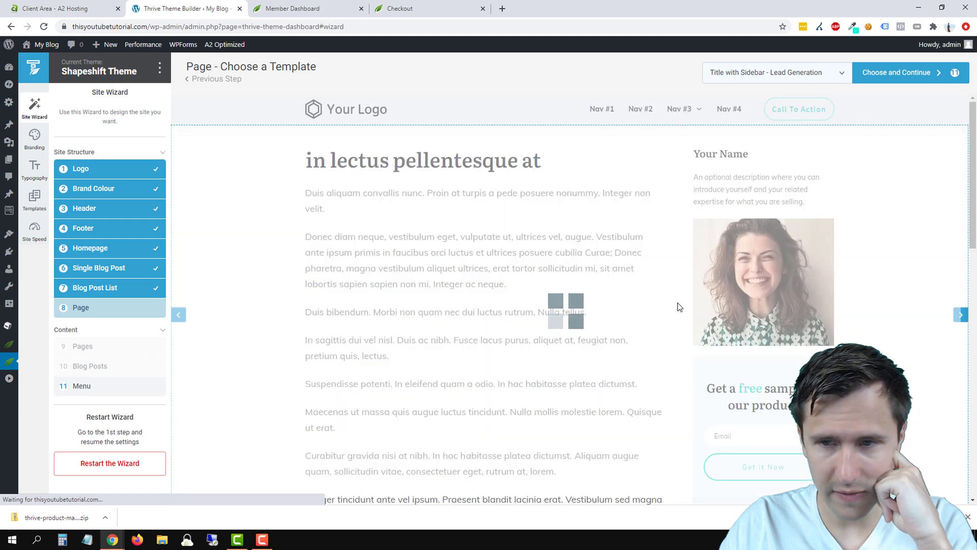
pyautogui.scroll(-3)
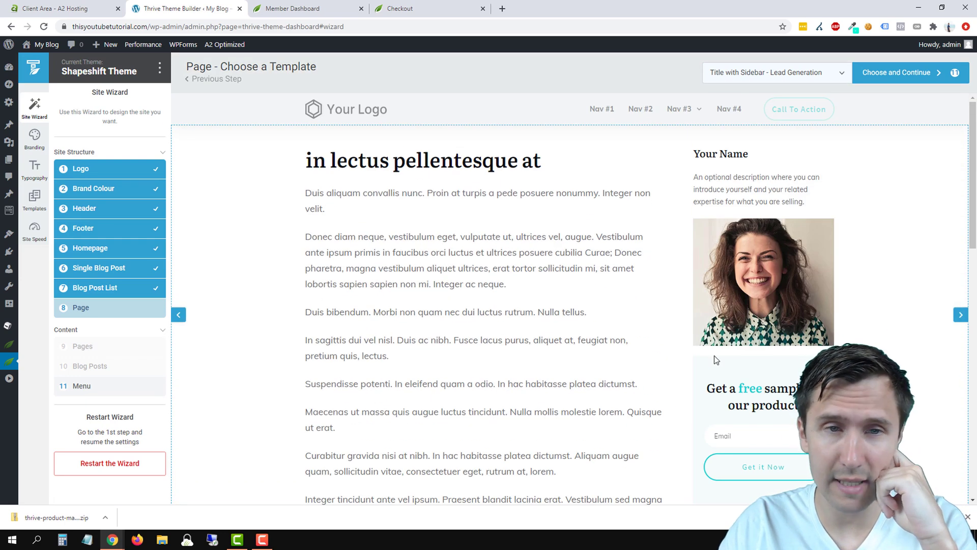
pyautogui.moveTo(868, 154)
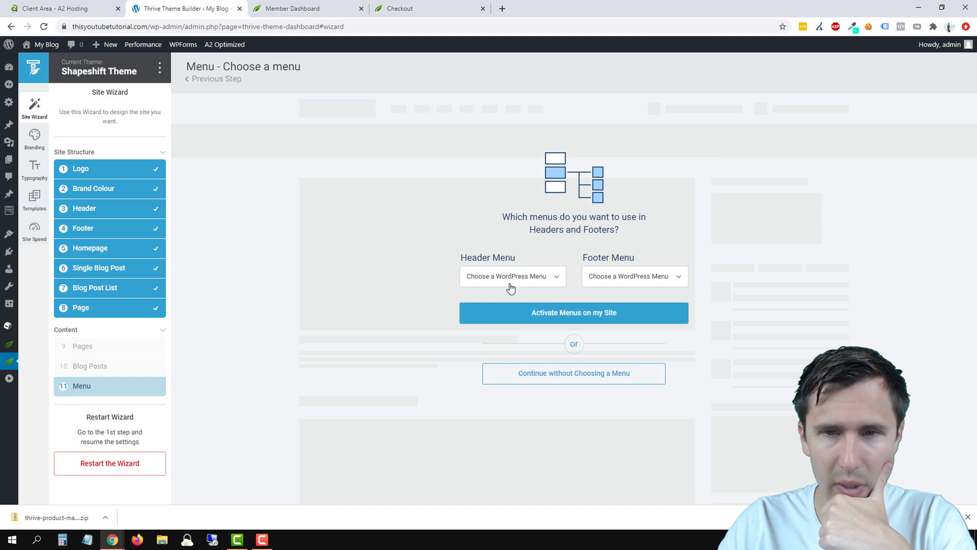
# Activate the menus on the site, completing the Thrive Theme Builder wizard
pyautogui.click(511, 276)
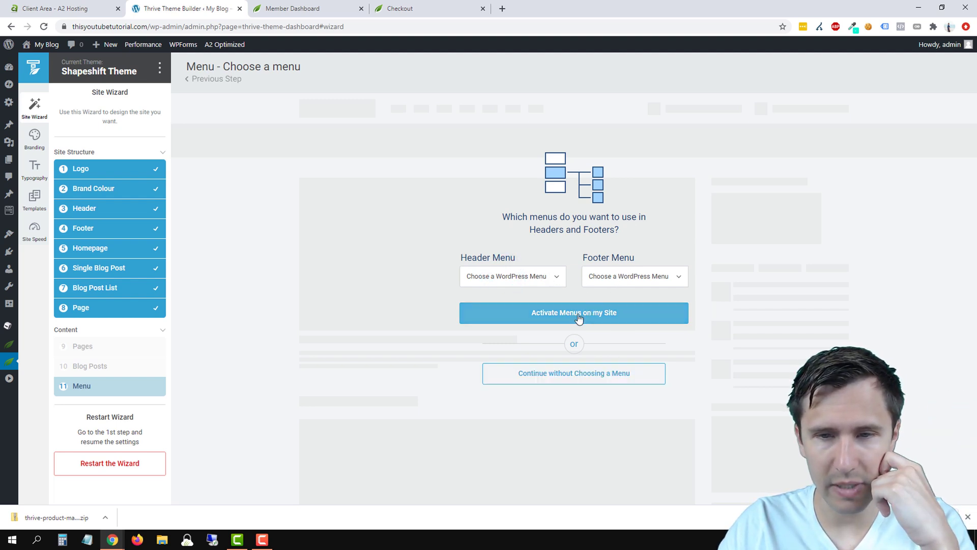
pyautogui.click(573, 312)
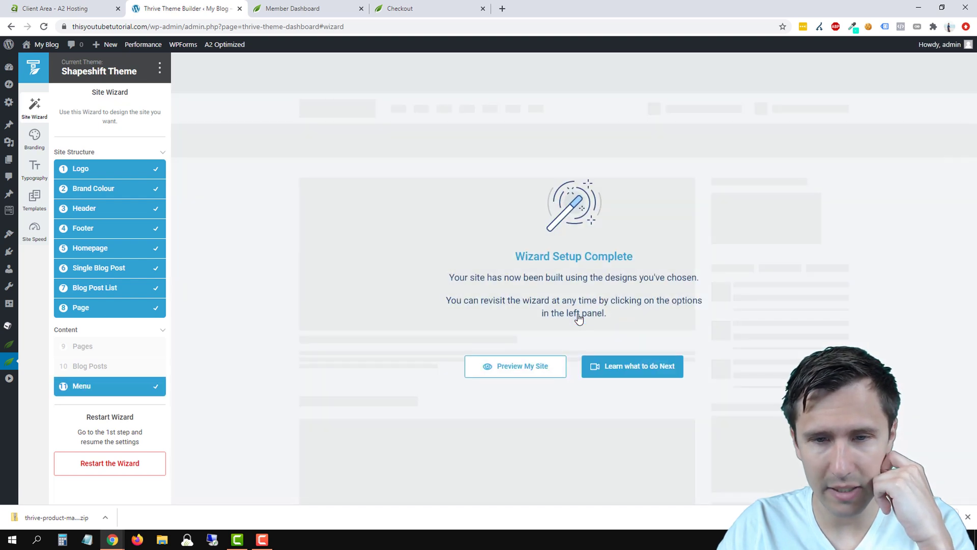
pyautogui.moveTo(544, 365)
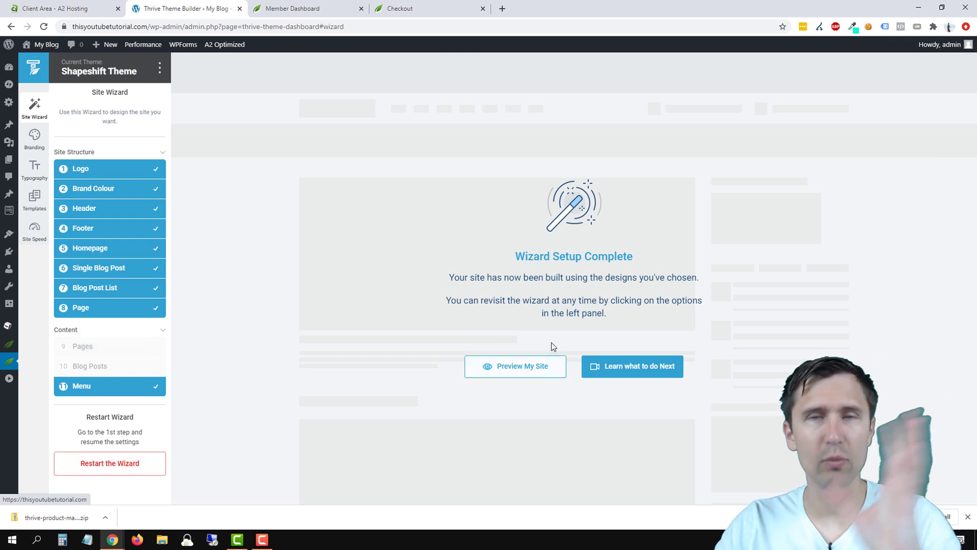
pyautogui.moveTo(540, 329)
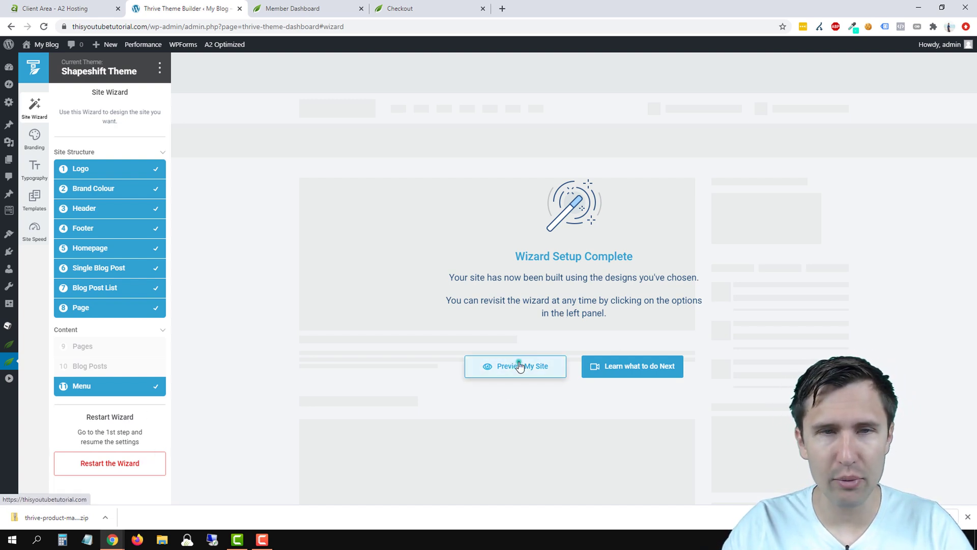
# Preview the live site's Sample Page with the new header and sidebar, then return to the wizard
pyautogui.click(515, 365)
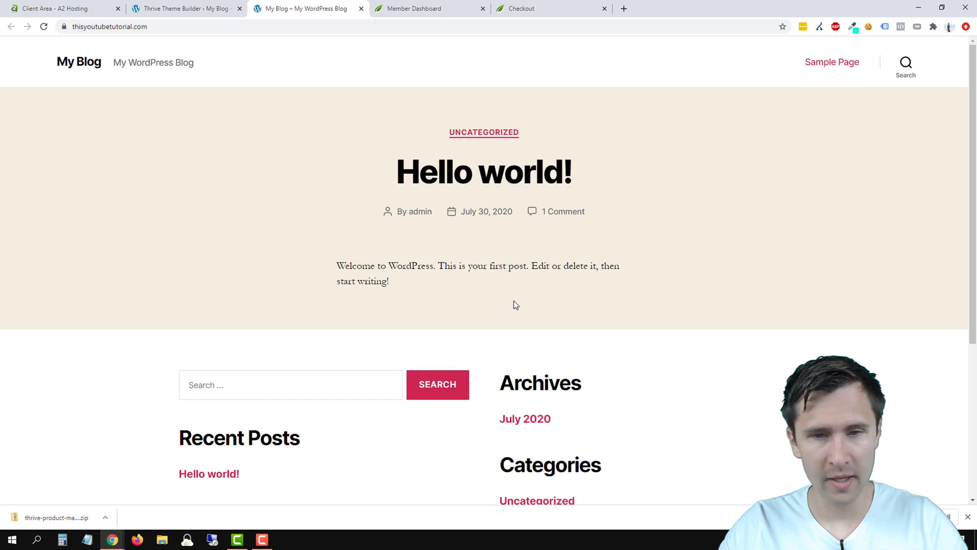
pyautogui.moveTo(832, 62)
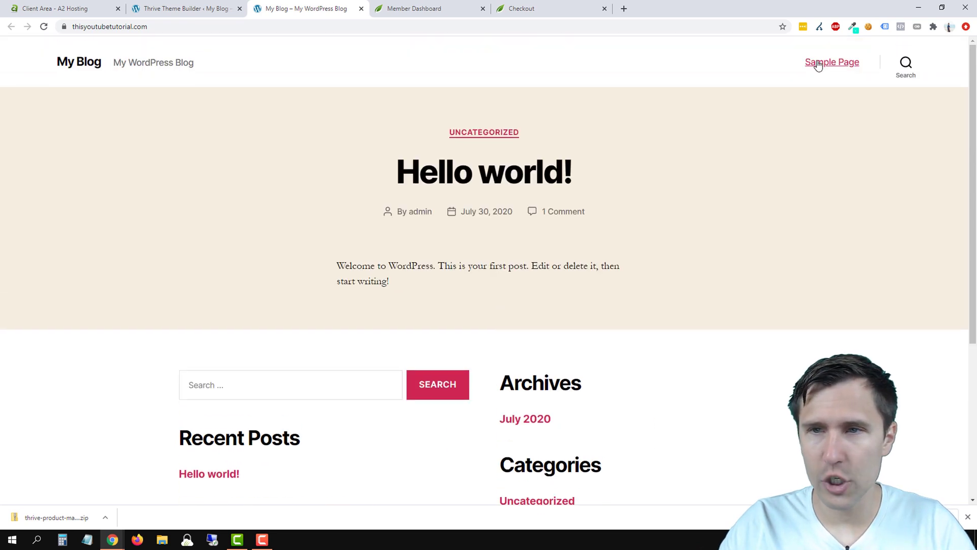
pyautogui.click(832, 62)
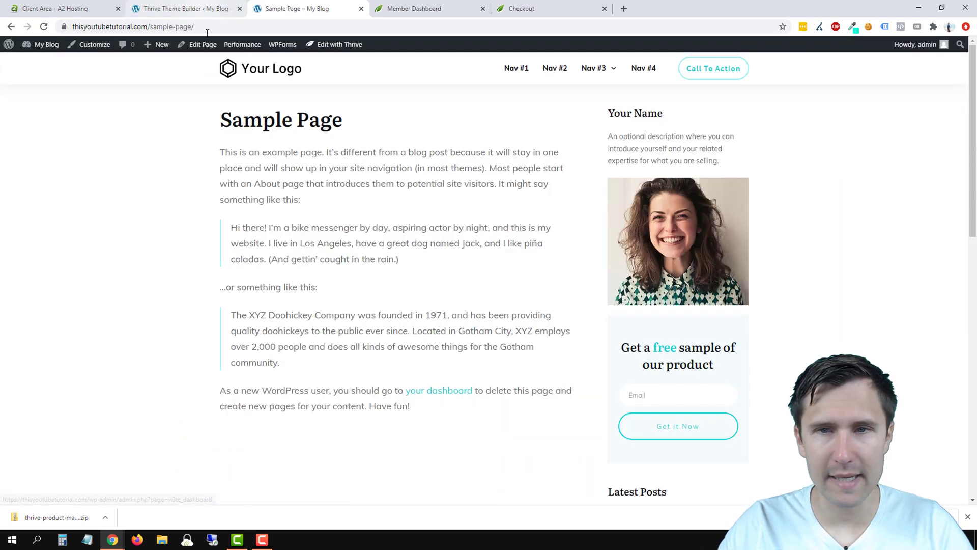
pyautogui.scroll(-3)
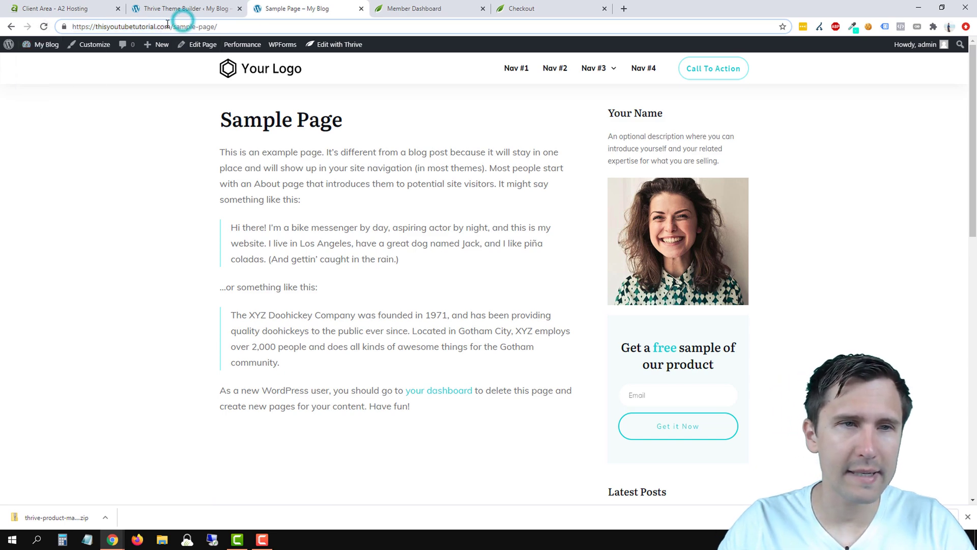
pyautogui.click(184, 8)
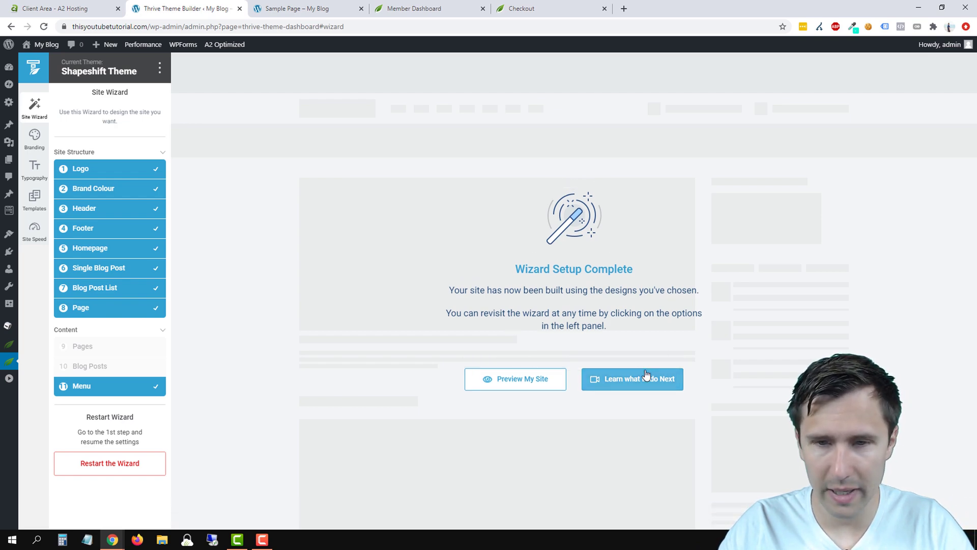
# Watch the next-steps tutorial video briefly and close it
pyautogui.click(631, 378)
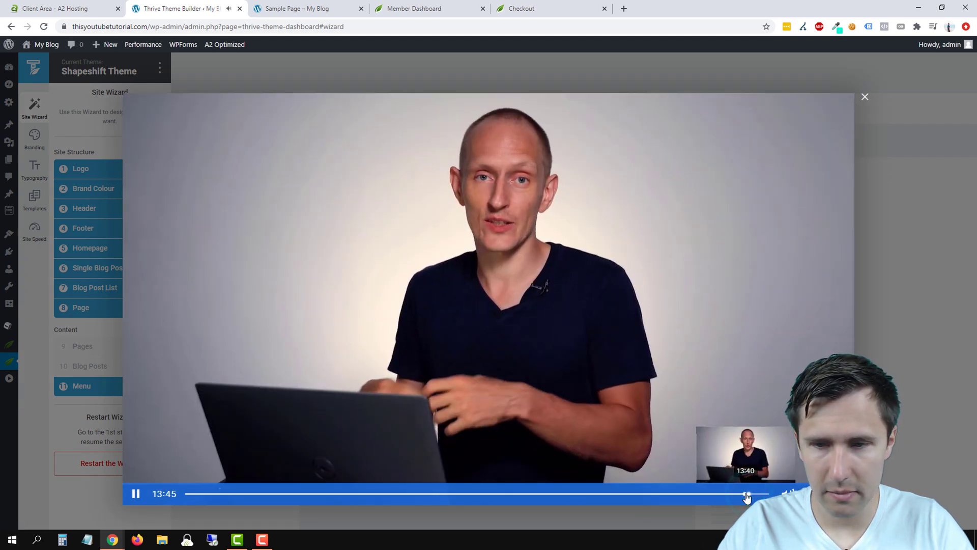
pyautogui.click(864, 97)
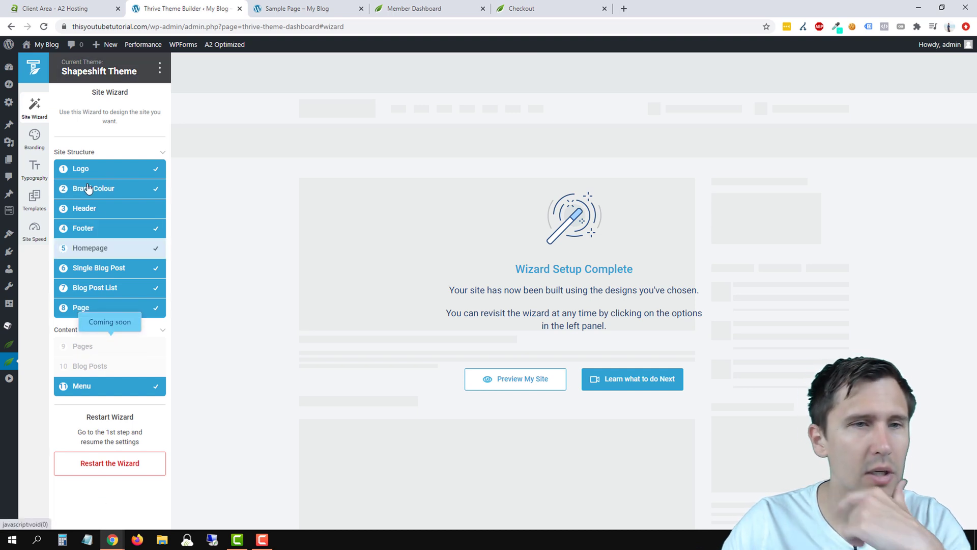
pyautogui.moveTo(47, 44)
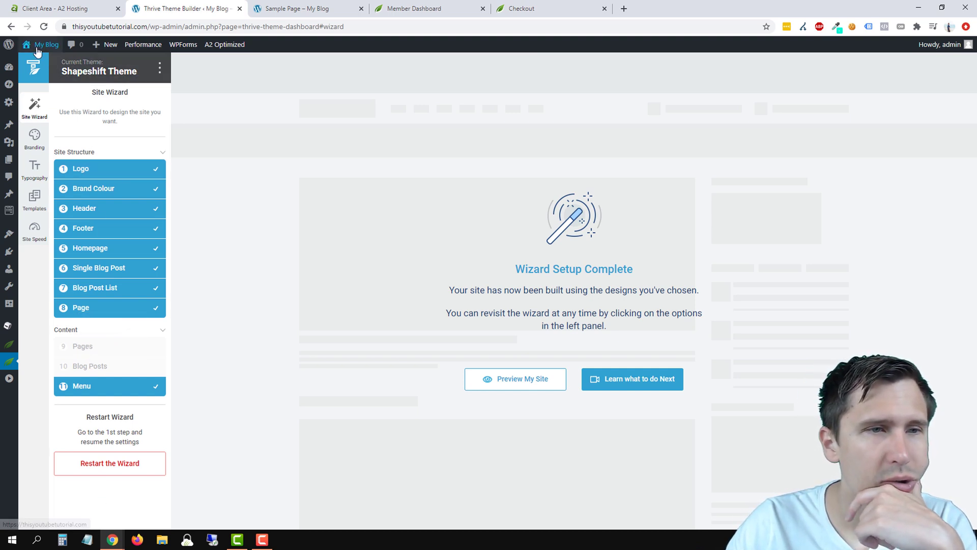
pyautogui.click(35, 137)
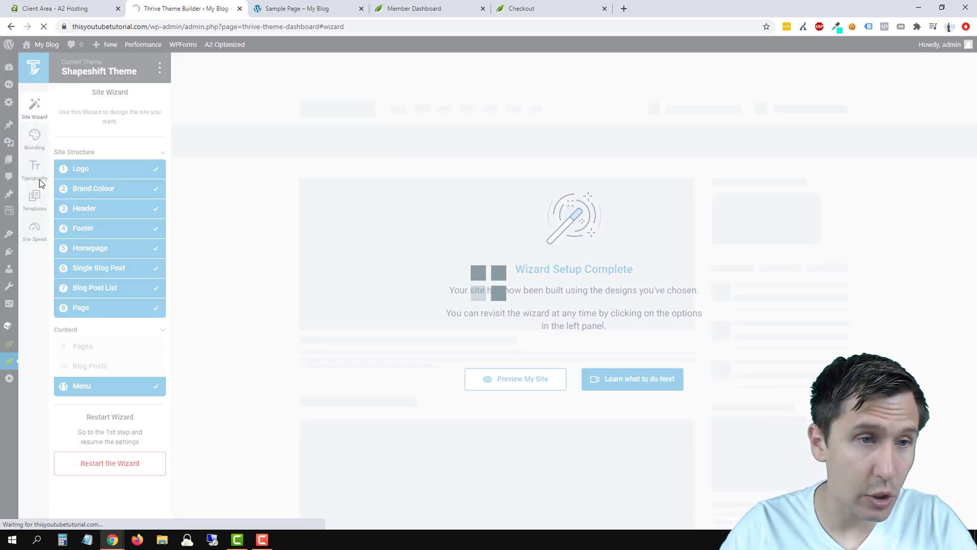
# Visit the Branding settings, return to the Site Wizard, then go to the Thrive Product Manager
pyautogui.click(35, 138)
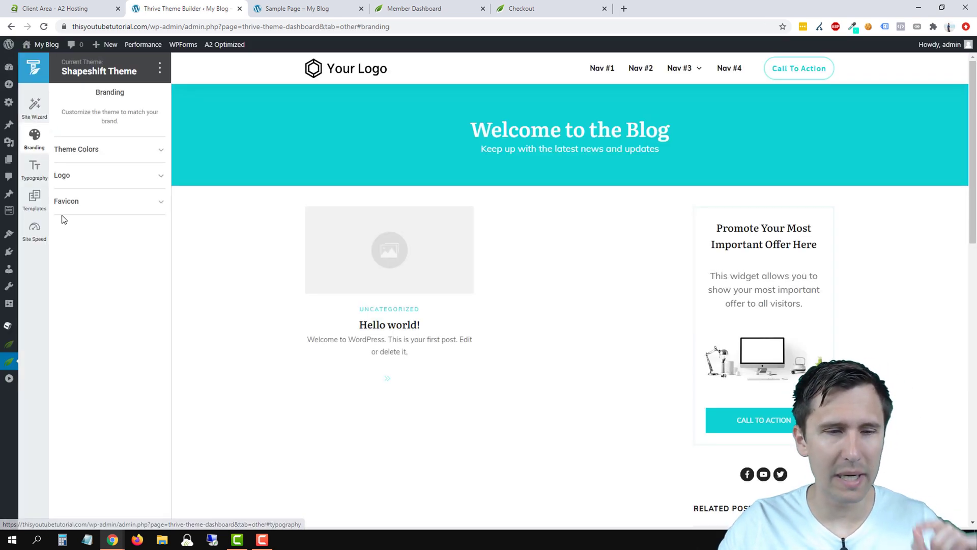
pyautogui.click(34, 105)
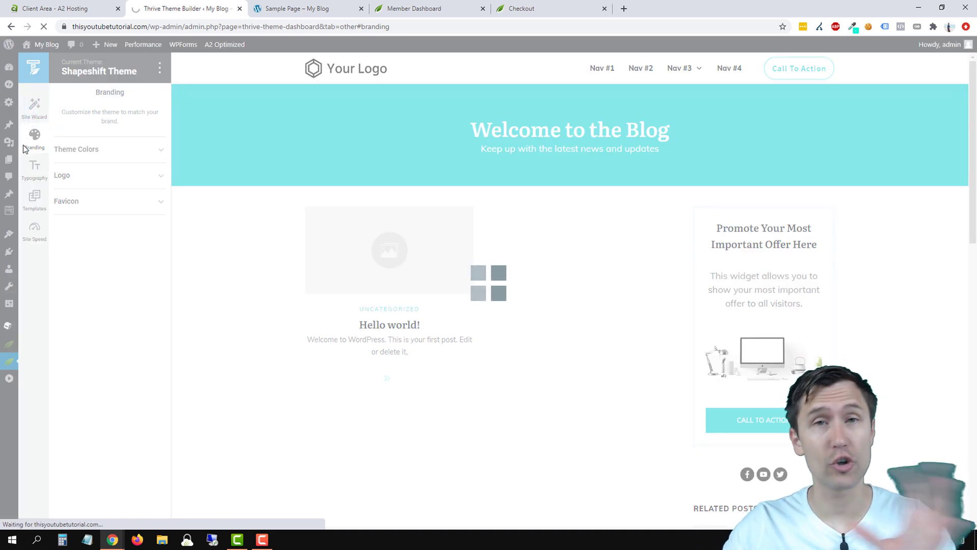
pyautogui.click(35, 106)
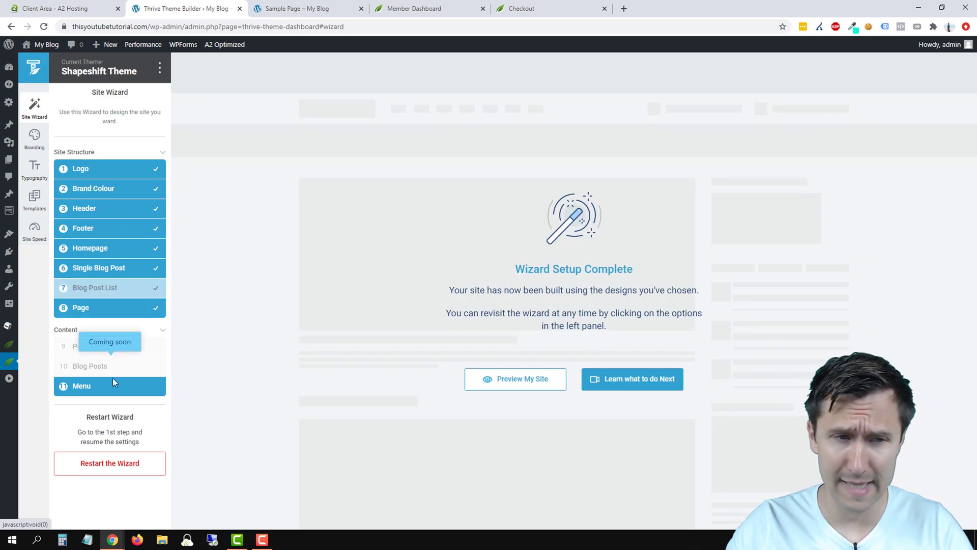
pyautogui.click(99, 267)
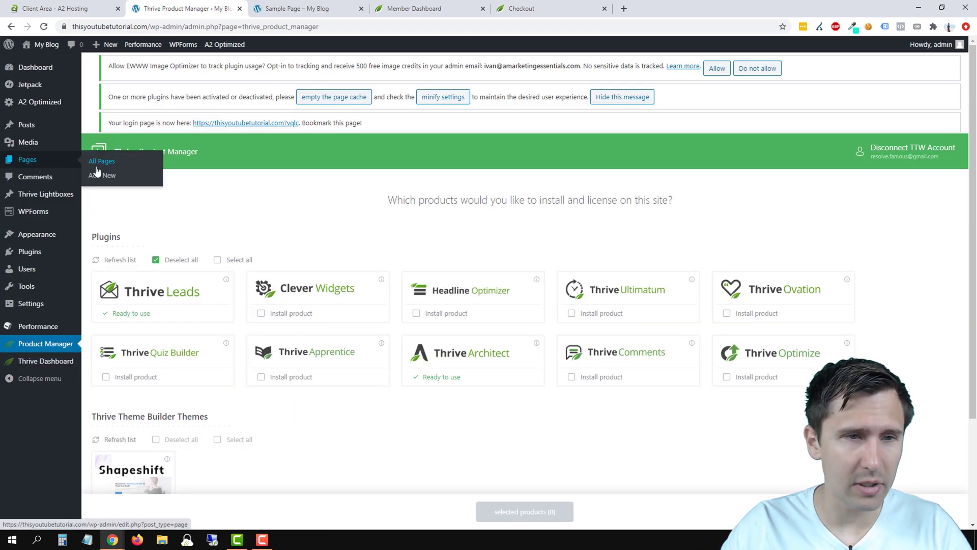
# Show all WordPress pages and glance at the live Sample Page tab
pyautogui.click(100, 161)
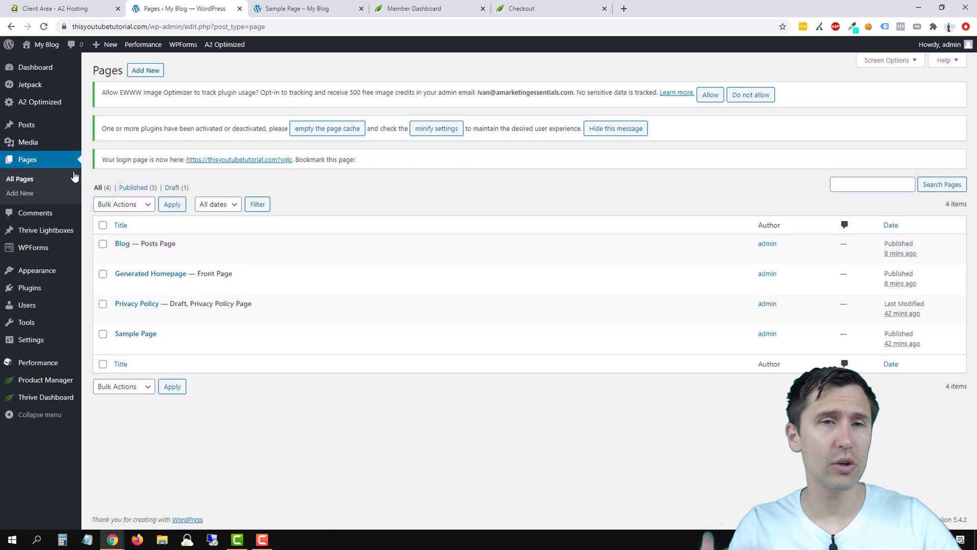
pyautogui.click(120, 224)
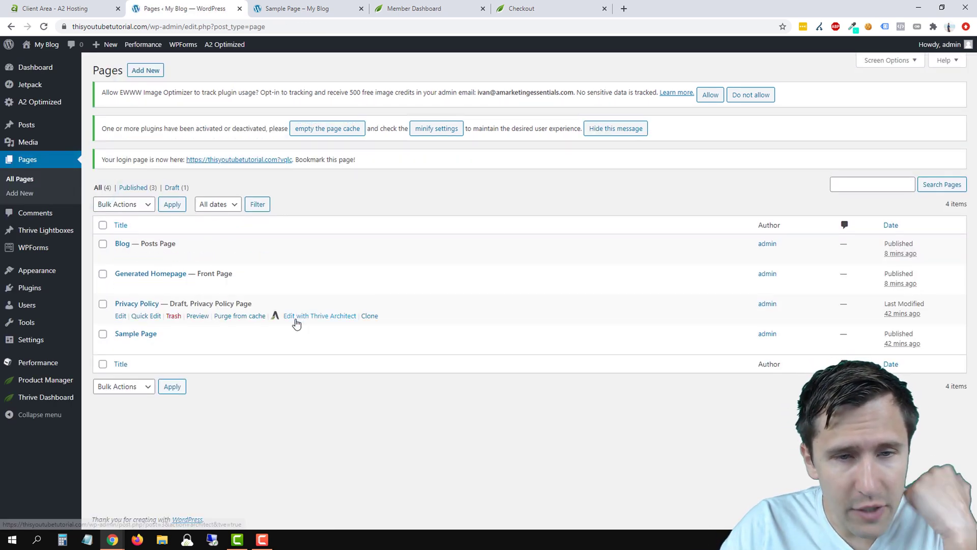
pyautogui.moveTo(286, 348)
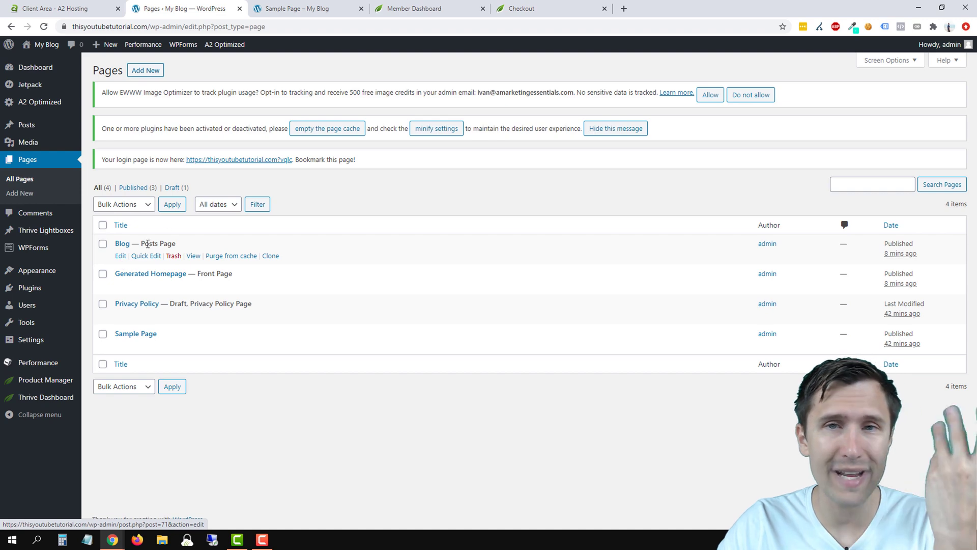
pyautogui.click(305, 8)
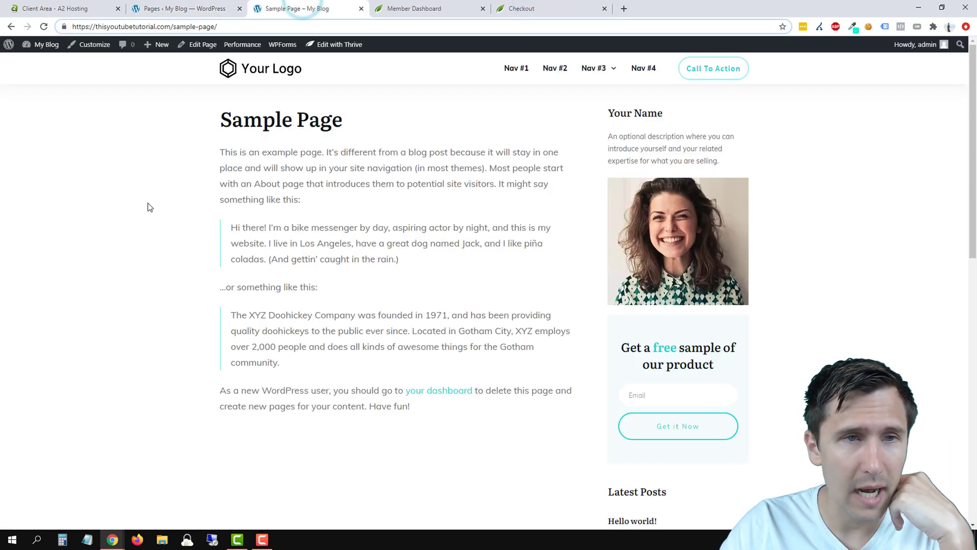
pyautogui.click(181, 8)
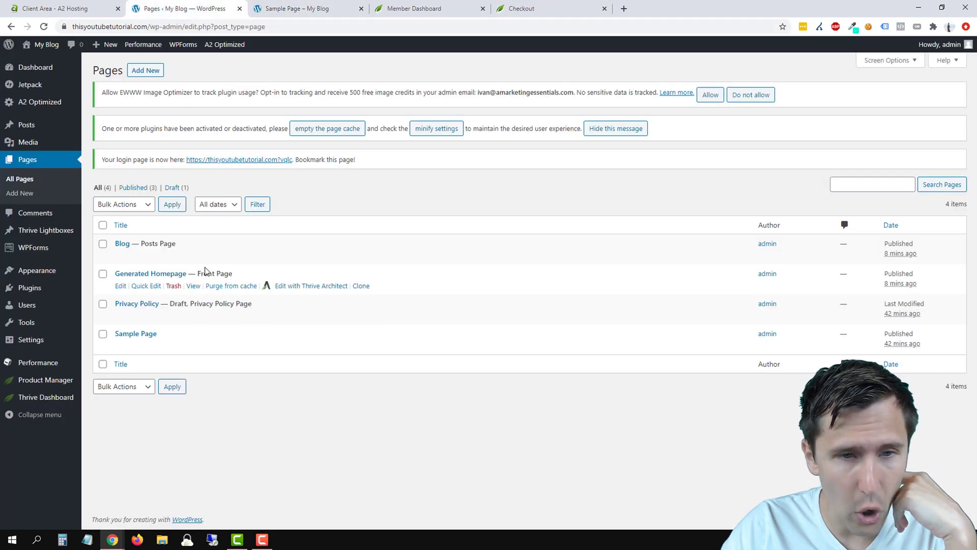
# Launch the Generated Homepage in Thrive Architect and switch to its editor tab
pyautogui.click(310, 285)
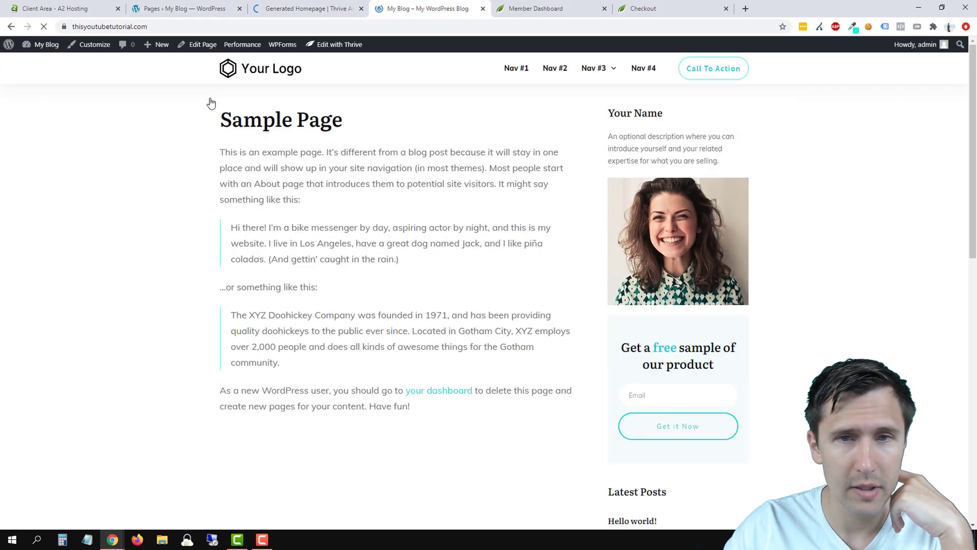
pyautogui.click(305, 8)
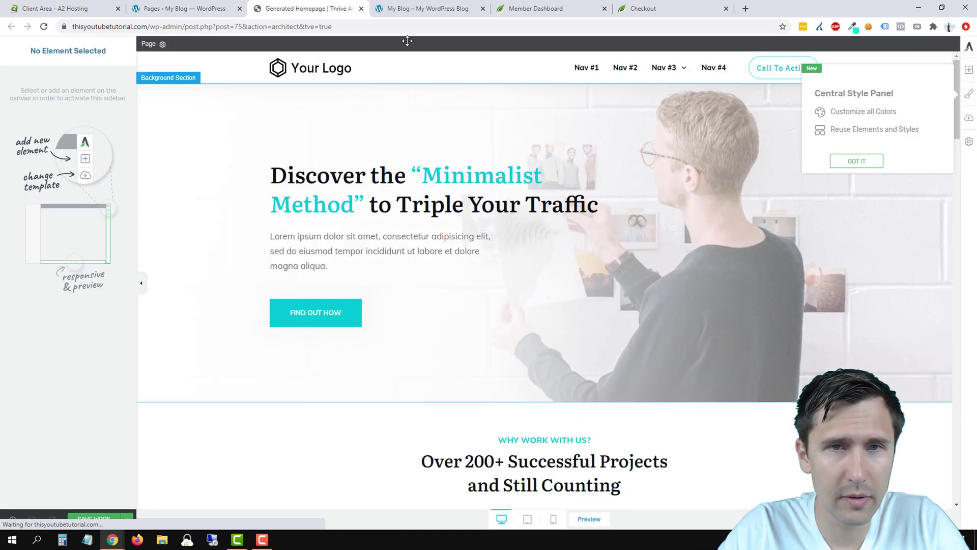
# Dismiss the central style panel tip and browse the Add Element library
pyautogui.click(426, 8)
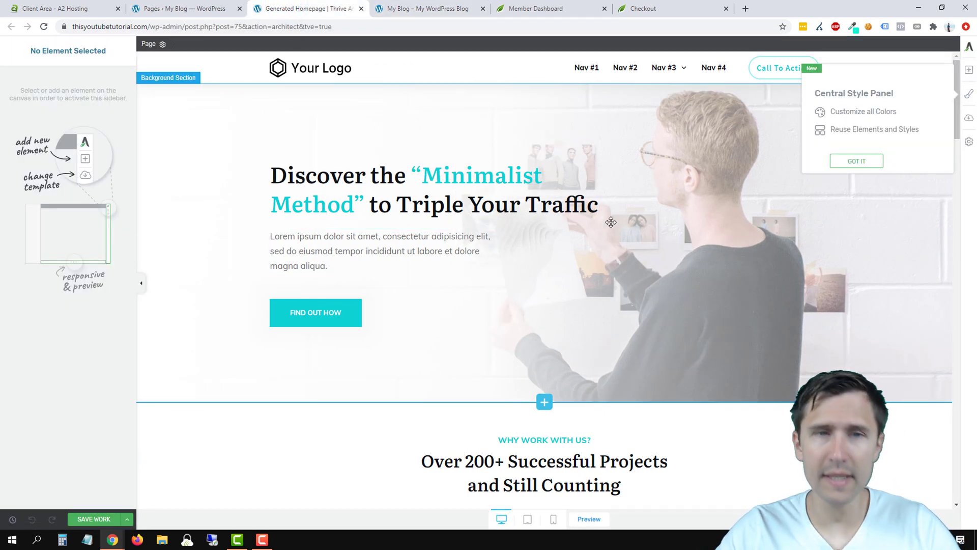
pyautogui.click(405, 190)
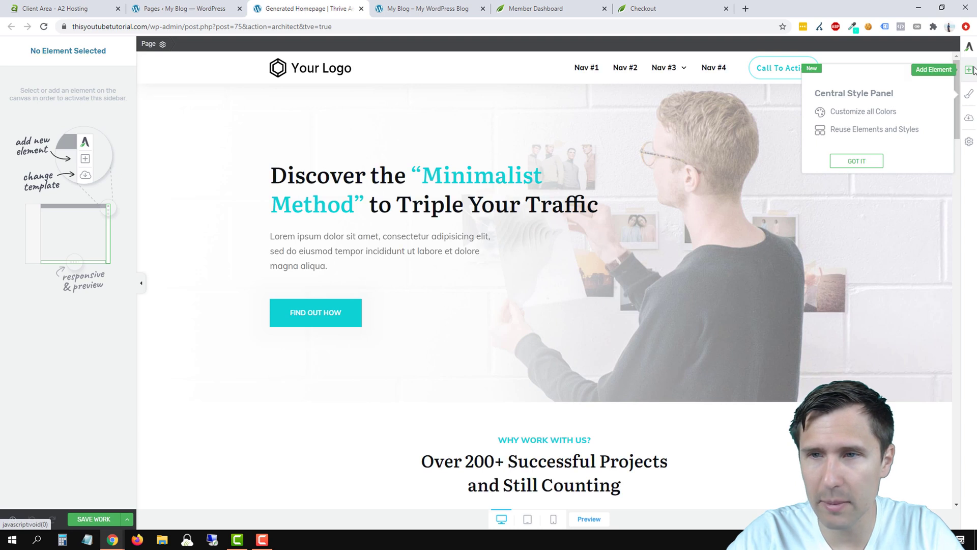
pyautogui.click(856, 160)
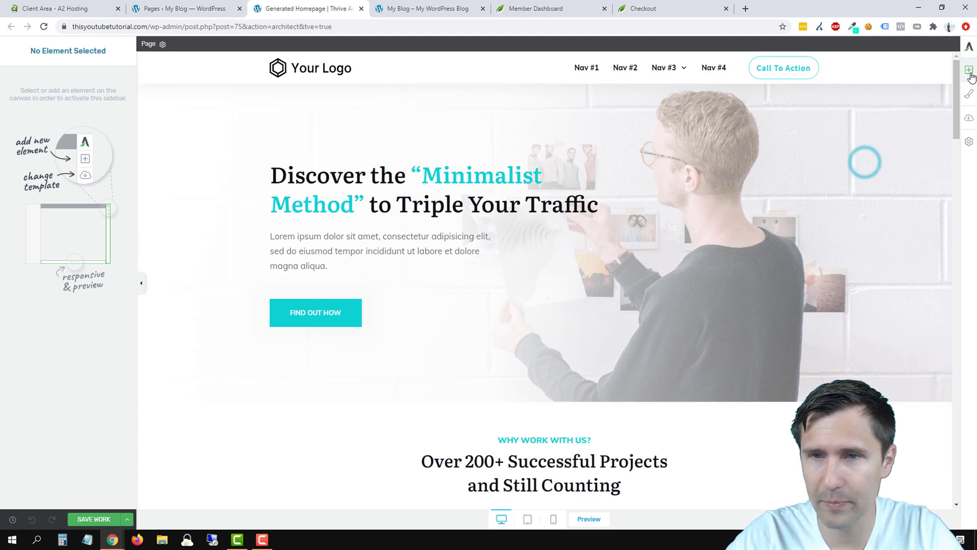
pyautogui.click(967, 70)
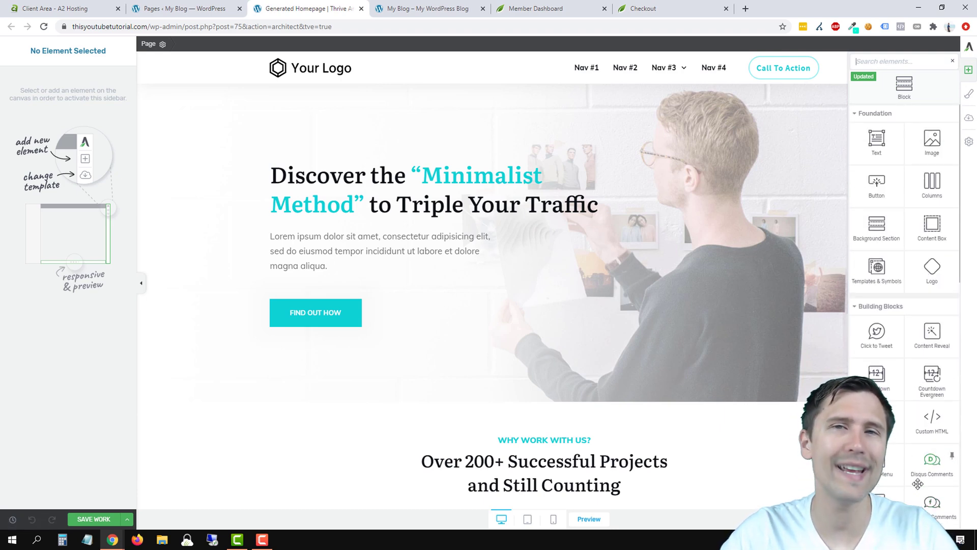
pyautogui.moveTo(876, 142)
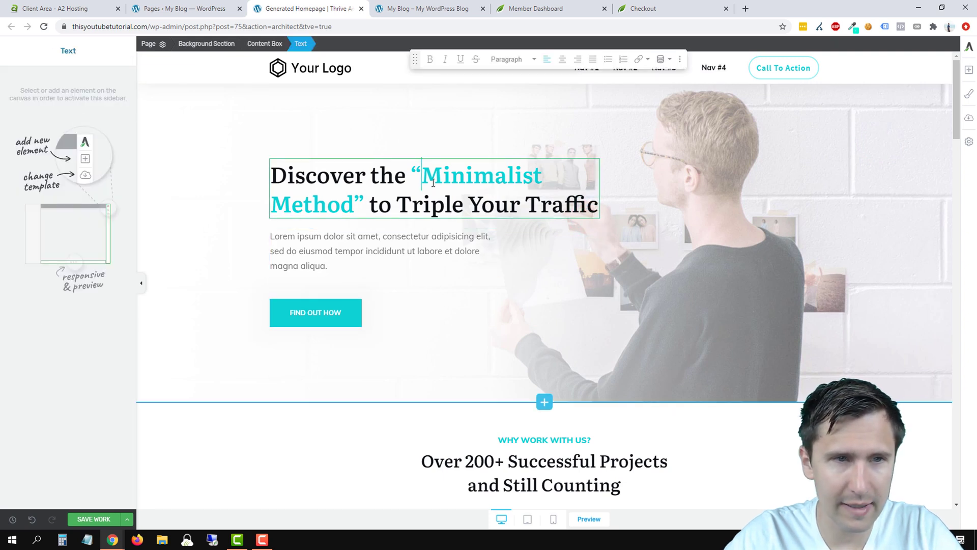
# Select the hero headline and its background section to show their options
pyautogui.click(405, 189)
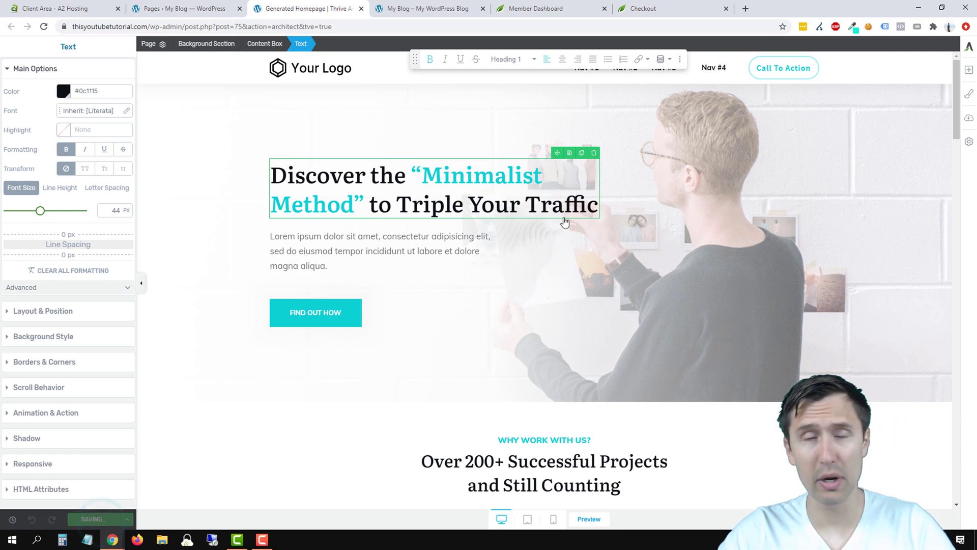
pyautogui.click(93, 518)
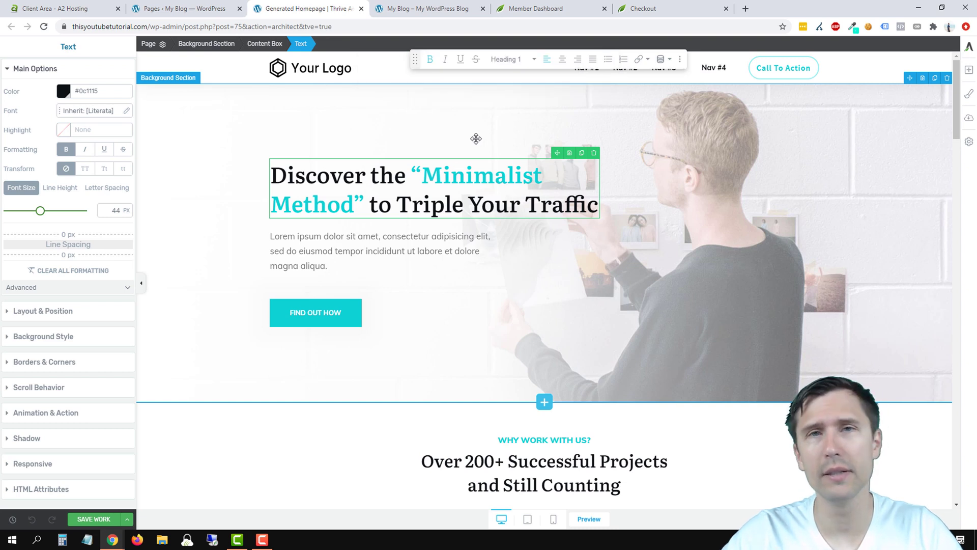
pyautogui.moveTo(764, 186)
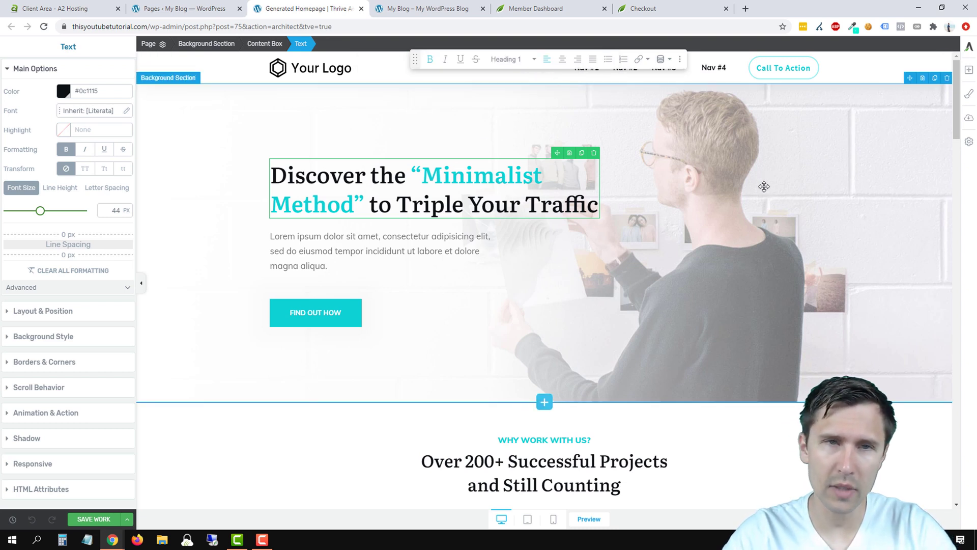
pyautogui.moveTo(801, 177)
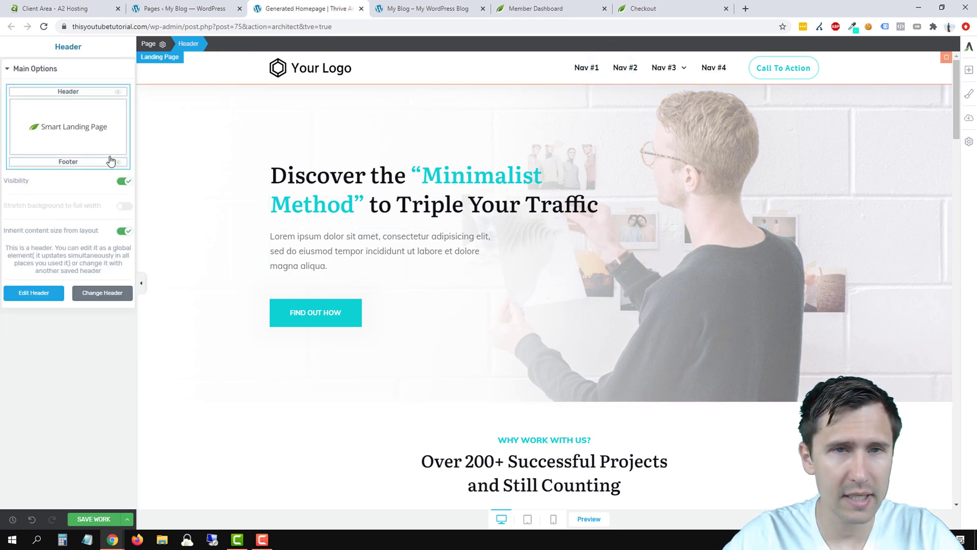
# Select a body text paragraph further down, save the work and show the save/exit options
pyautogui.click(334, 193)
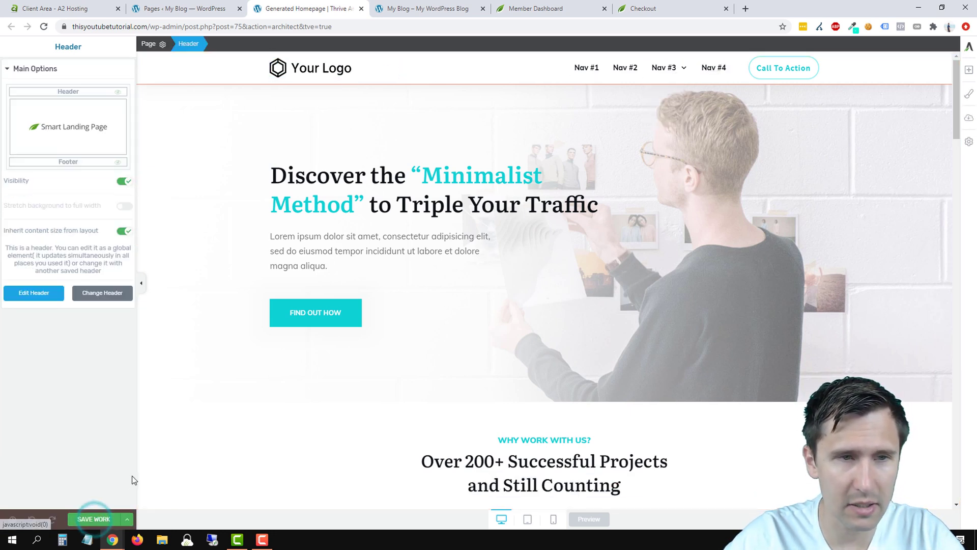
pyautogui.scroll(-3)
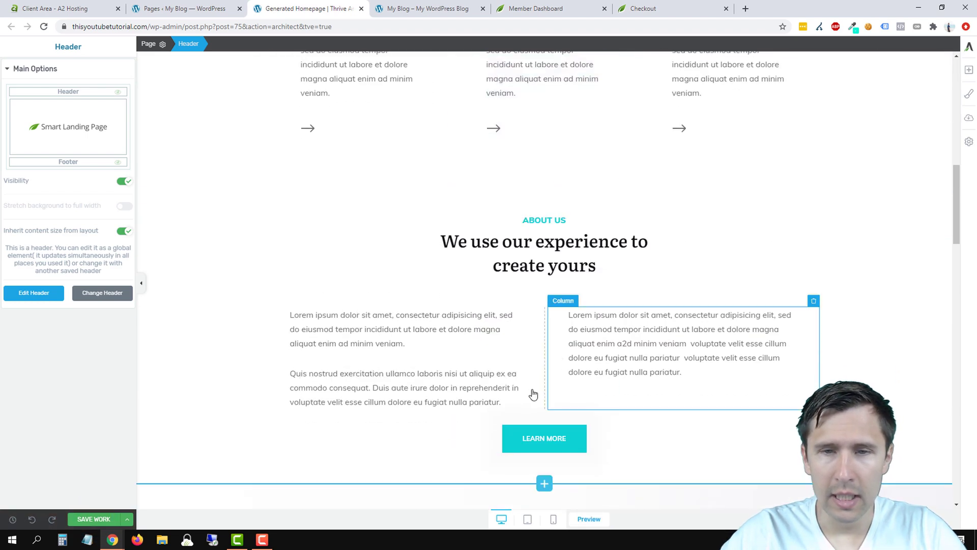
pyautogui.scroll(-3)
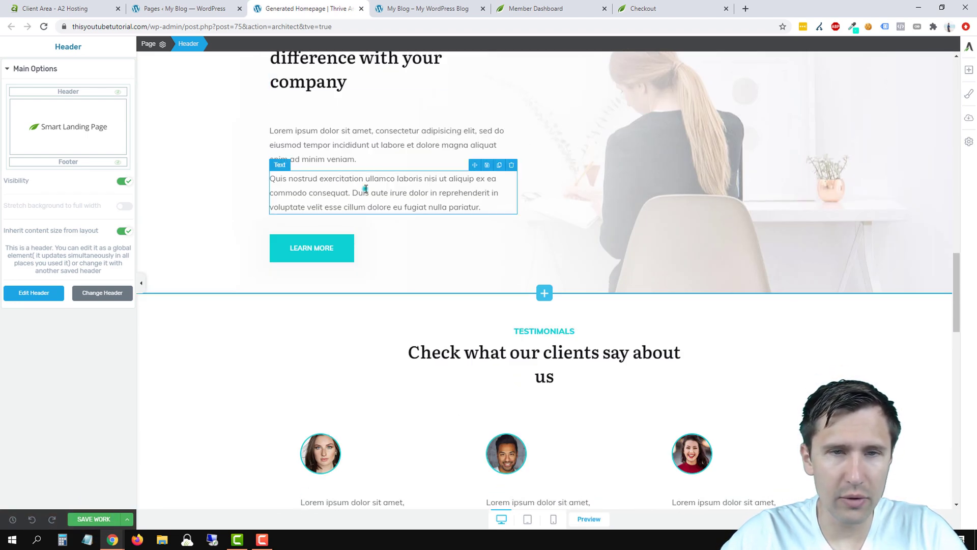
pyautogui.click(380, 192)
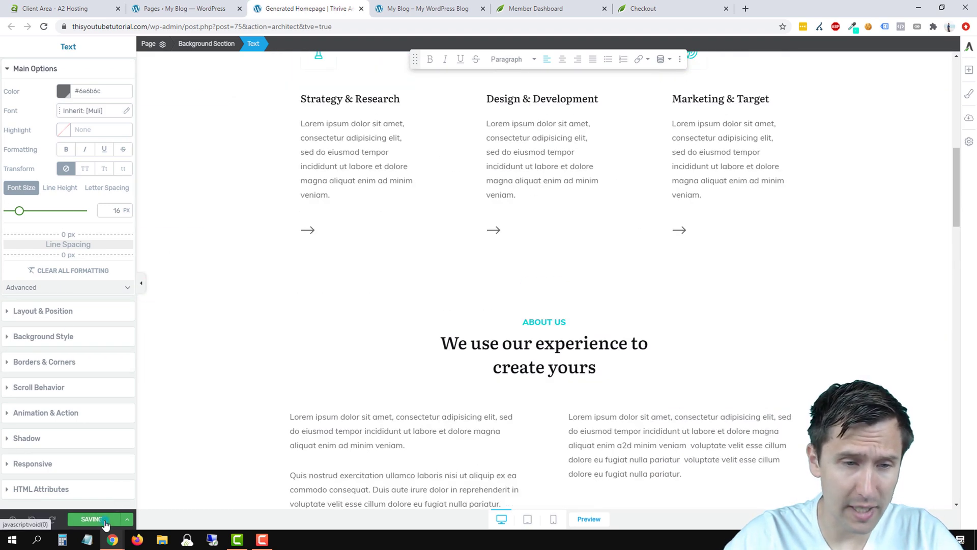
pyautogui.click(126, 518)
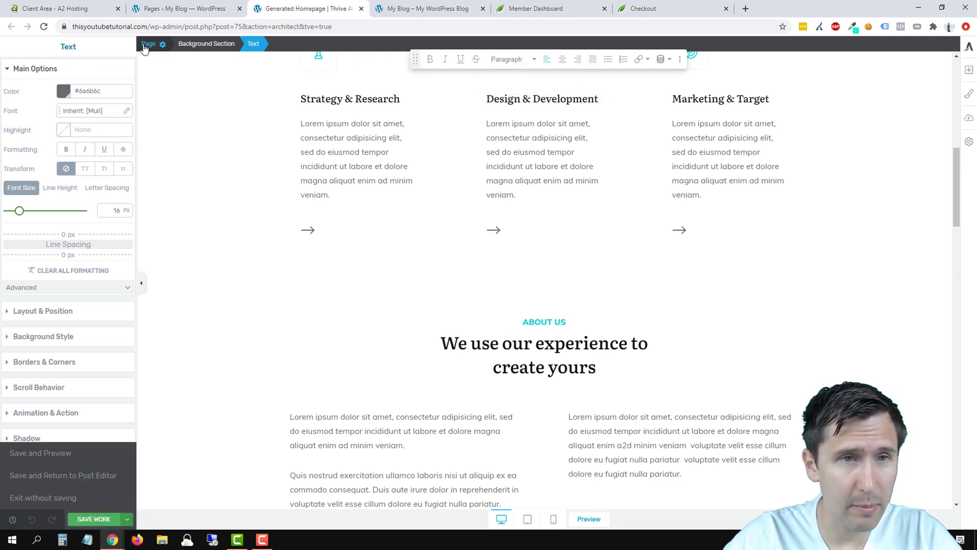
# Exit Thrive Architect to WordPress and briefly view the live homepage
pyautogui.click(148, 44)
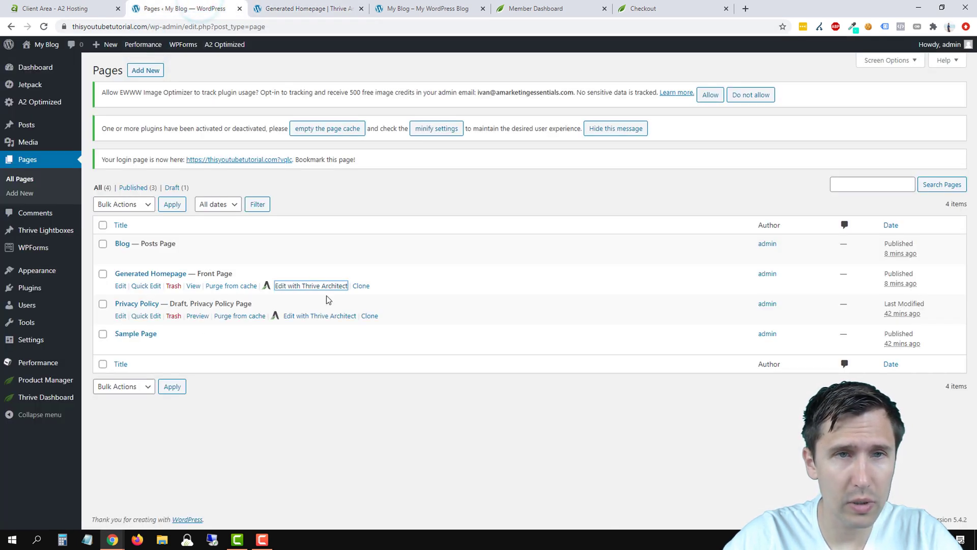
pyautogui.click(305, 9)
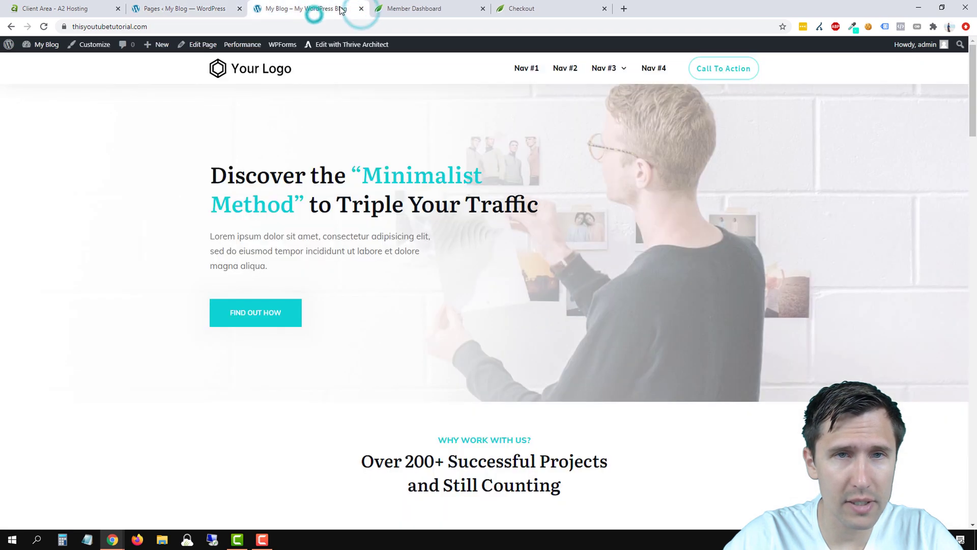
pyautogui.click(184, 8)
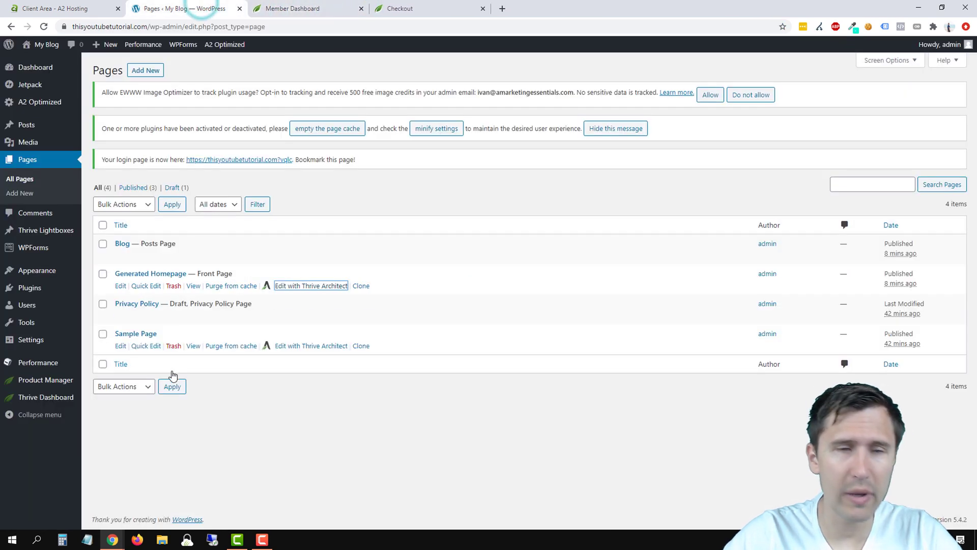
pyautogui.moveTo(296, 348)
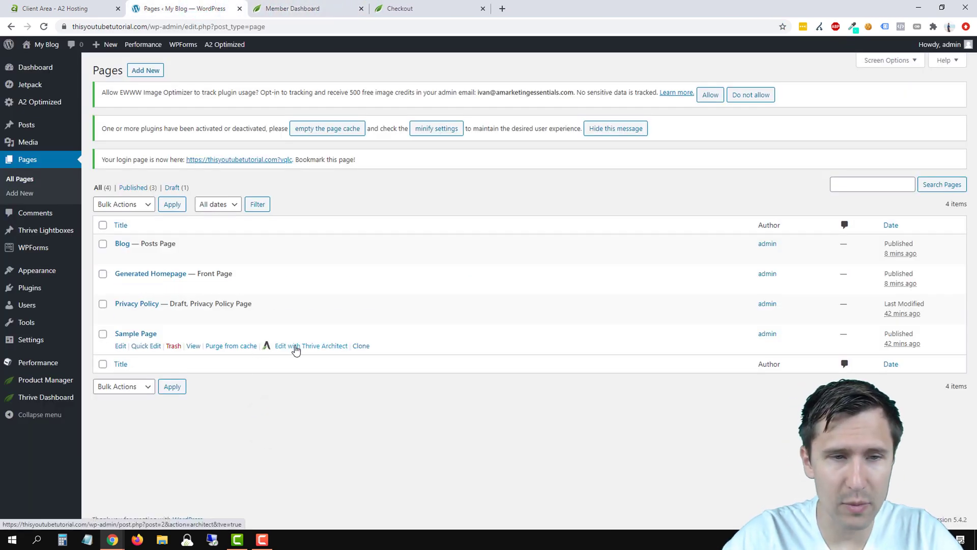
# Open Sample Page in Thrive Architect, then close its editor tab
pyautogui.click(311, 345)
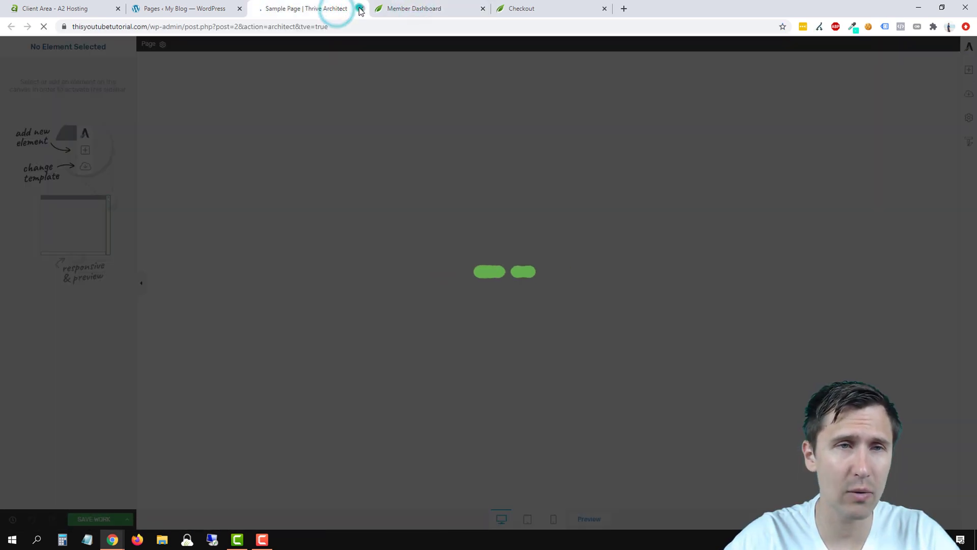
pyautogui.click(360, 8)
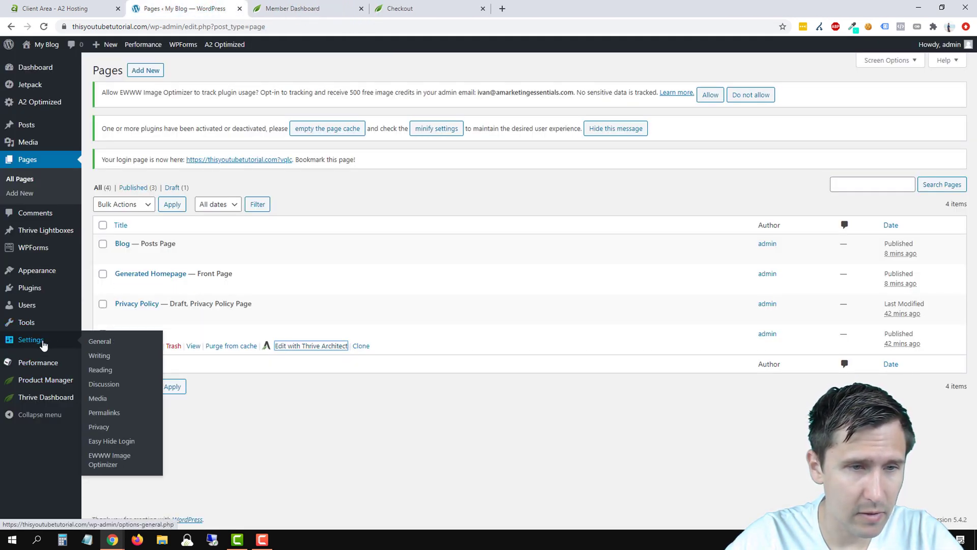
pyautogui.click(100, 340)
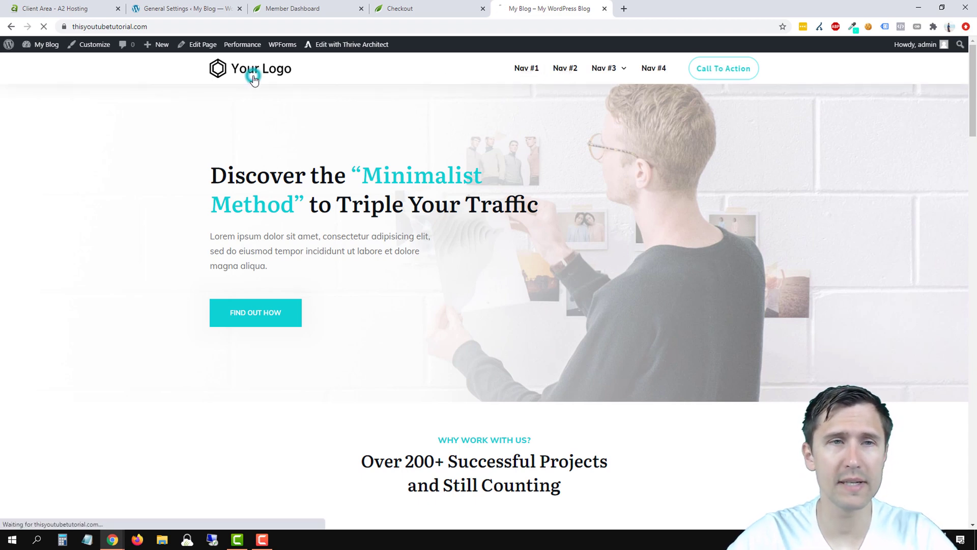
pyautogui.scroll(-3)
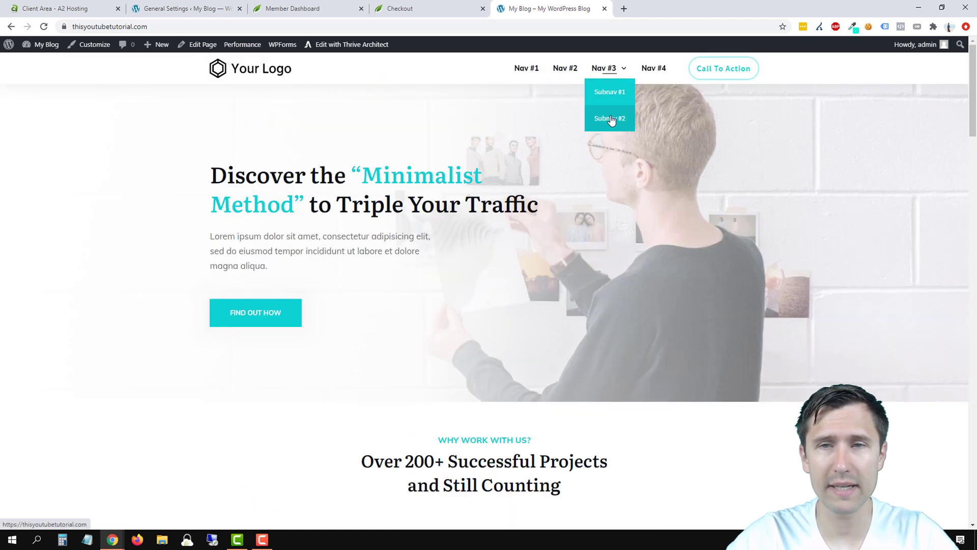
pyautogui.moveTo(545, 176)
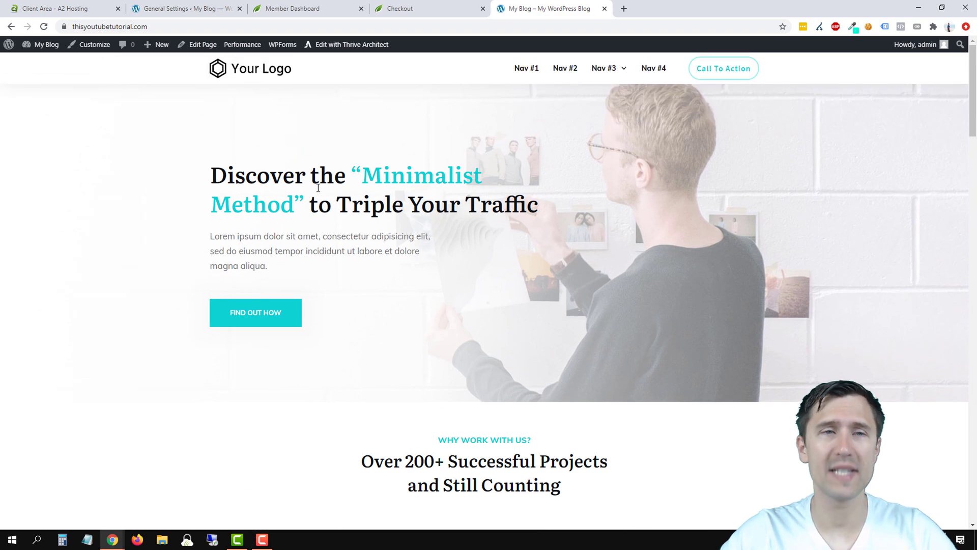
pyautogui.click(184, 8)
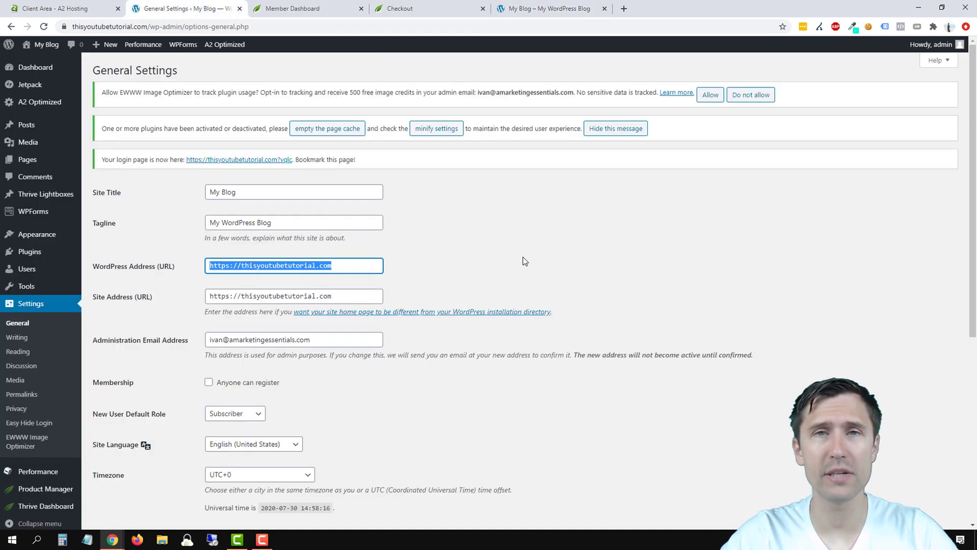
pyautogui.click(511, 260)
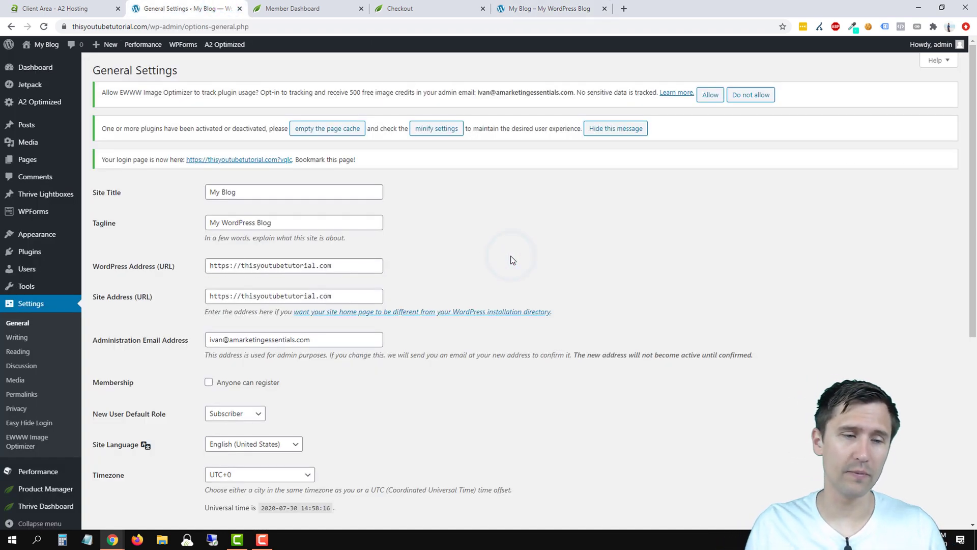